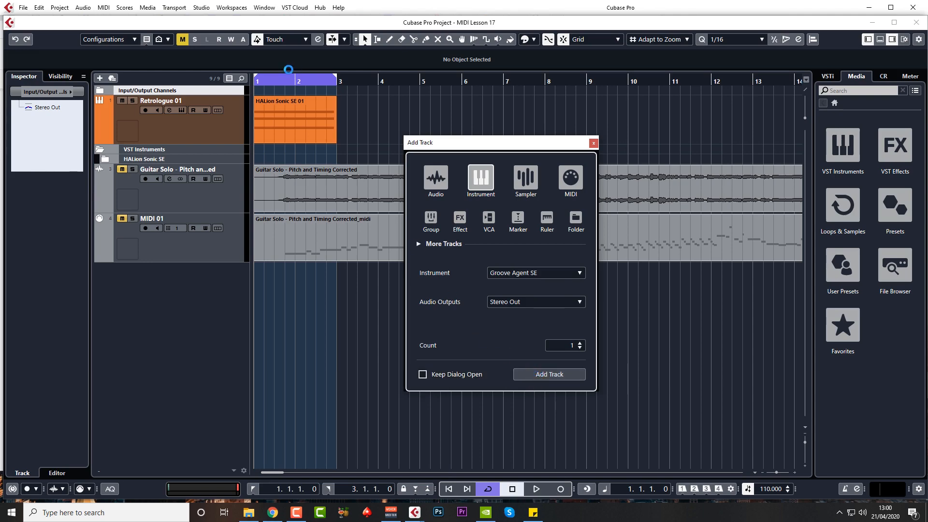
# Step: Add a Groove Agent SE track, load Hip Hop Kit 01, and audition the Snare 1 and Snare 2 pads
pyautogui.click(548, 374)
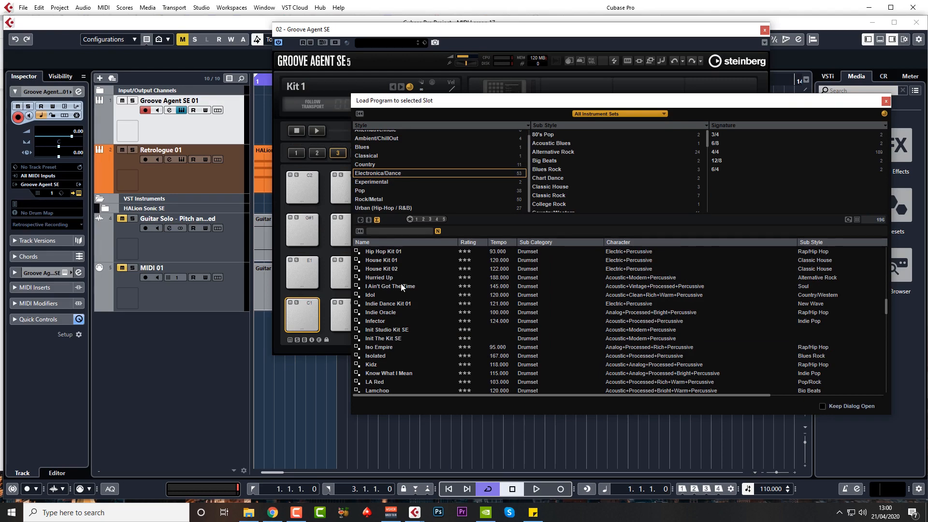
pyautogui.doubleClick(383, 251)
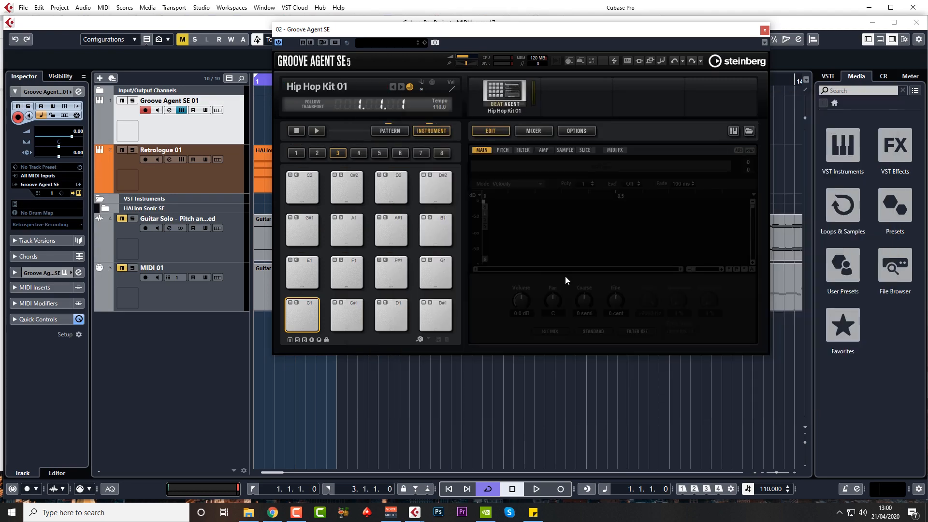
pyautogui.click(390, 315)
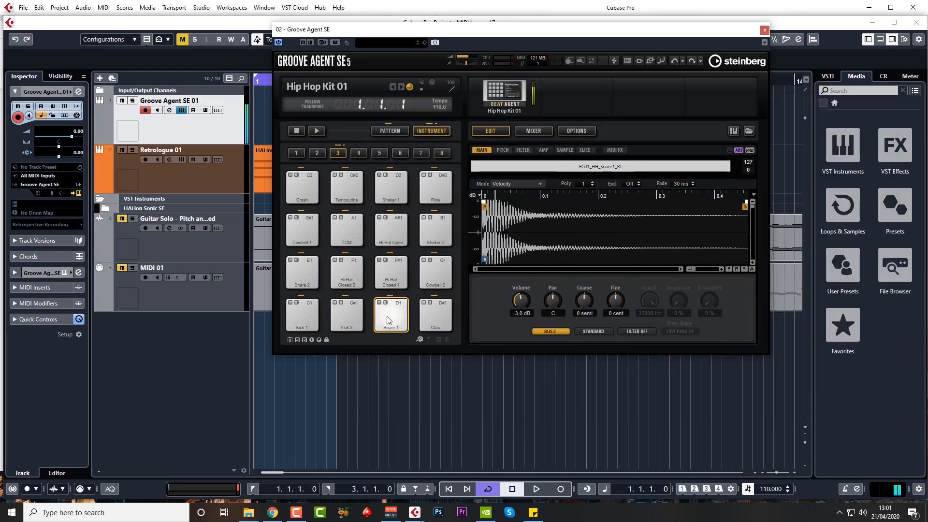
pyautogui.click(301, 271)
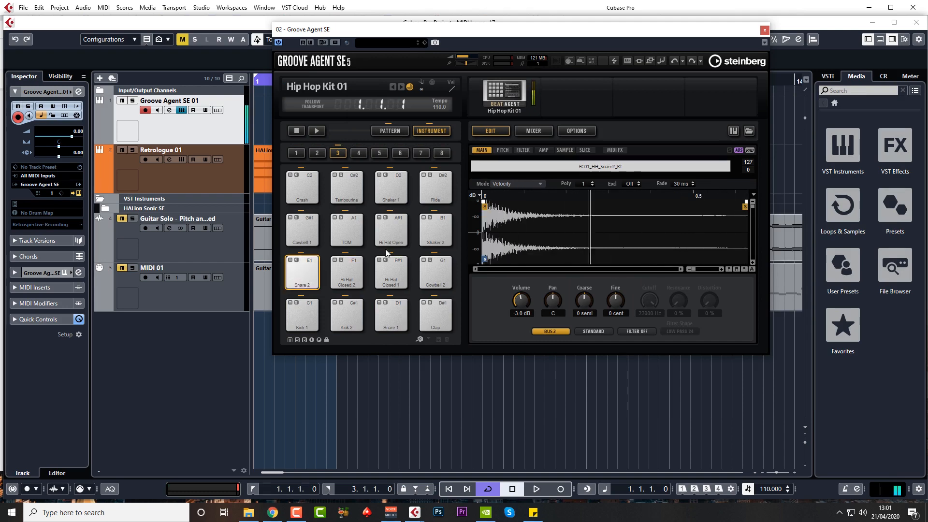
pyautogui.click(763, 30)
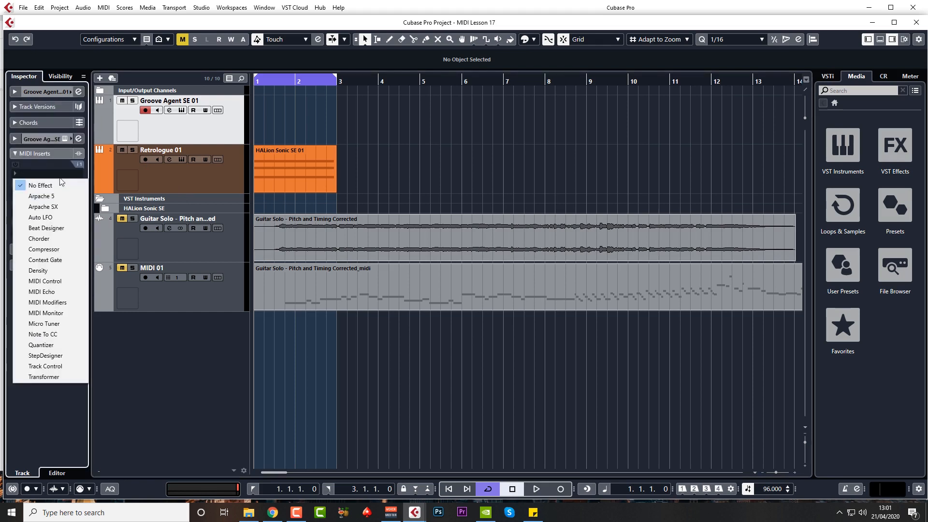
# Step: Insert Beat Designer in the first MIDI insert slot and select the subbank's first pattern
pyautogui.click(46, 228)
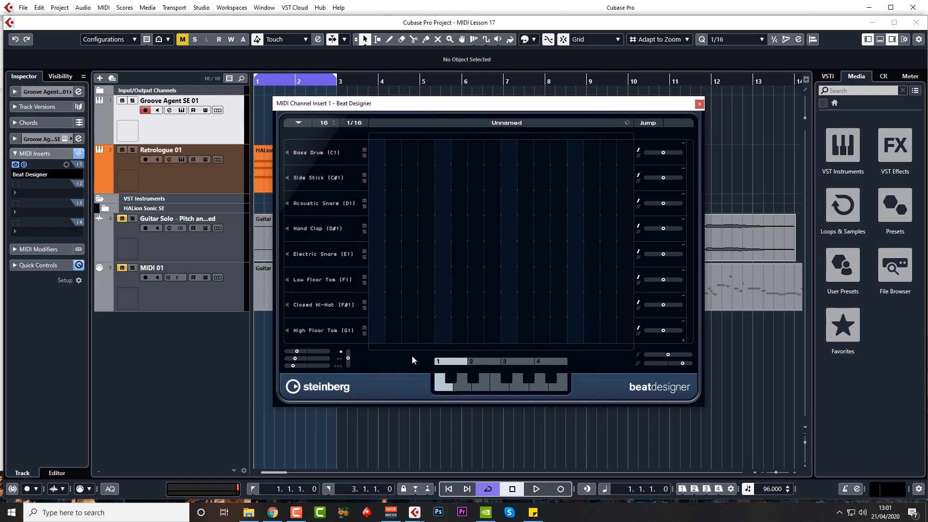
pyautogui.moveTo(539, 338)
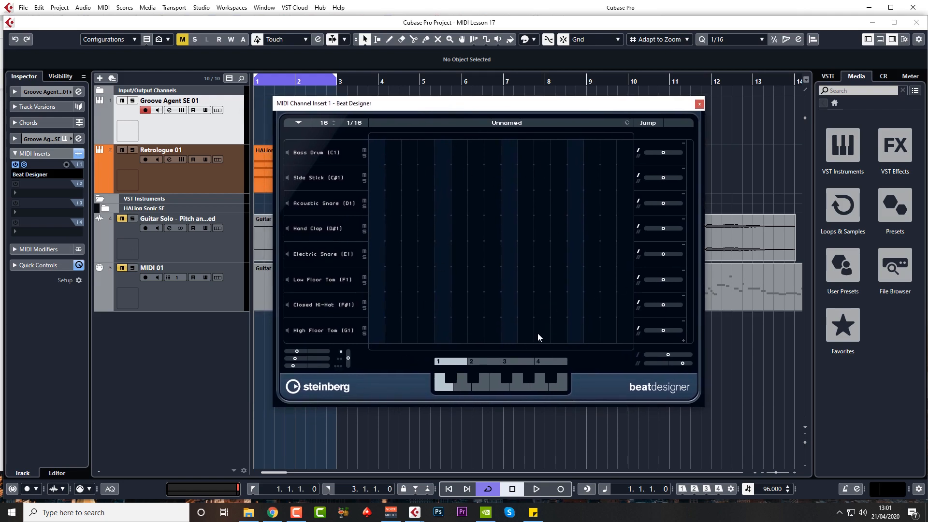
pyautogui.moveTo(564, 245)
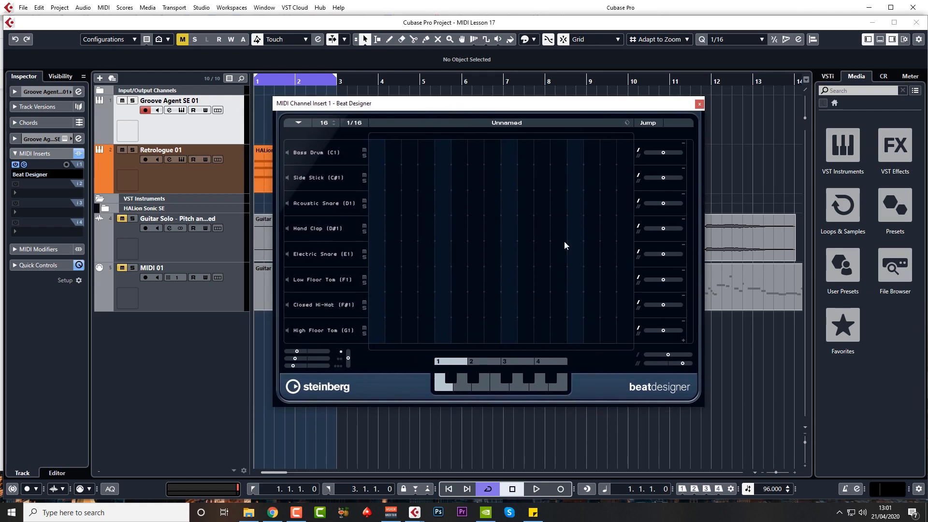
pyautogui.moveTo(585, 195)
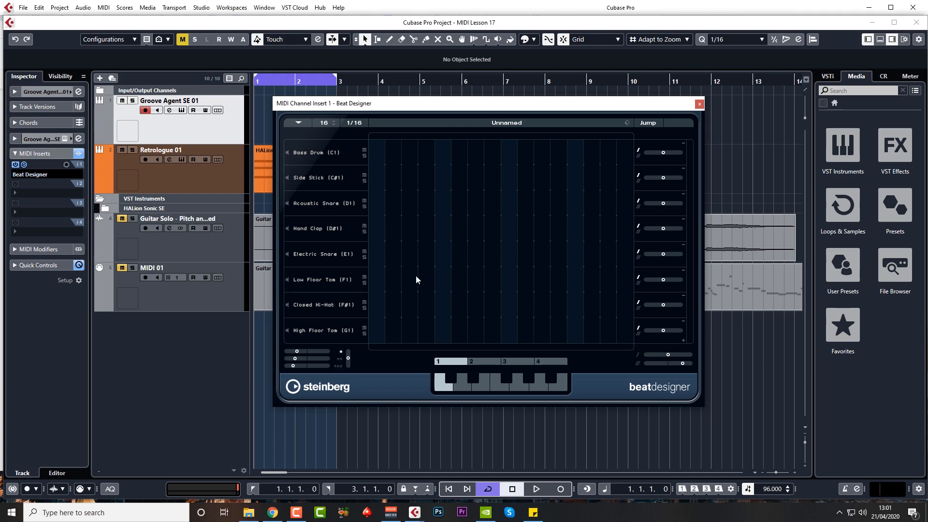
pyautogui.moveTo(442, 383)
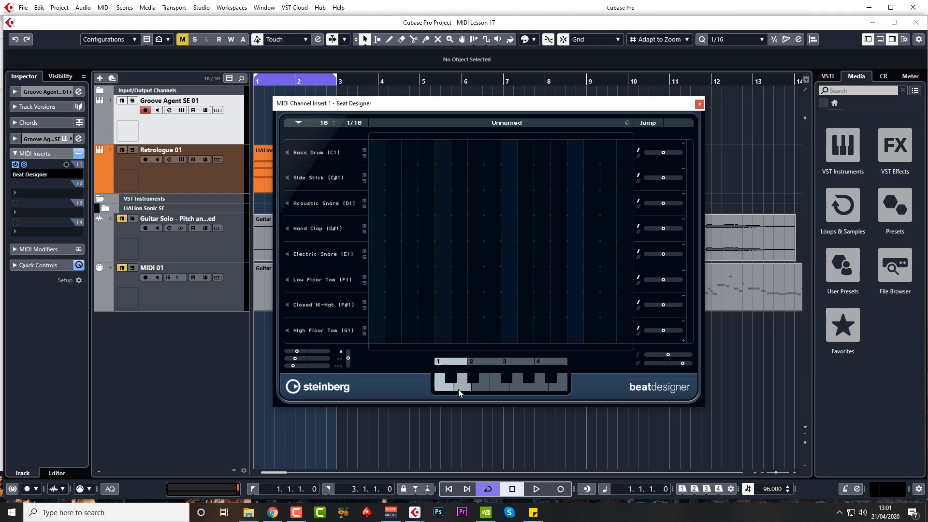
pyautogui.click(461, 382)
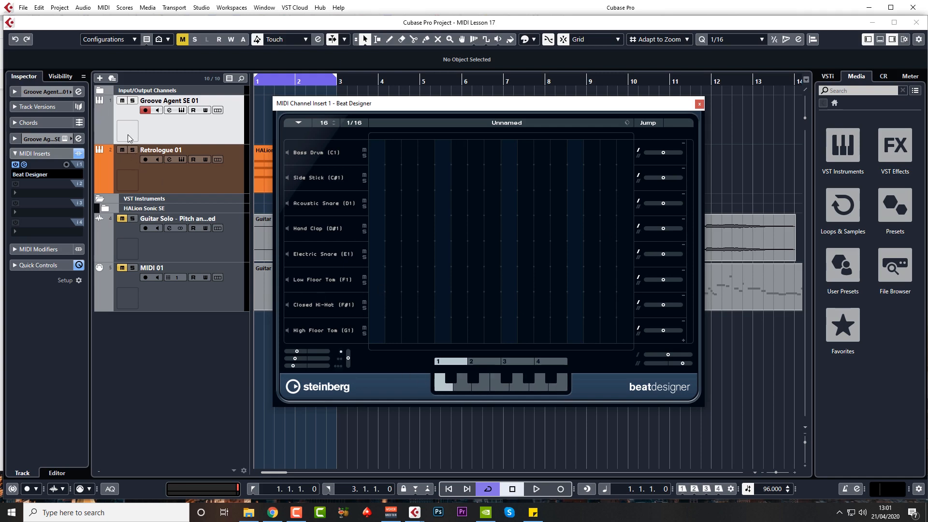
pyautogui.moveTo(356, 144)
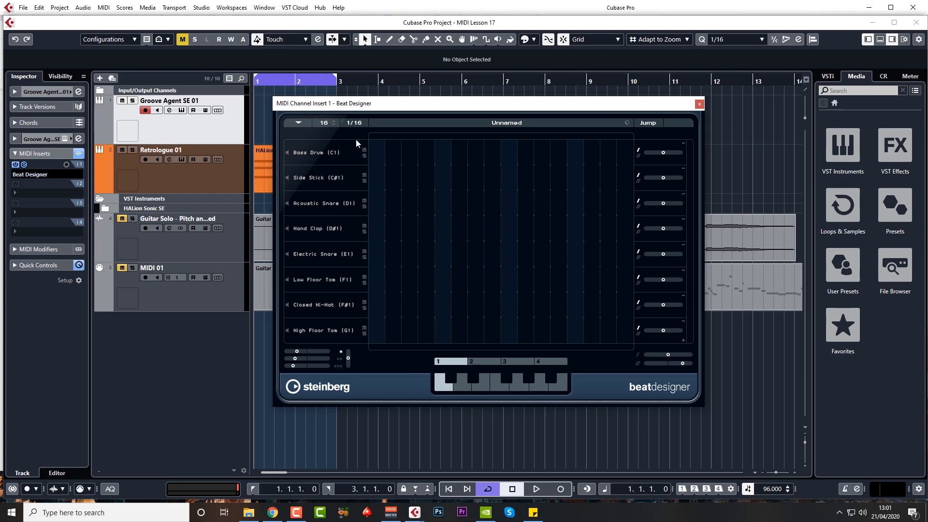
pyautogui.moveTo(513, 79)
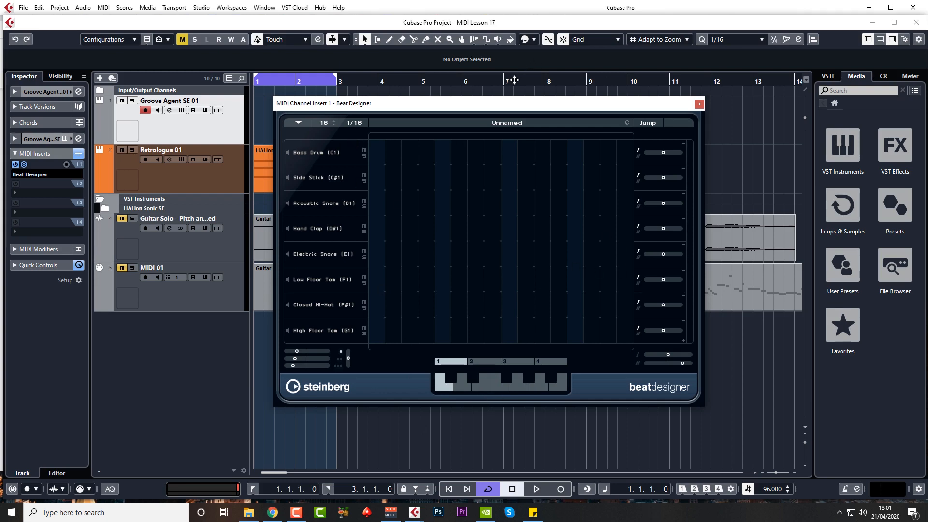
# Step: Drag the Beat Designer editor window up and to the left
pyautogui.moveTo(485, 103); pyautogui.dragTo(450, 68)
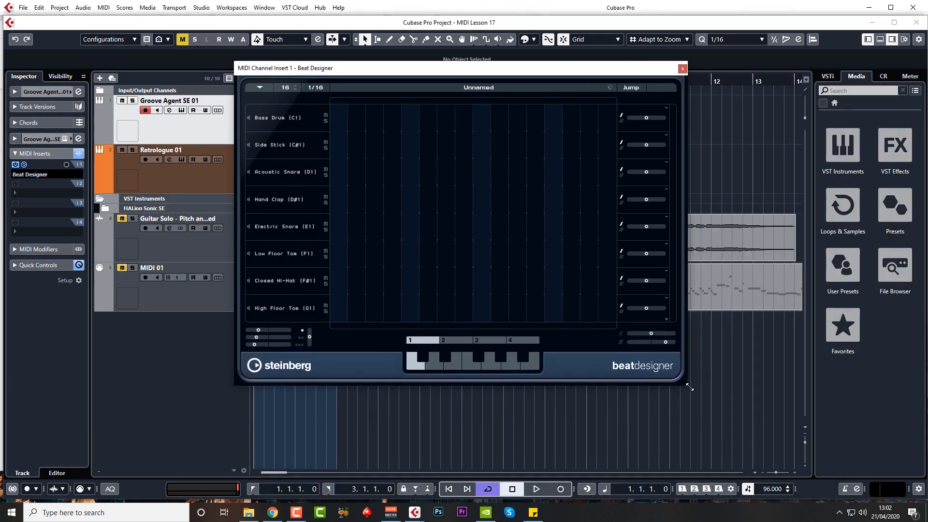
pyautogui.moveTo(272, 126)
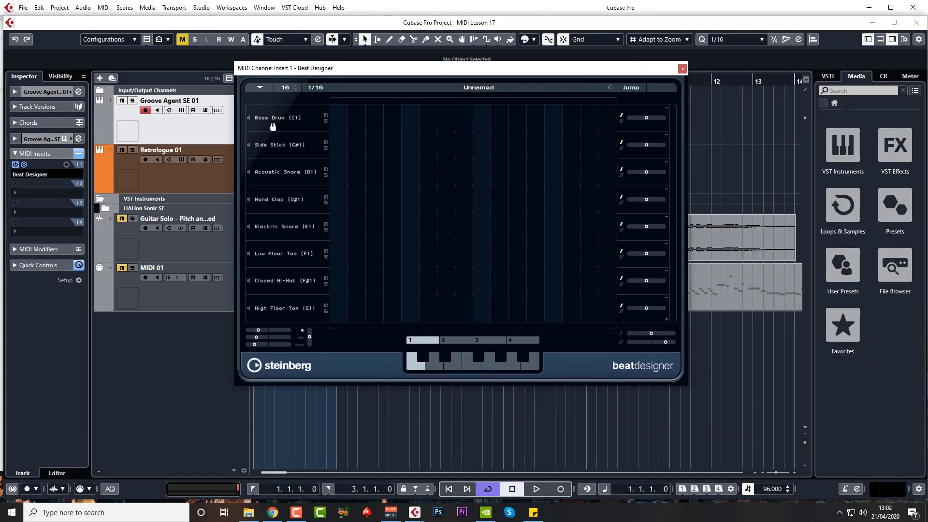
pyautogui.moveTo(249, 119)
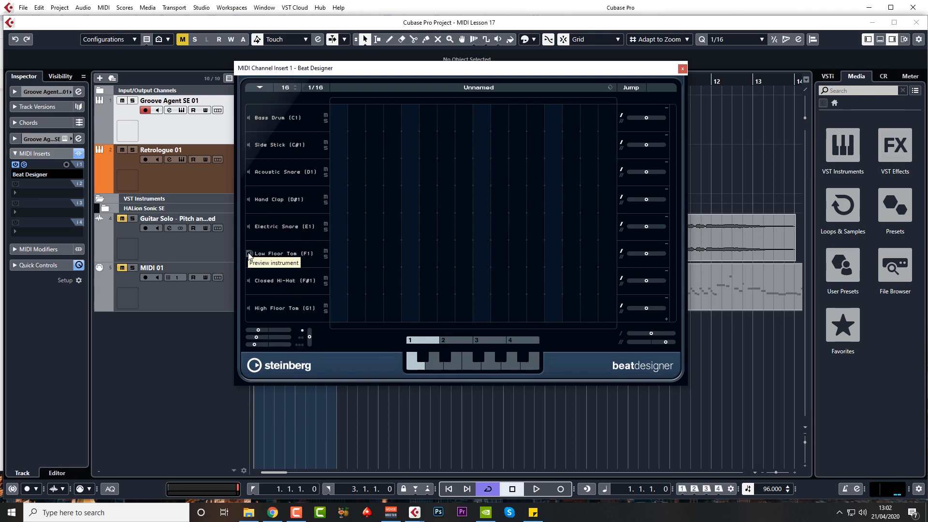
pyautogui.moveTo(250, 281)
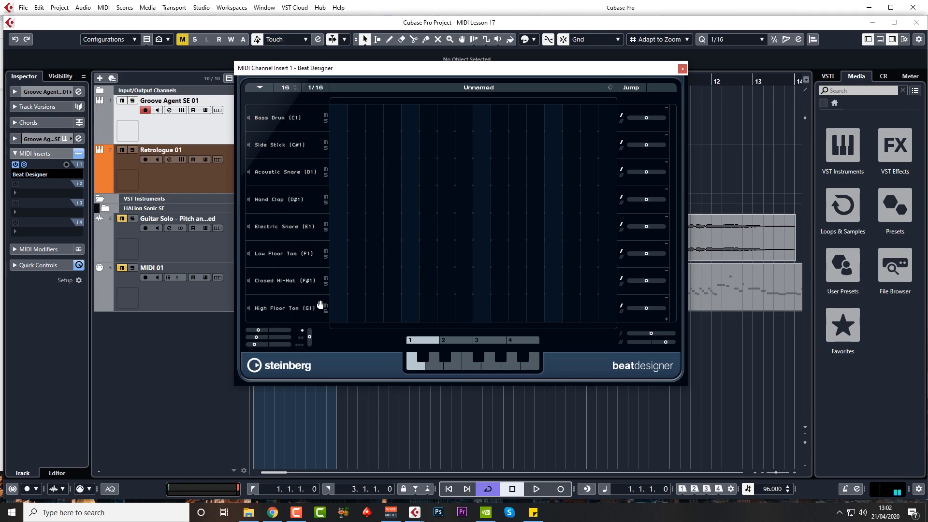
# Step: Expand the track settings and create a drum map from the Groove Agent SE instrument
pyautogui.click(41, 92)
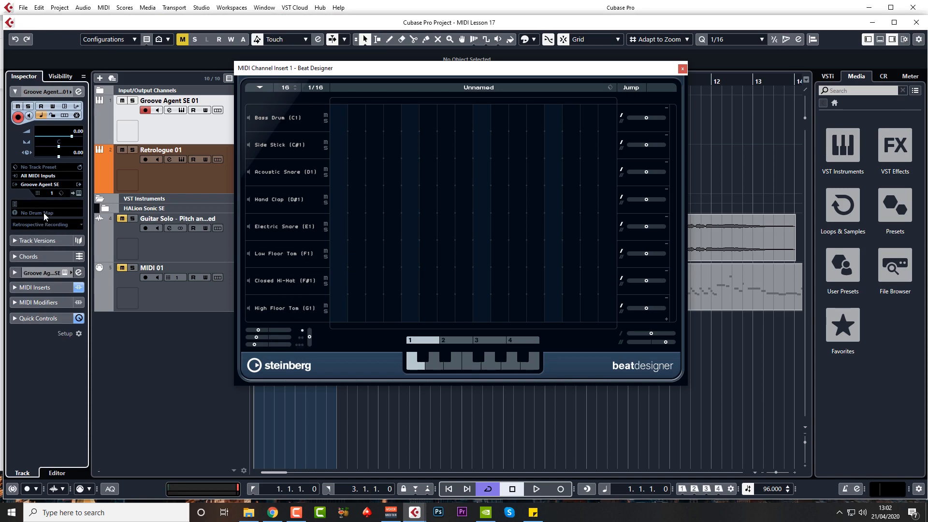
pyautogui.click(39, 212)
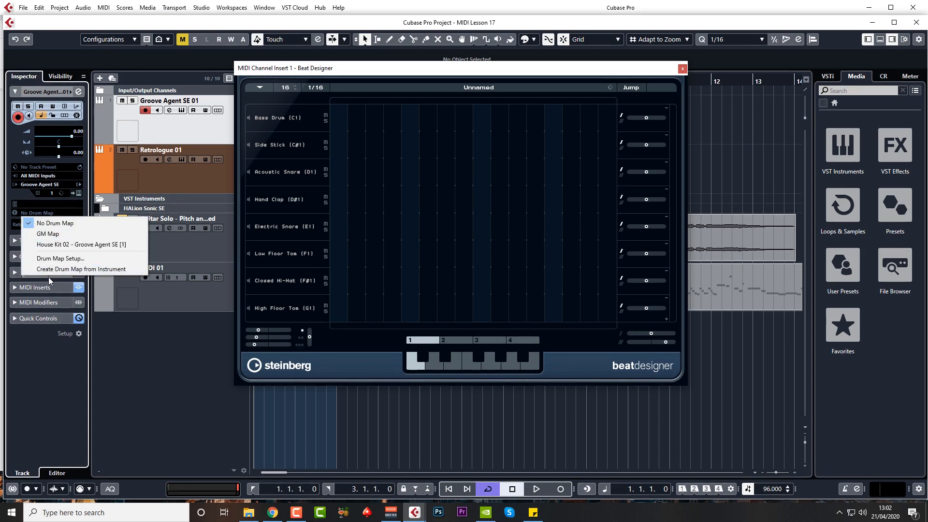
pyautogui.moveTo(82, 268)
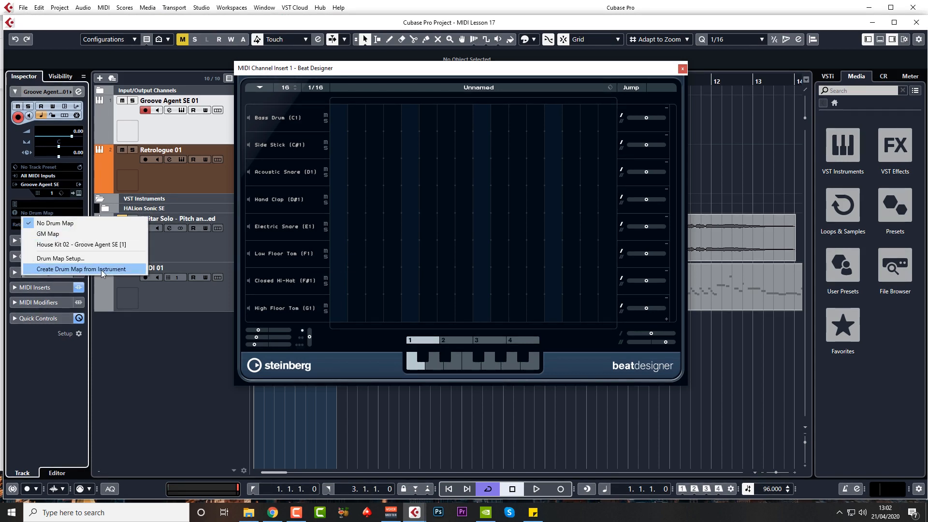
pyautogui.click(81, 268)
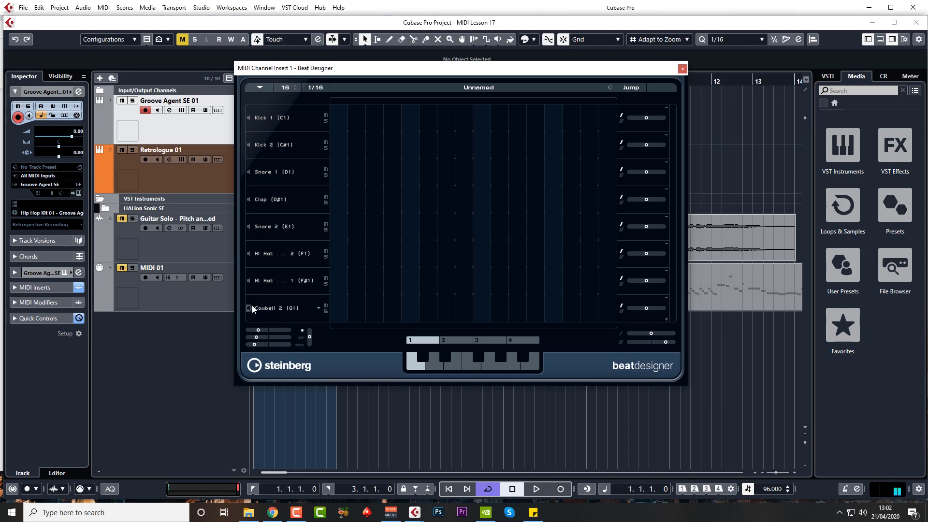
pyautogui.moveTo(462, 68); pyautogui.dragTo(467, 66)
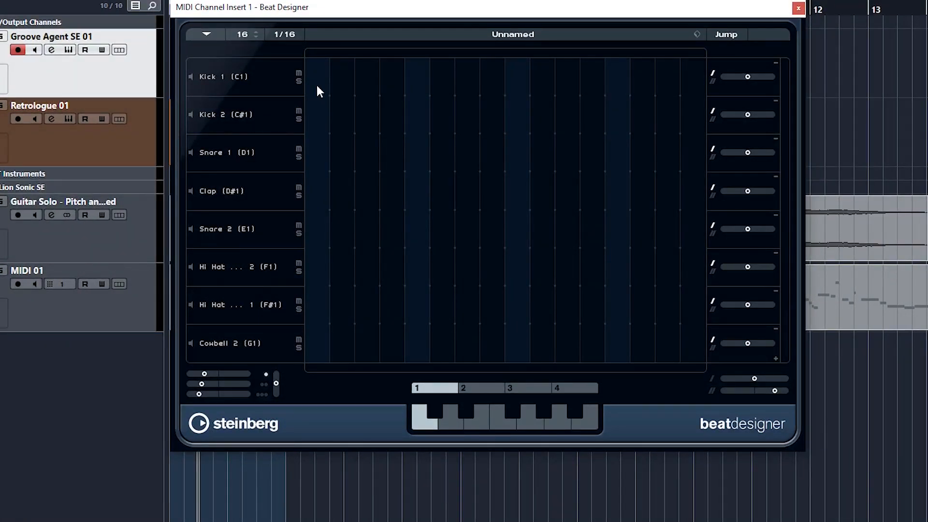
# Step: Place Kick 1 hits on steps 1, 7, 10 and 15 in the Beat Designer grid
pyautogui.click(317, 77)
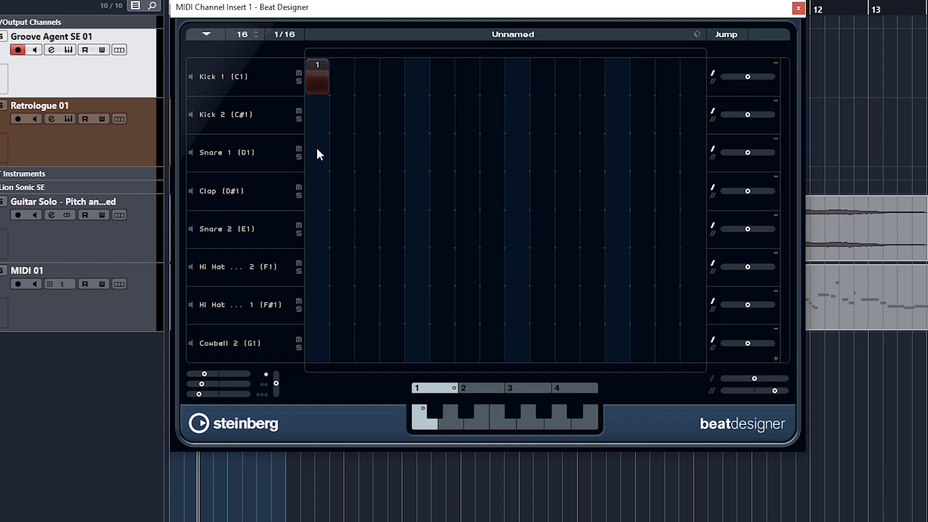
pyautogui.click(317, 76)
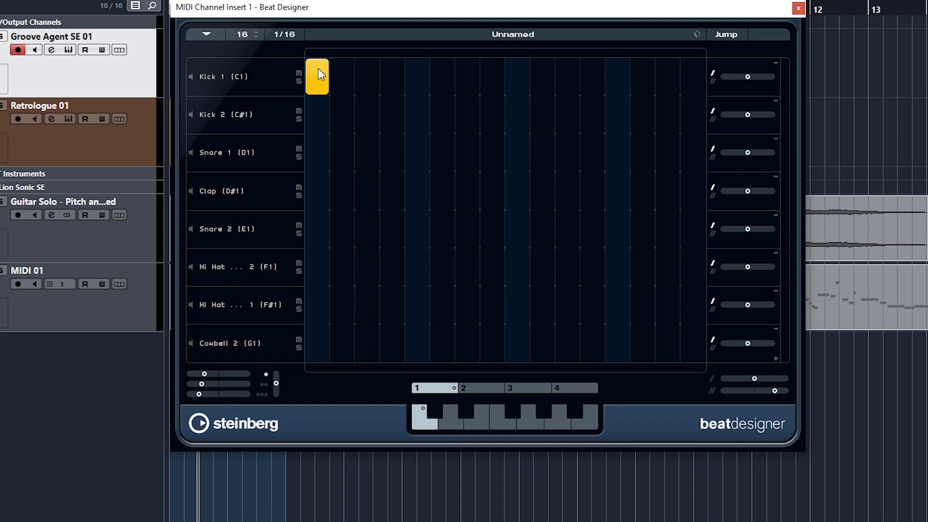
pyautogui.click(317, 76)
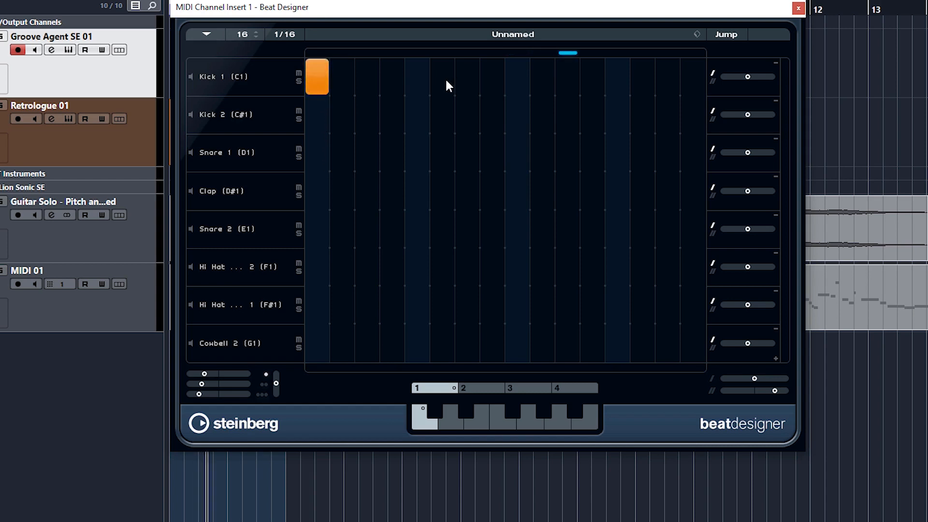
pyautogui.click(441, 76)
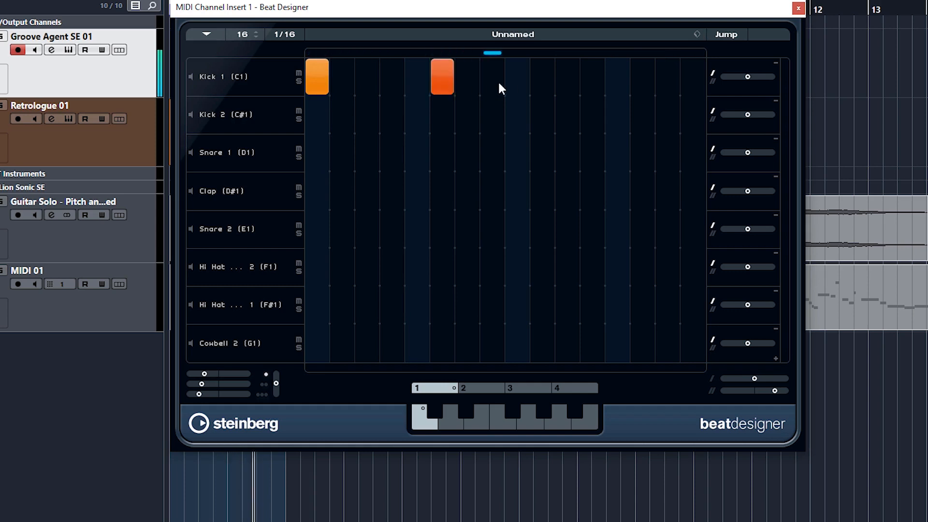
pyautogui.click(540, 76)
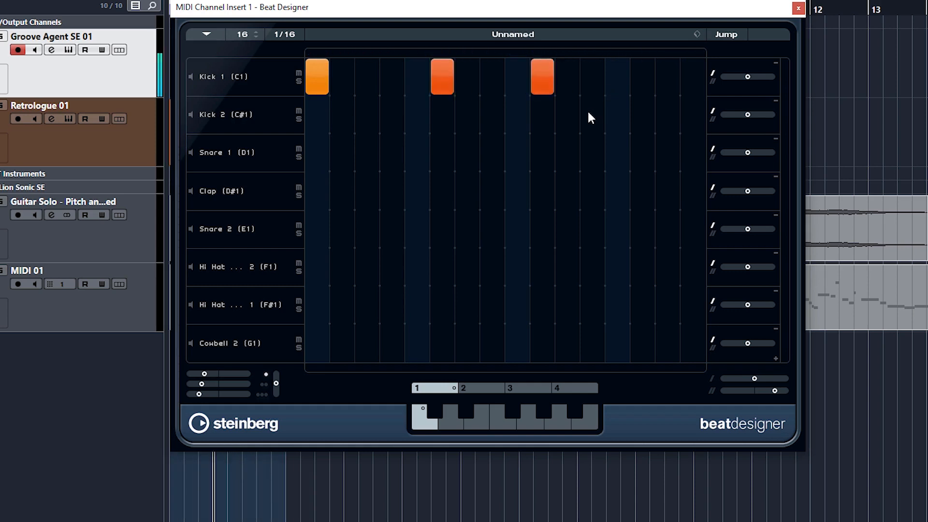
pyautogui.moveTo(422, 124)
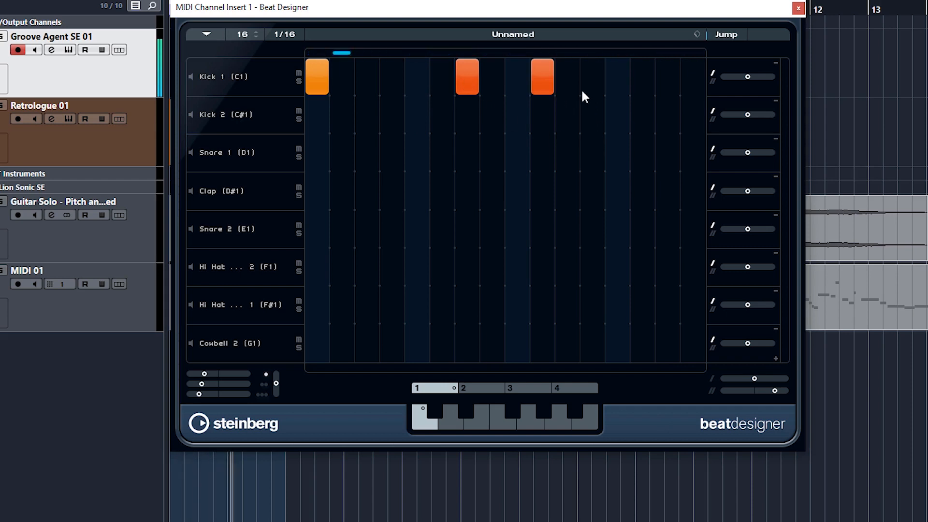
pyautogui.click(642, 76)
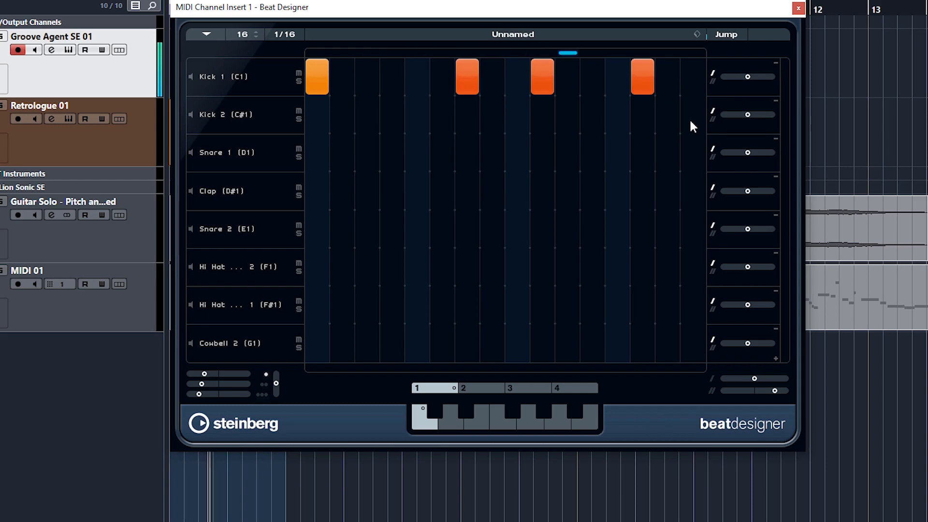
pyautogui.click(643, 76)
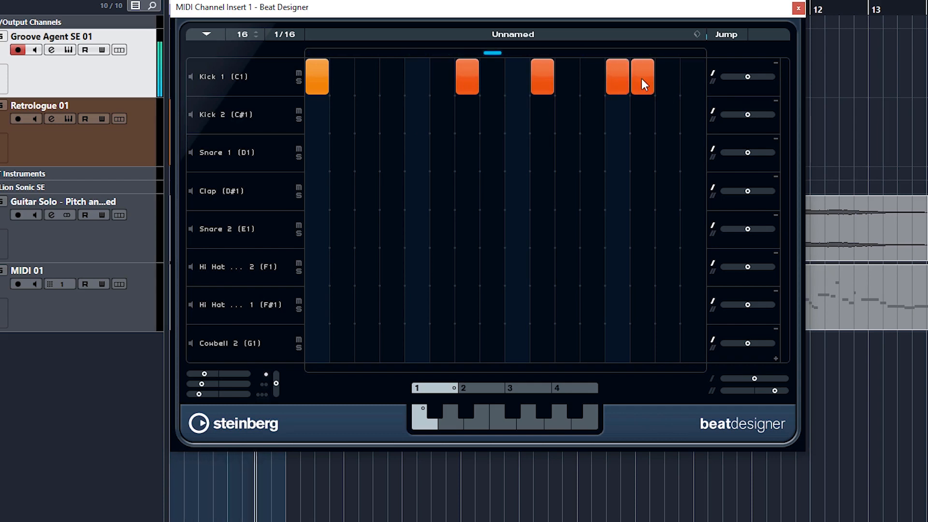
pyautogui.click(642, 75)
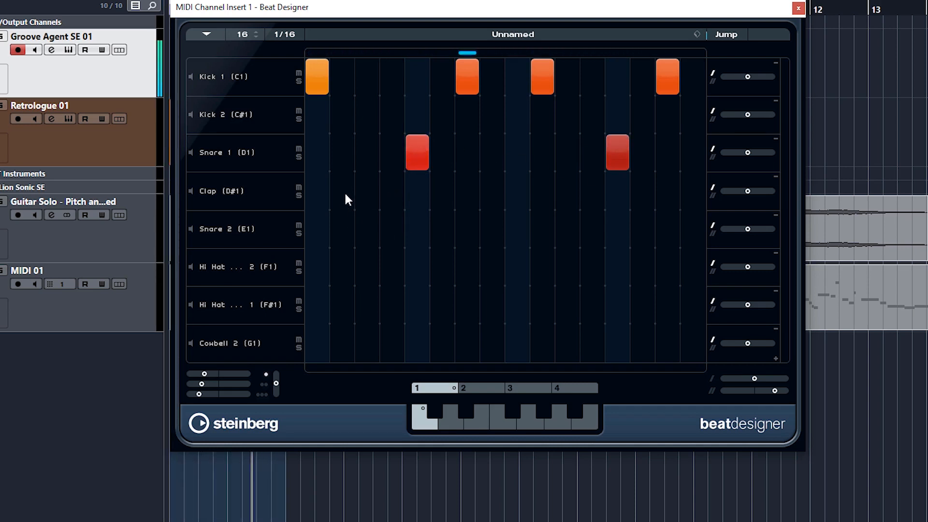
# Step: Add clap hits from step 2 through step 16 and begin the hi-hat pattern
pyautogui.click(341, 191)
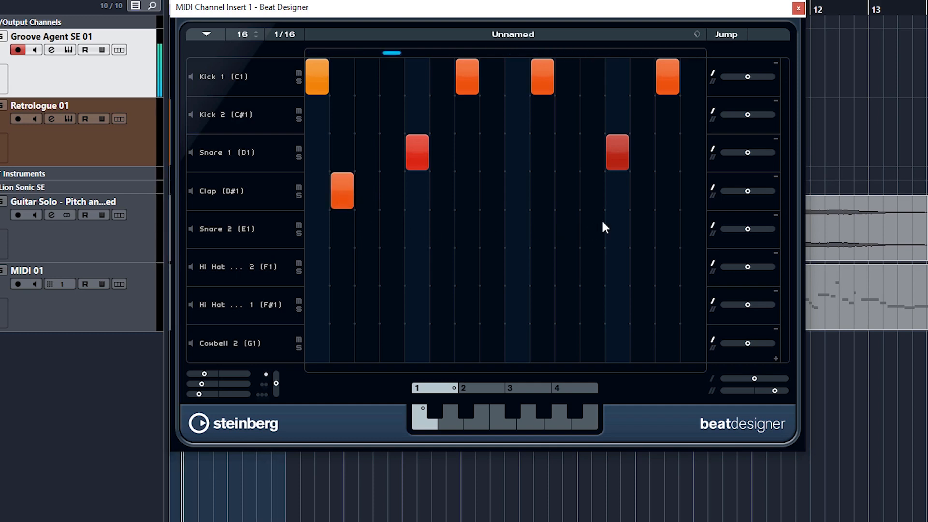
pyautogui.click(566, 191)
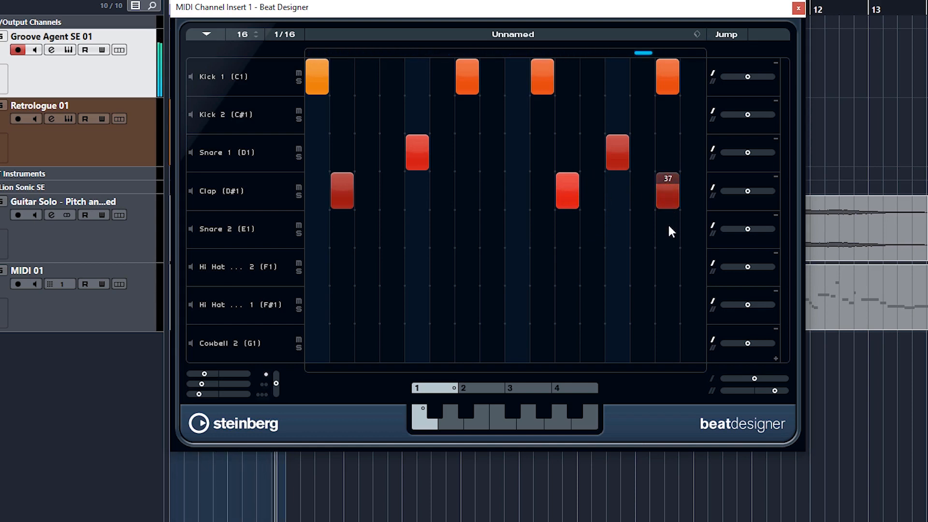
pyautogui.click(692, 192)
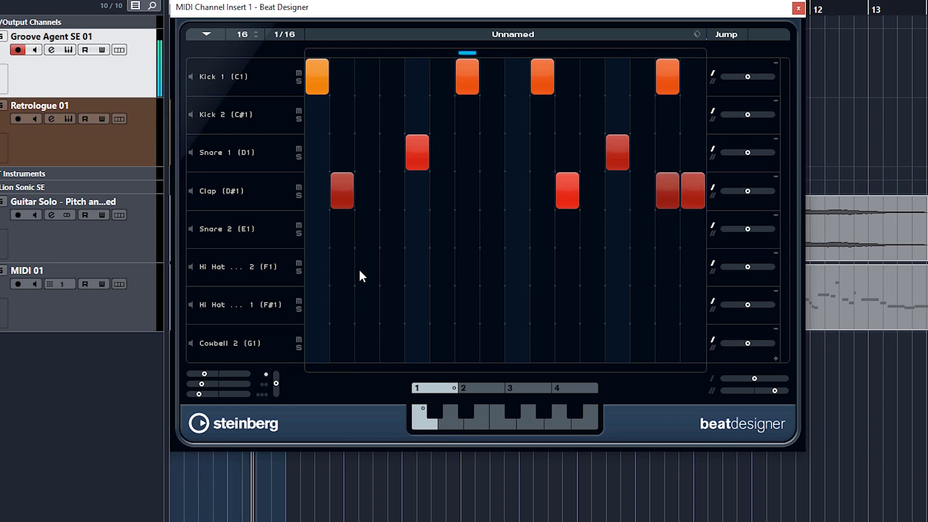
pyautogui.click(366, 267)
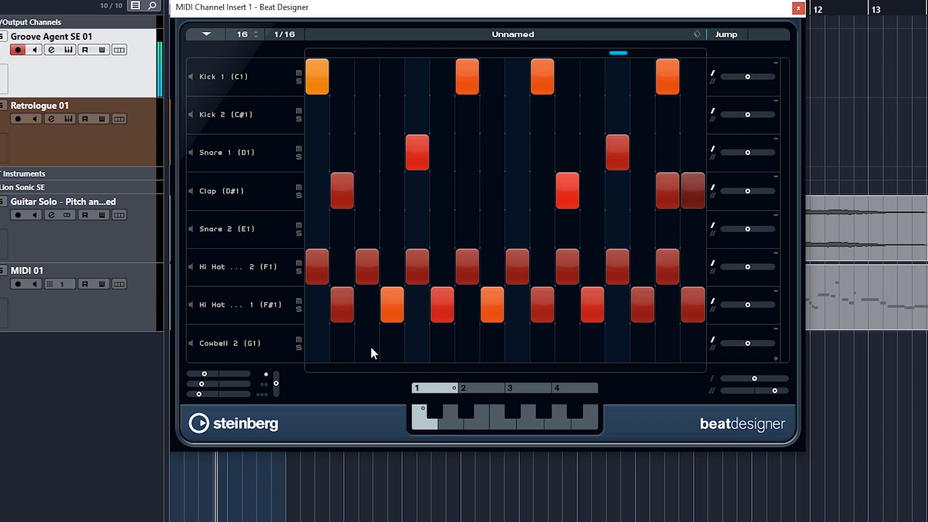
# Step: Add cowbell hits on steps 3 and 9 in the Cowbell 2 row
pyautogui.click(367, 343)
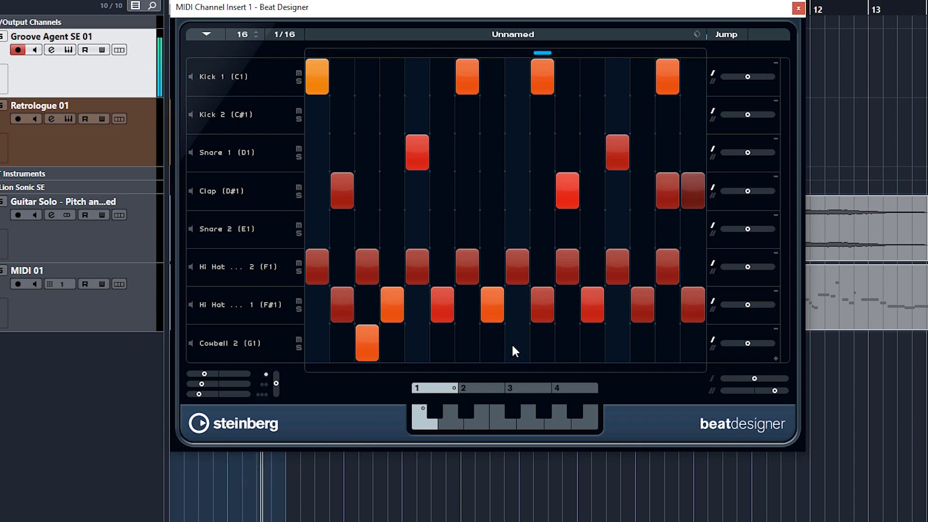
pyautogui.click(642, 343)
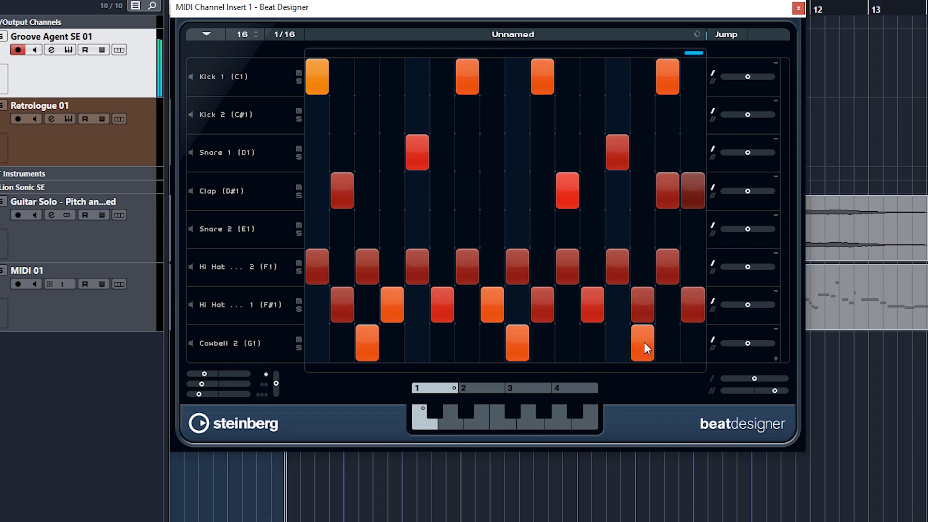
pyautogui.click(642, 346)
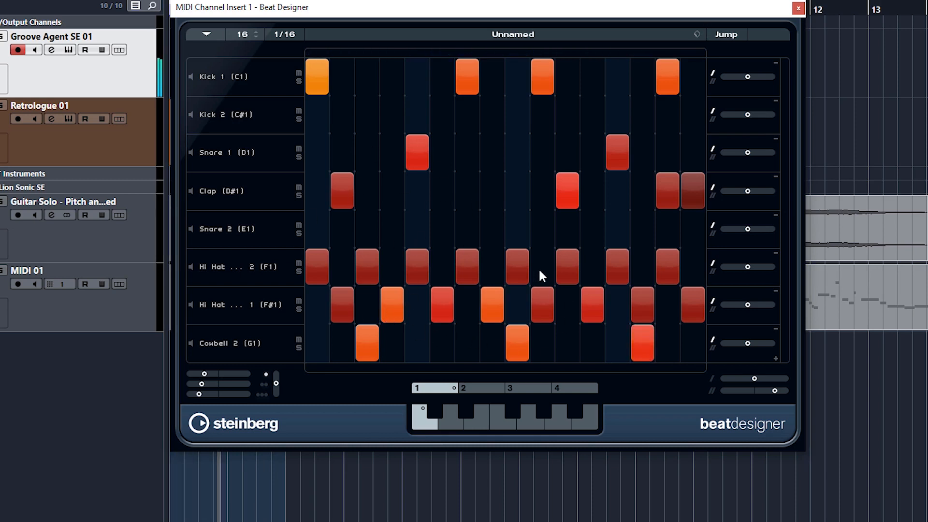
pyautogui.moveTo(512, 124)
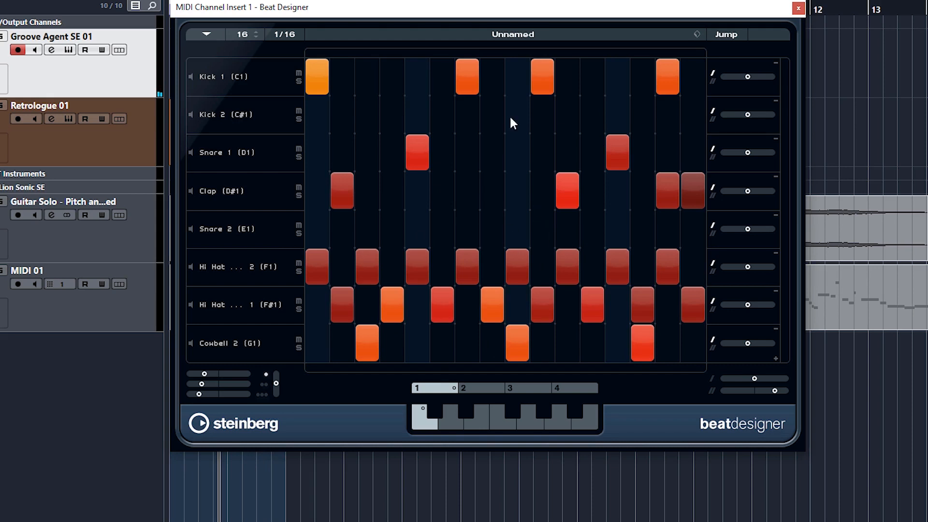
pyautogui.moveTo(588, 86)
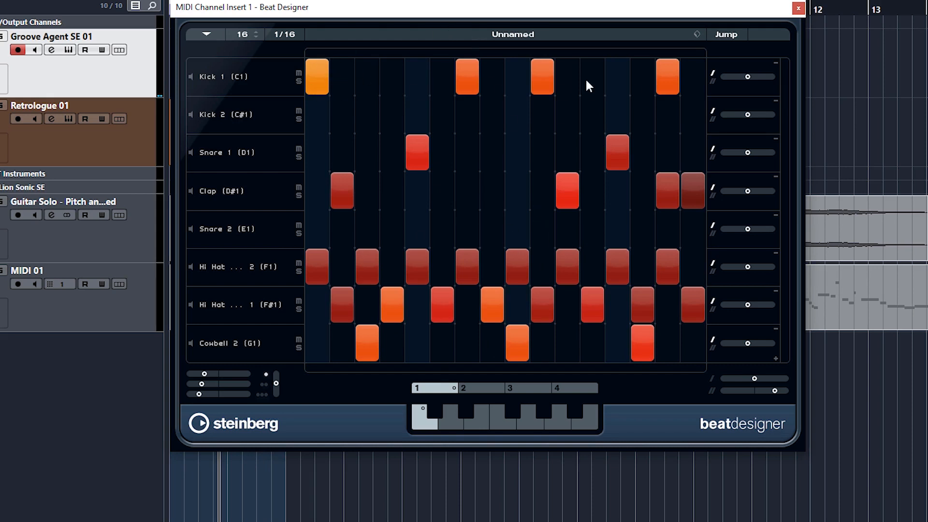
pyautogui.moveTo(284, 53)
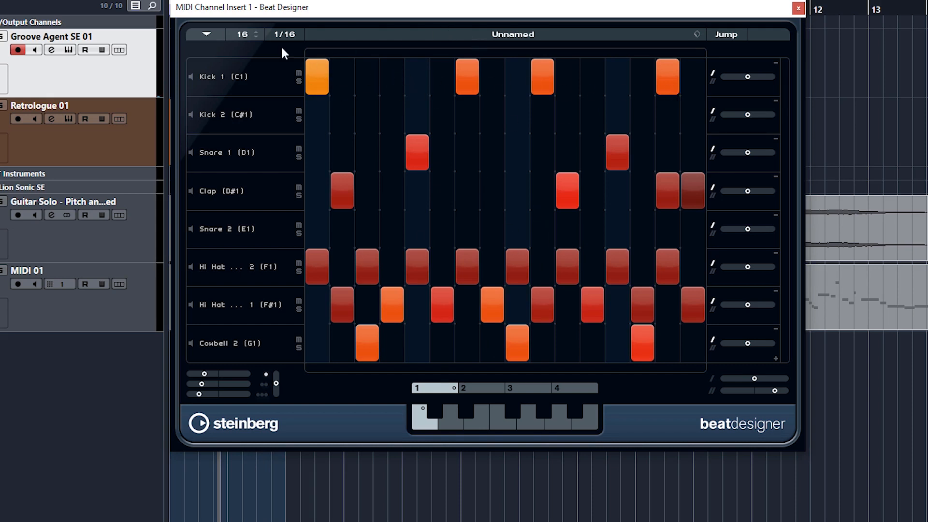
pyautogui.click(254, 31)
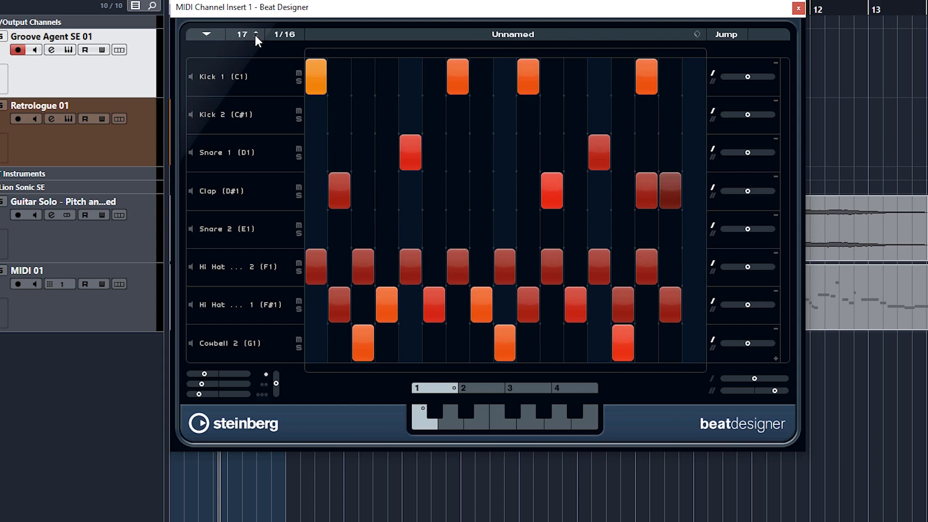
pyautogui.click(255, 31)
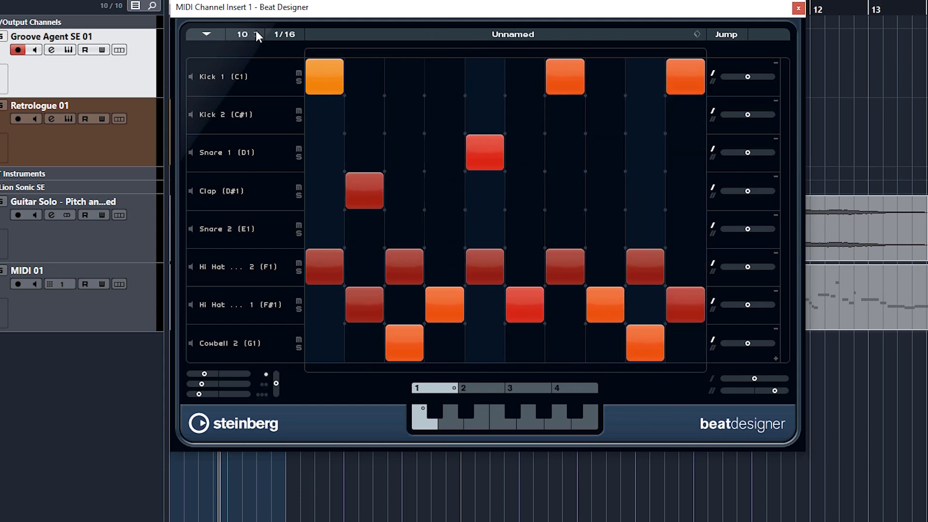
pyautogui.click(241, 34)
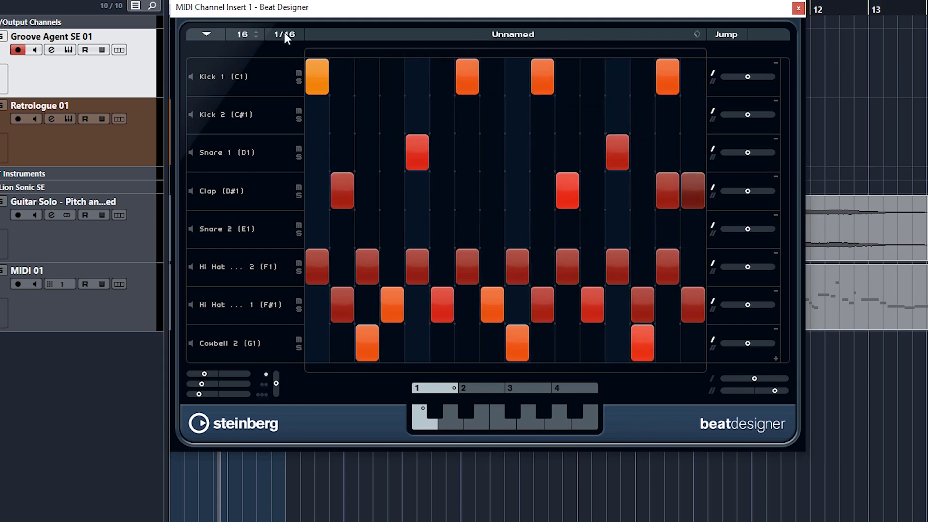
pyautogui.click(284, 34)
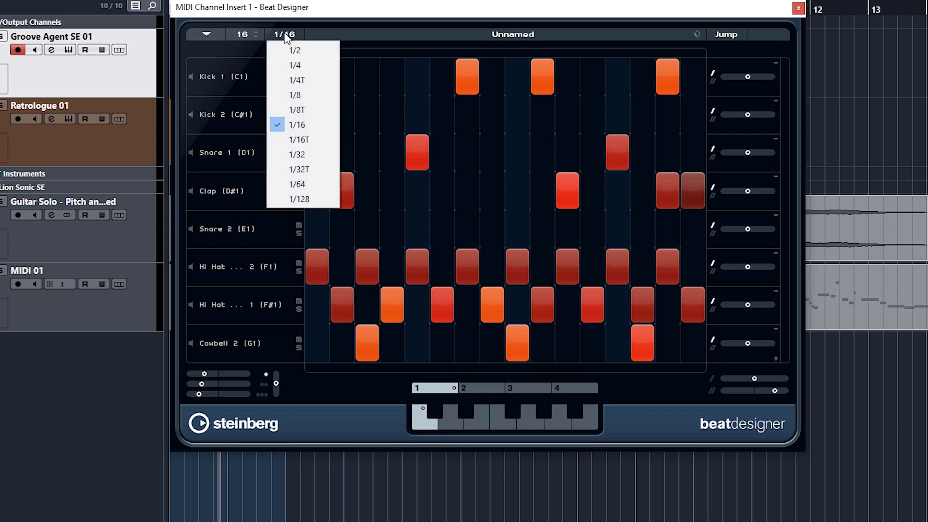
pyautogui.moveTo(299, 95)
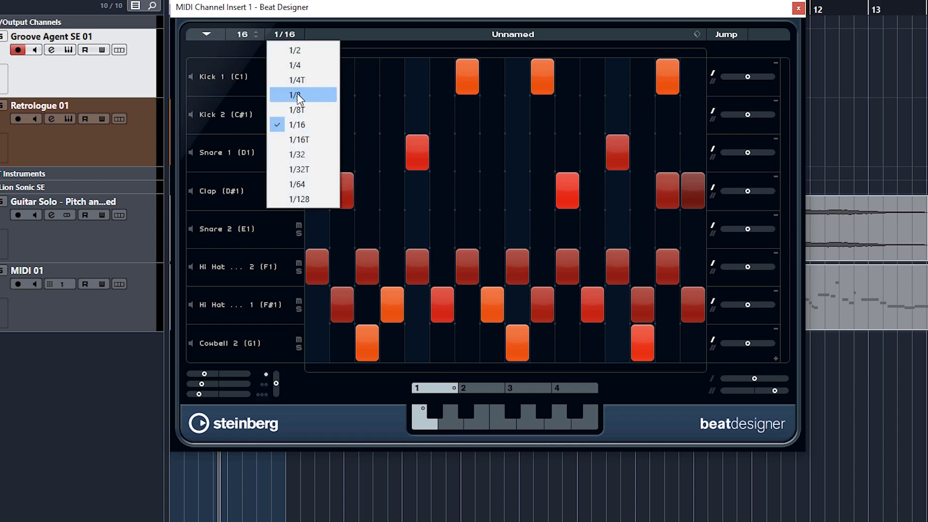
pyautogui.moveTo(301, 124)
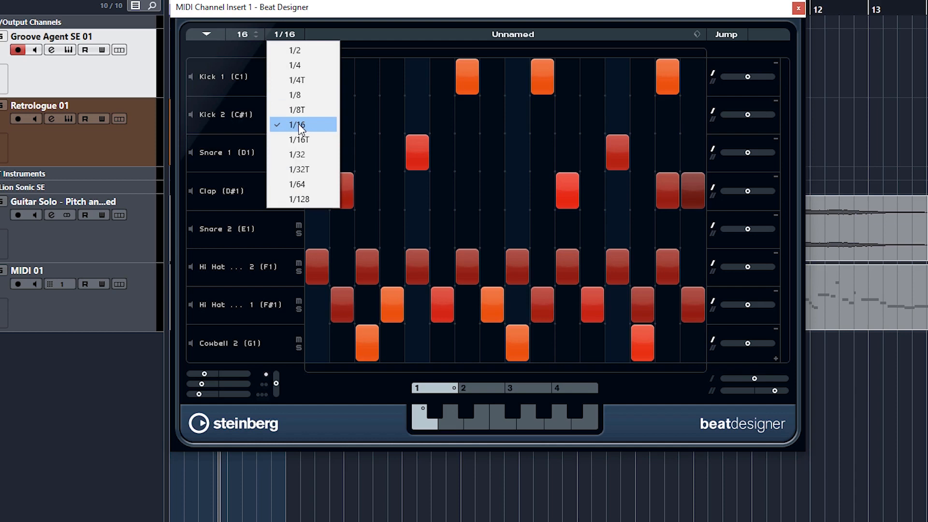
pyautogui.click(296, 124)
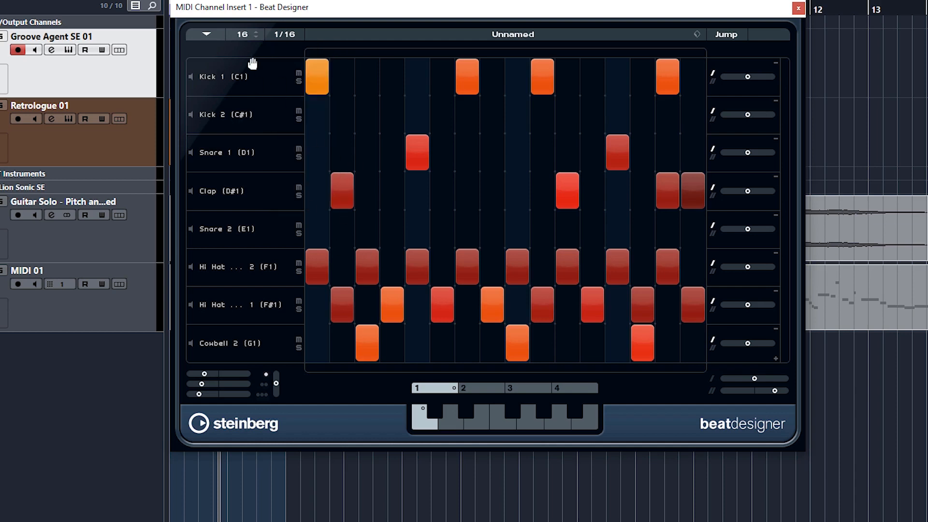
pyautogui.click(205, 34)
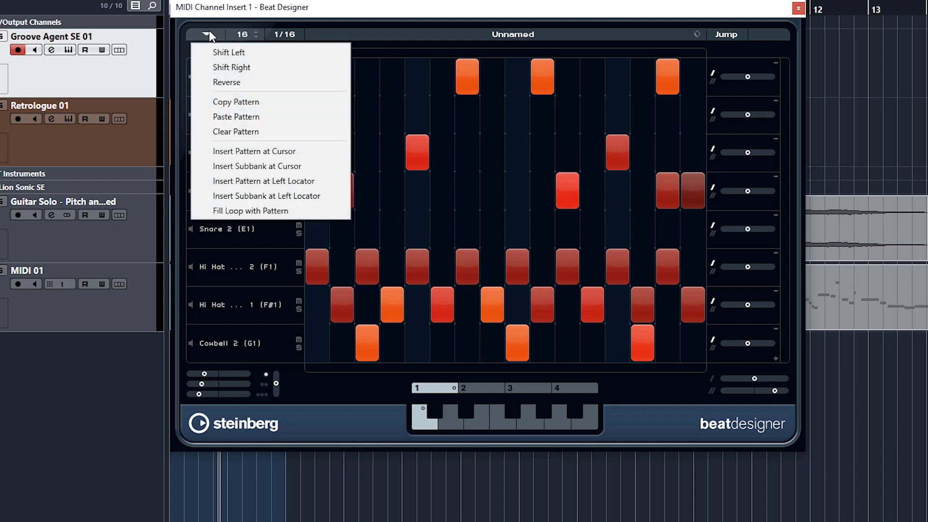
pyautogui.moveTo(235, 132)
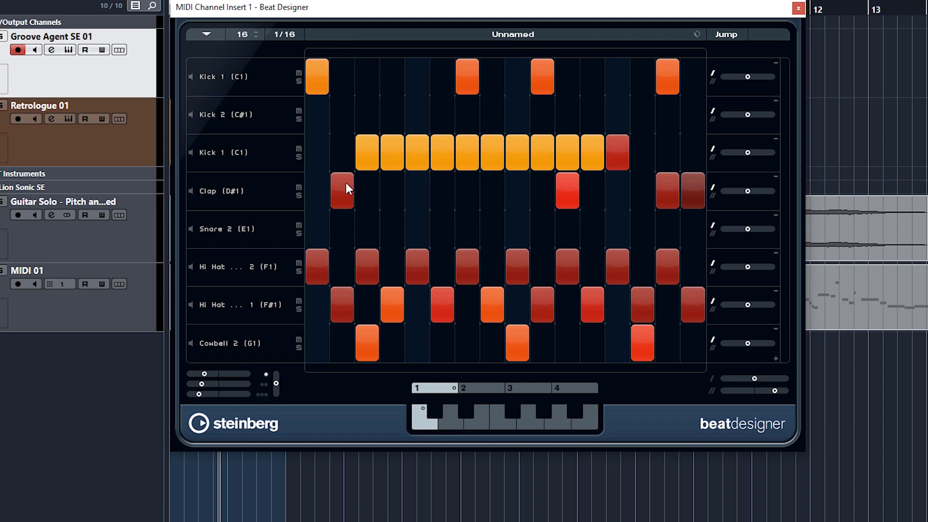
pyautogui.moveTo(458, 134)
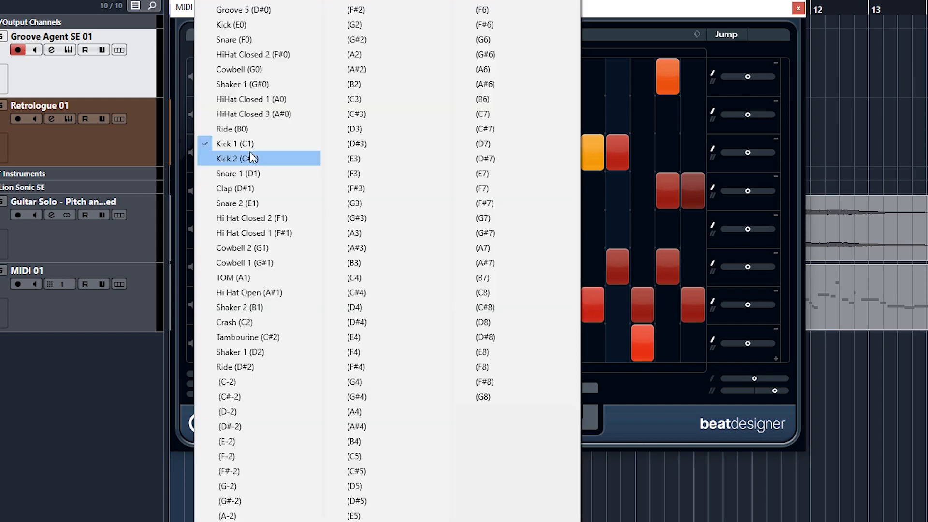
# Step: Set the third row's sound back to Snare 1 and lower one snare hit's velocity
pyautogui.click(238, 173)
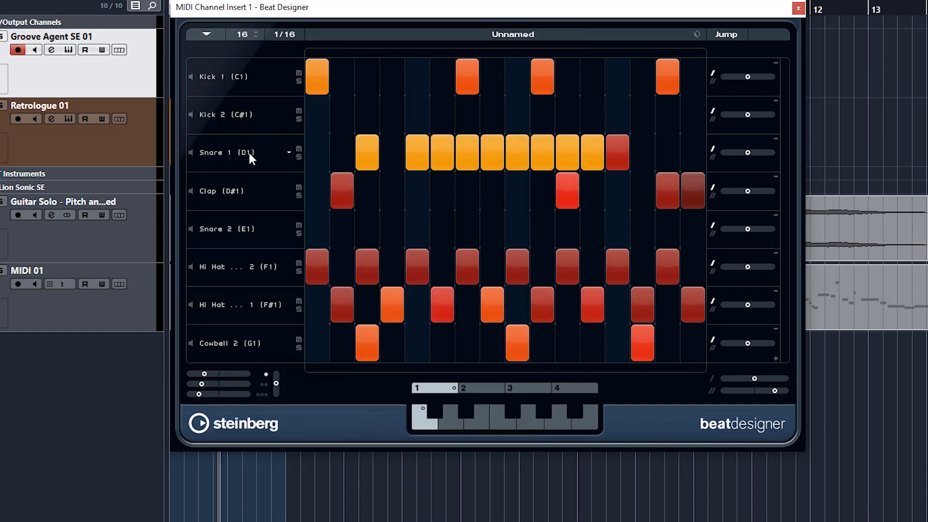
pyautogui.click(289, 152)
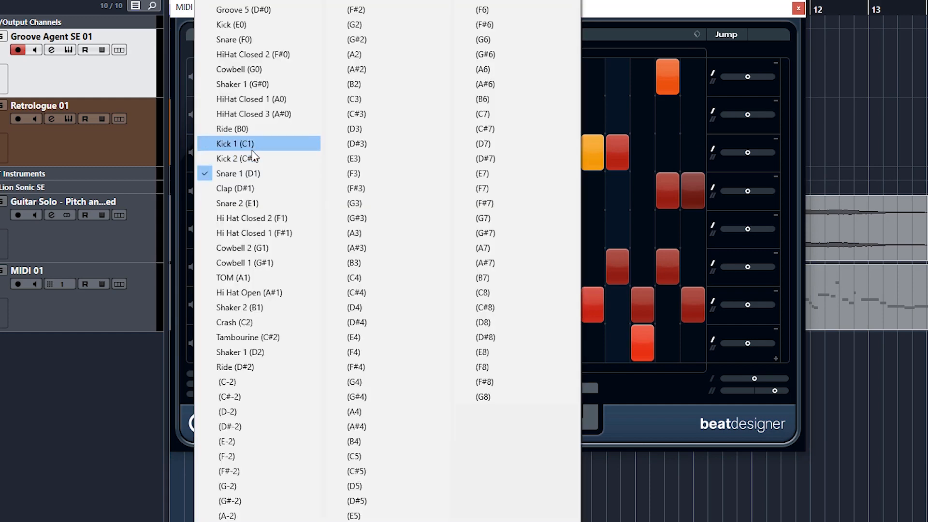
pyautogui.moveTo(255, 158)
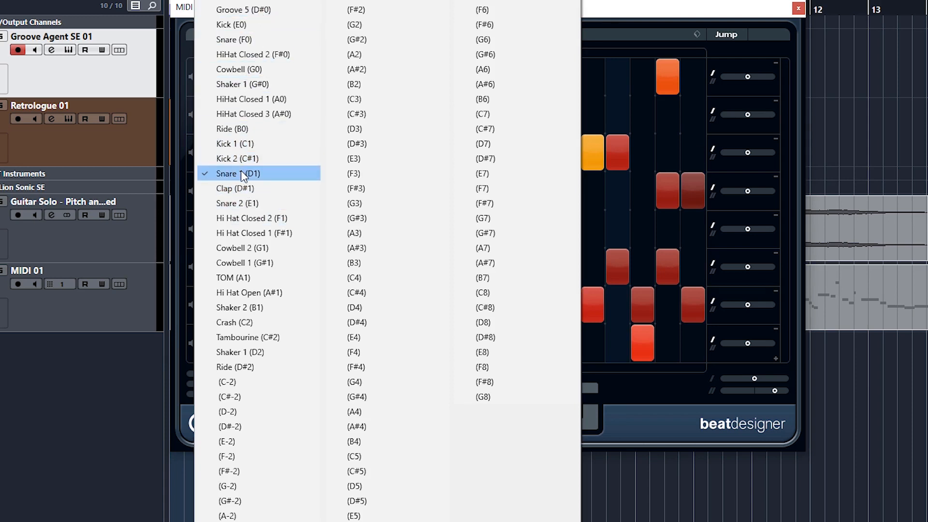
pyautogui.click(236, 173)
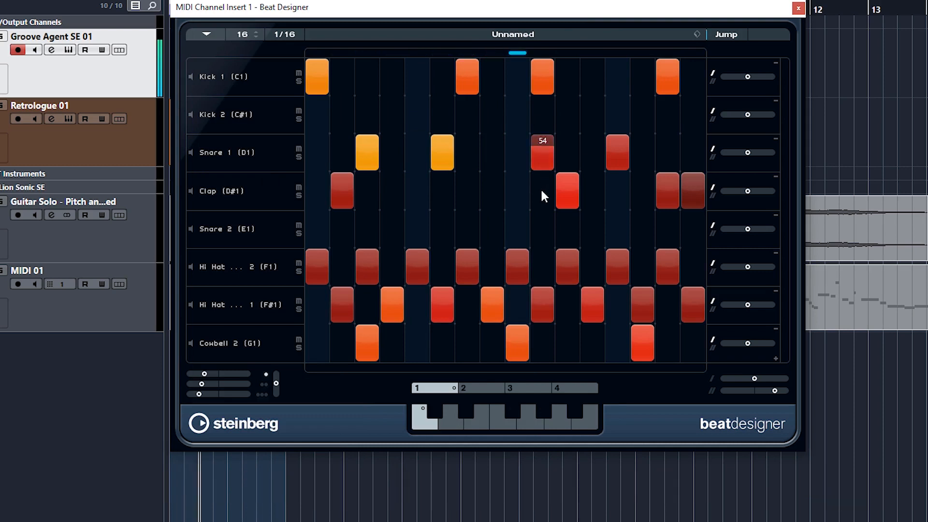
pyautogui.moveTo(540, 151); pyautogui.dragTo(540, 195)
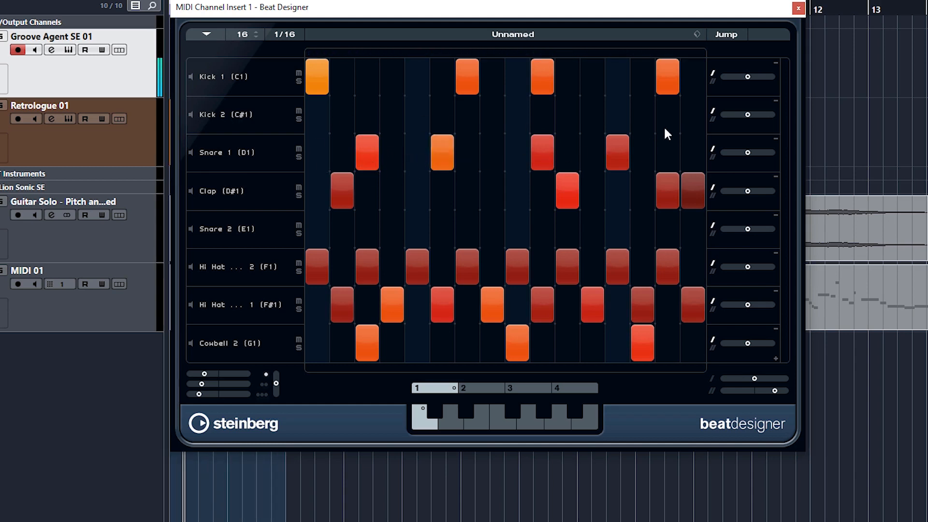
pyautogui.moveTo(733, 93)
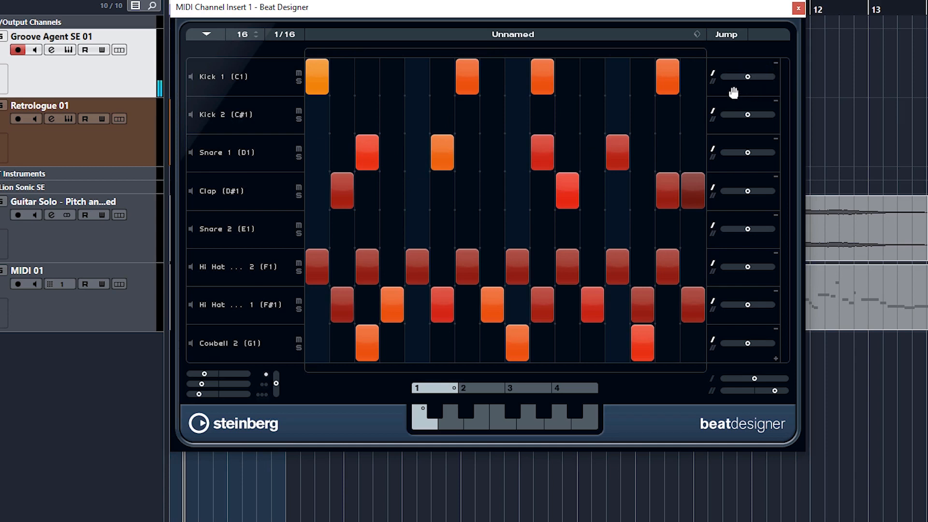
pyautogui.moveTo(397, 81)
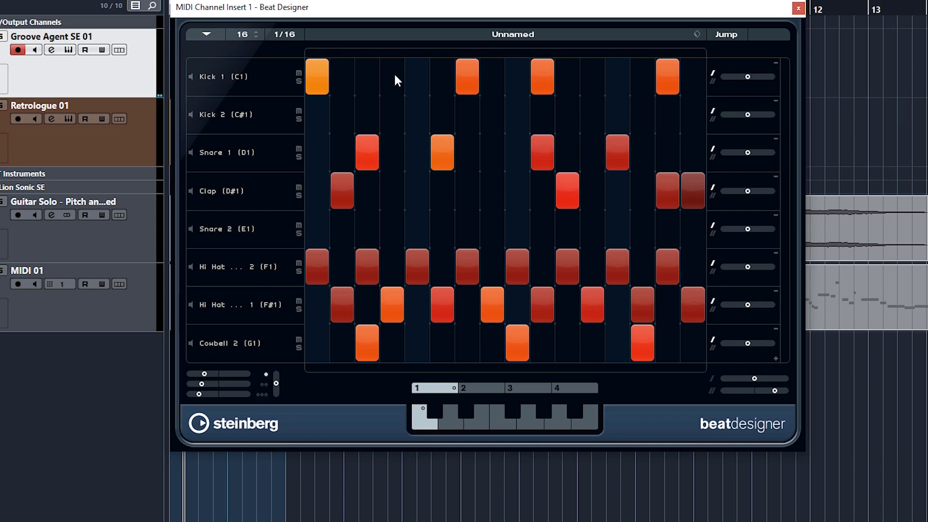
pyautogui.moveTo(720, 112)
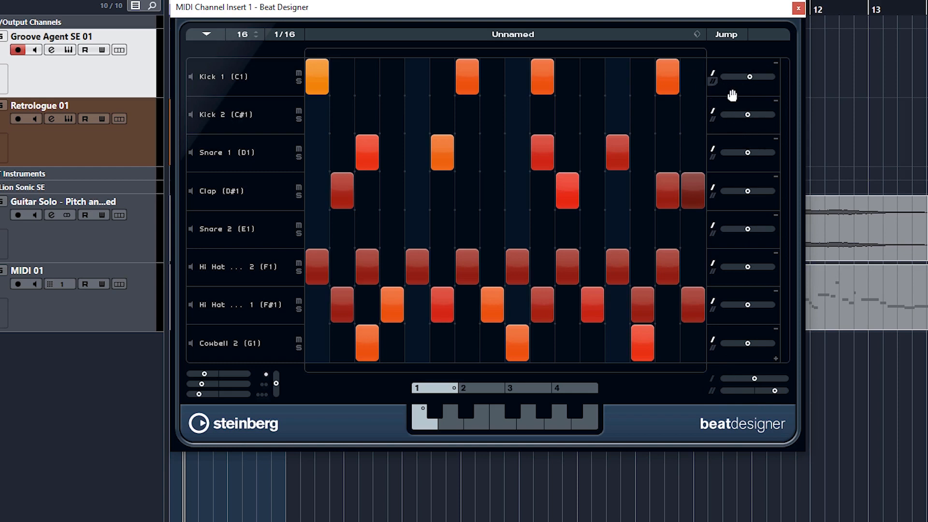
pyautogui.moveTo(744, 153)
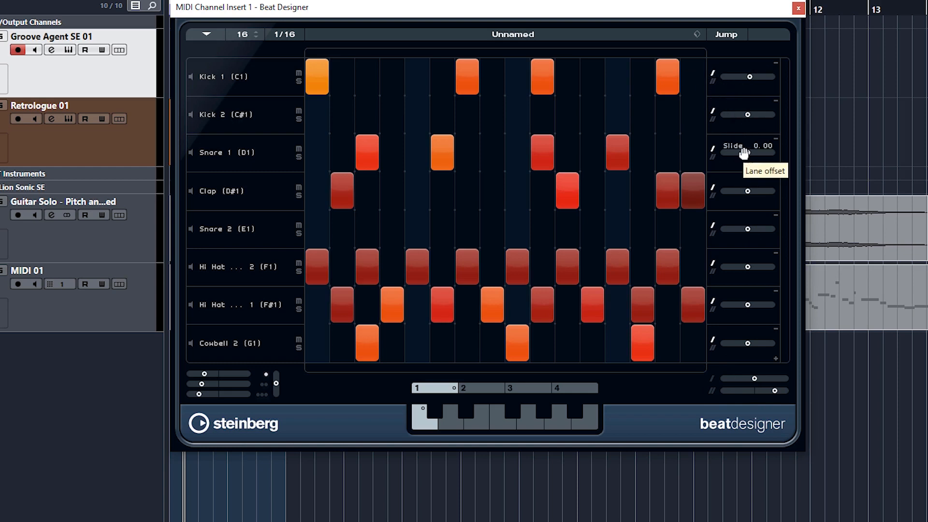
pyautogui.moveTo(748, 195)
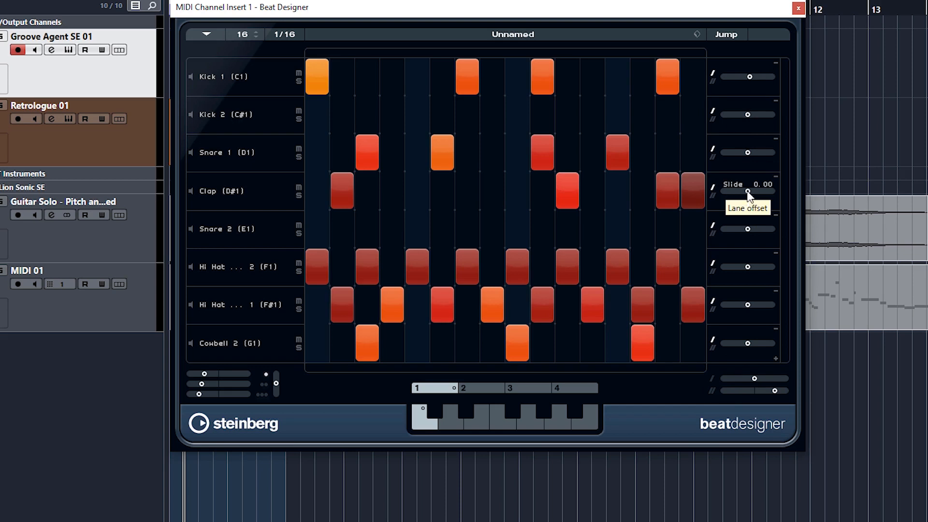
pyautogui.moveTo(711, 235)
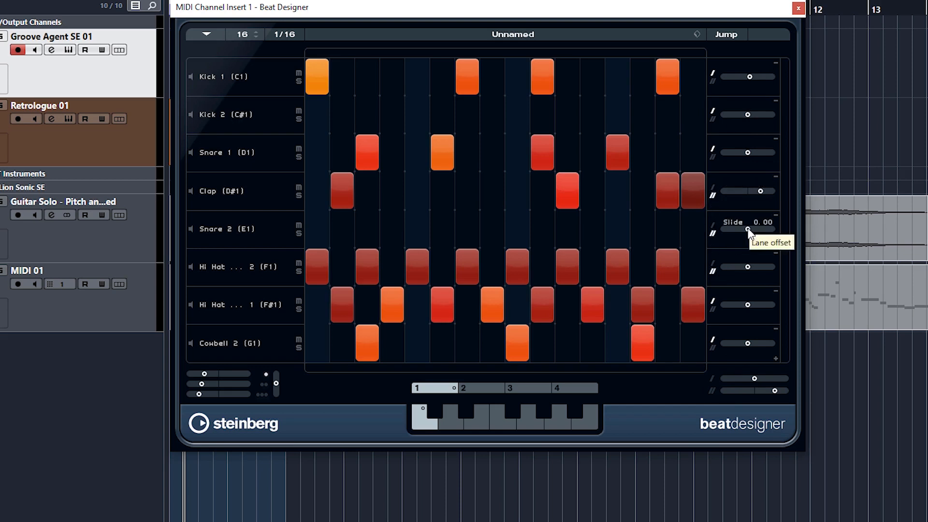
pyautogui.moveTo(709, 359)
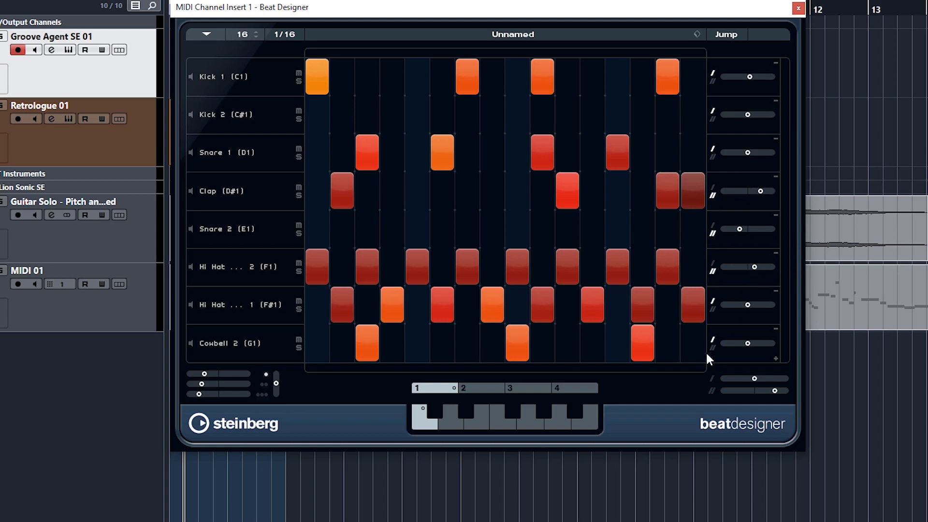
pyautogui.moveTo(742, 327)
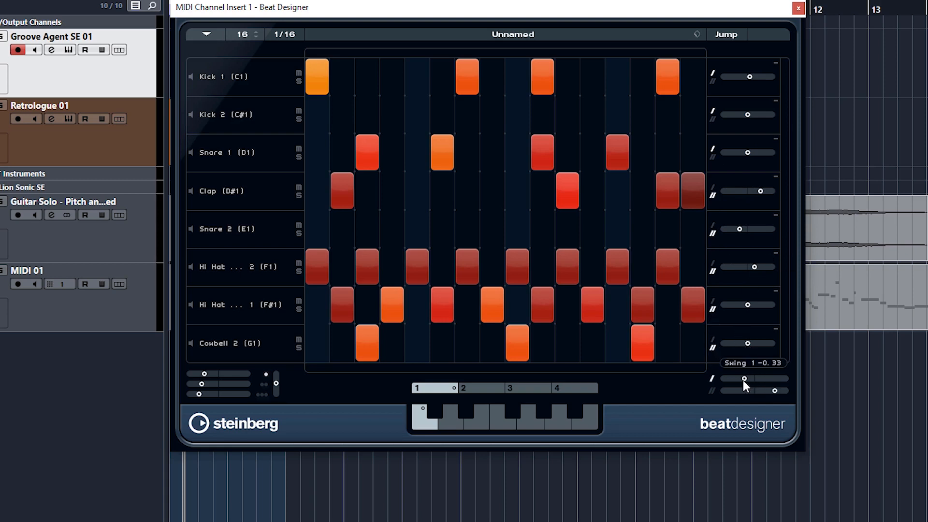
# Step: Raise Swing 1 to about 0.40 and Swing 2 near 0.71, then ease Swing 2 down
pyautogui.moveTo(769, 379); pyautogui.dragTo(749, 379)
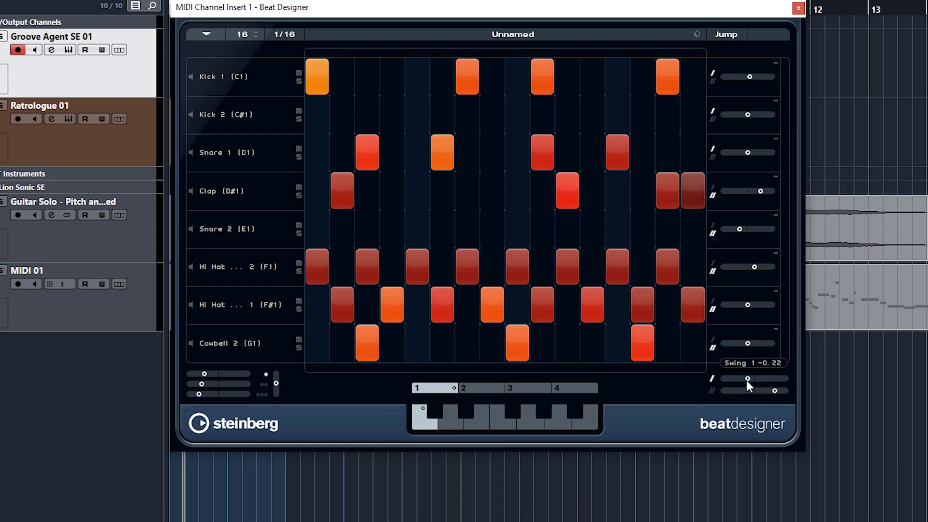
pyautogui.moveTo(746, 379); pyautogui.dragTo(756, 393)
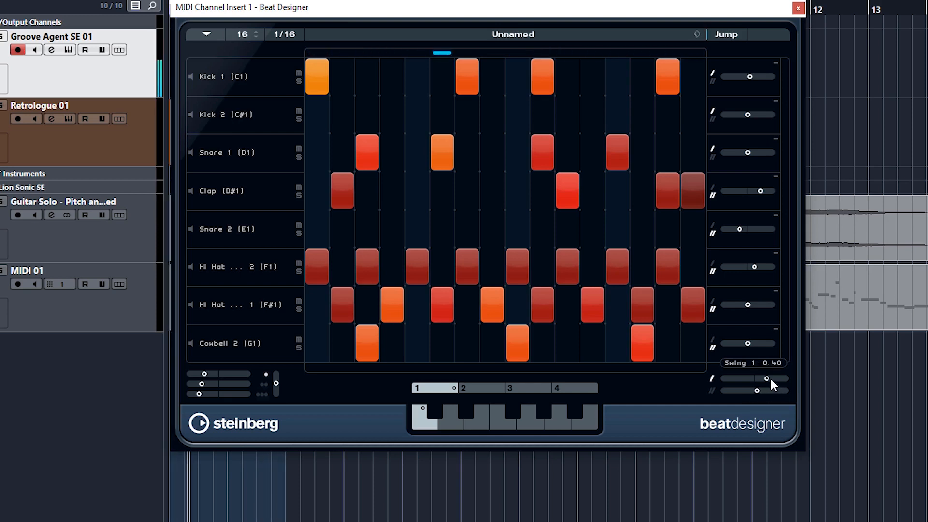
pyautogui.moveTo(739, 379); pyautogui.dragTo(775, 378)
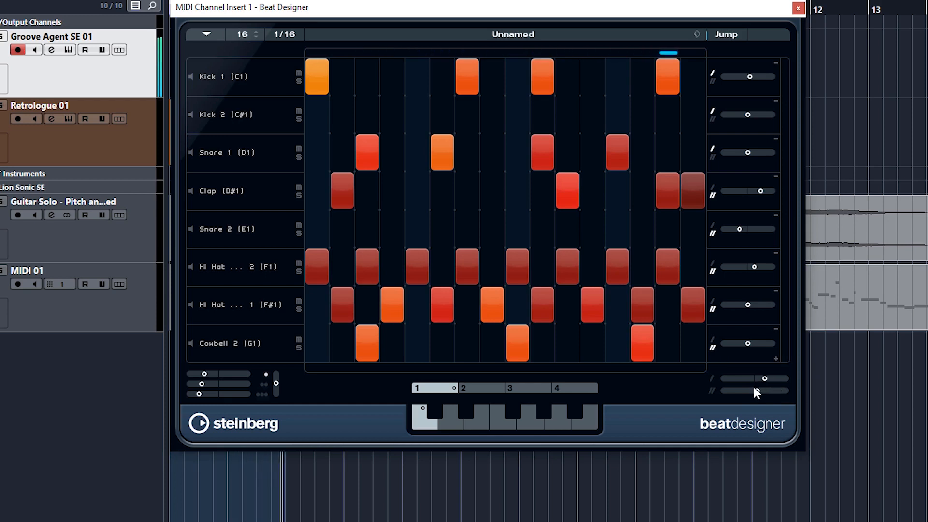
pyautogui.moveTo(763, 393); pyautogui.dragTo(736, 393)
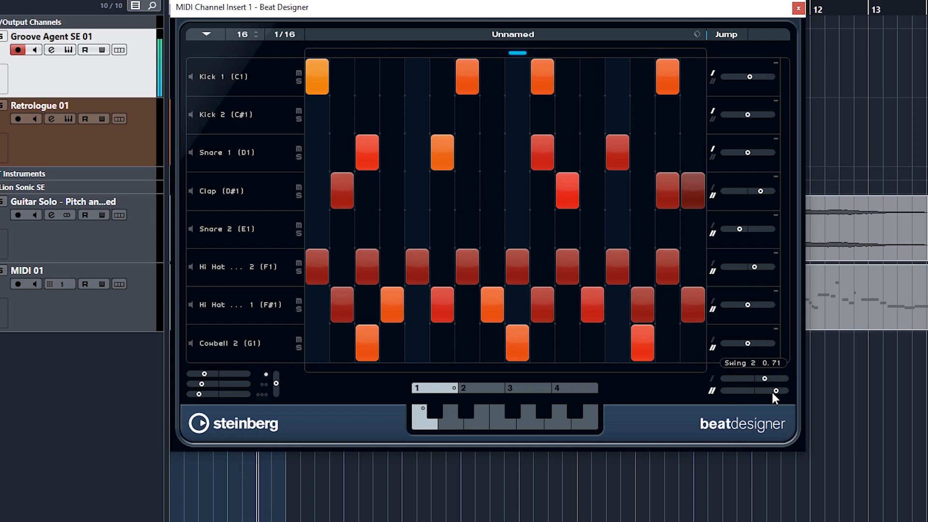
pyautogui.moveTo(775, 390); pyautogui.dragTo(754, 391)
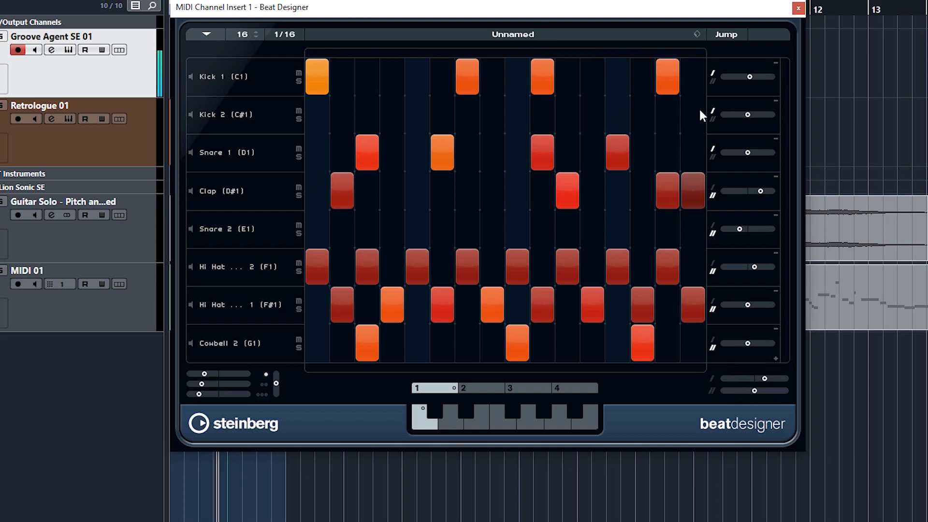
pyautogui.moveTo(470, 287)
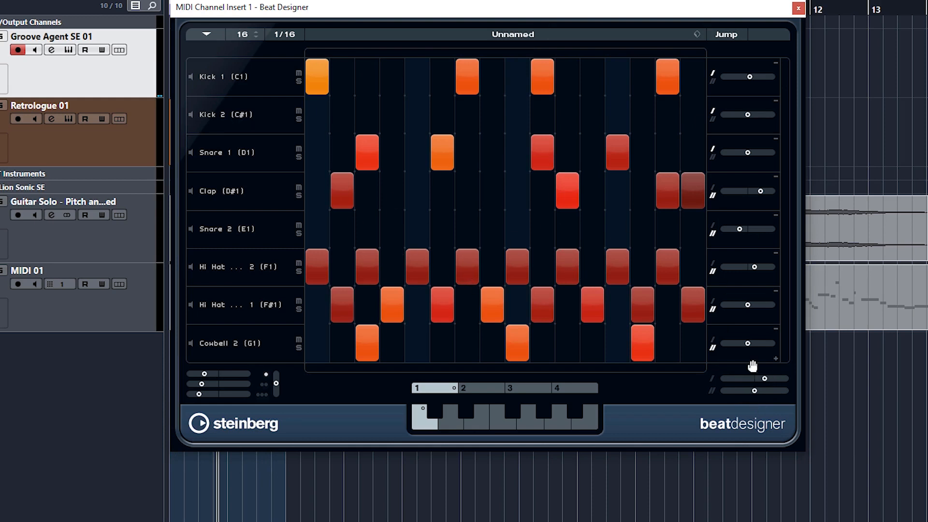
pyautogui.moveTo(813, 385)
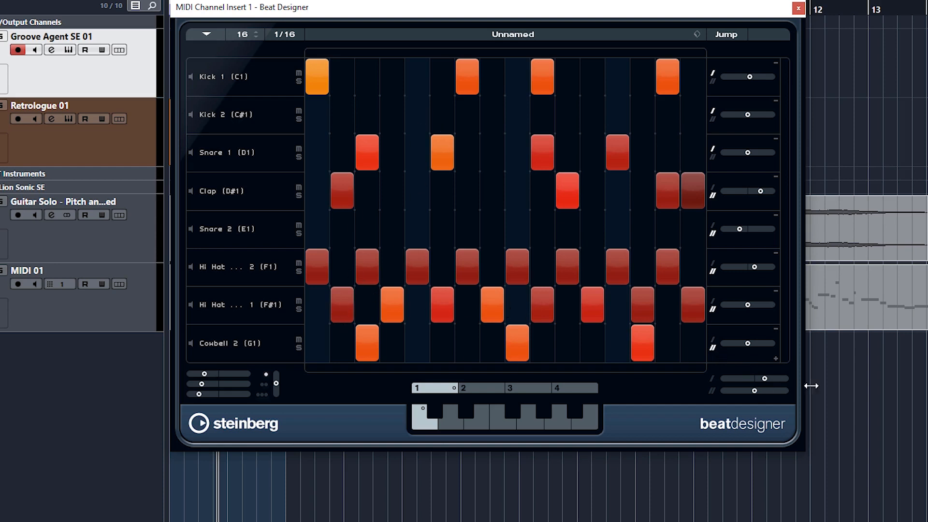
pyautogui.moveTo(778, 364)
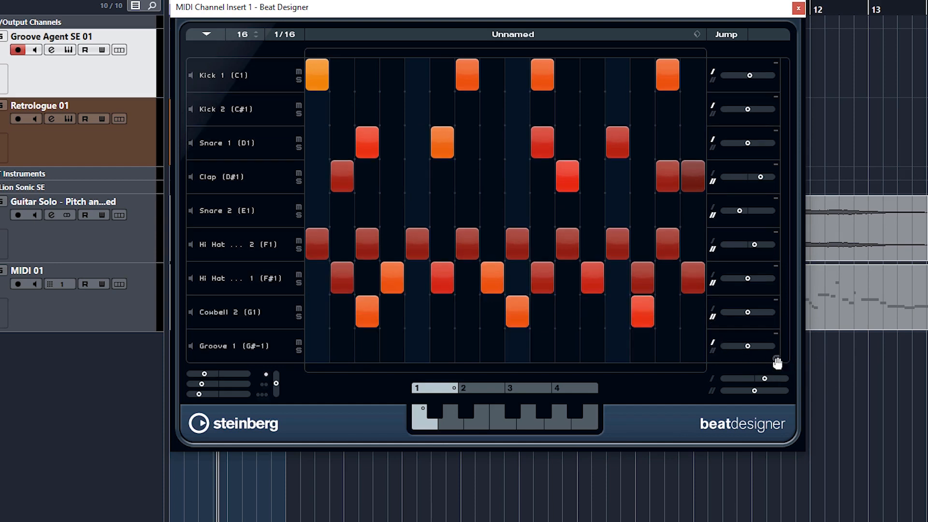
# Step: Scroll the lane list and pick a drum sound for the new lane
pyautogui.scroll(-3)
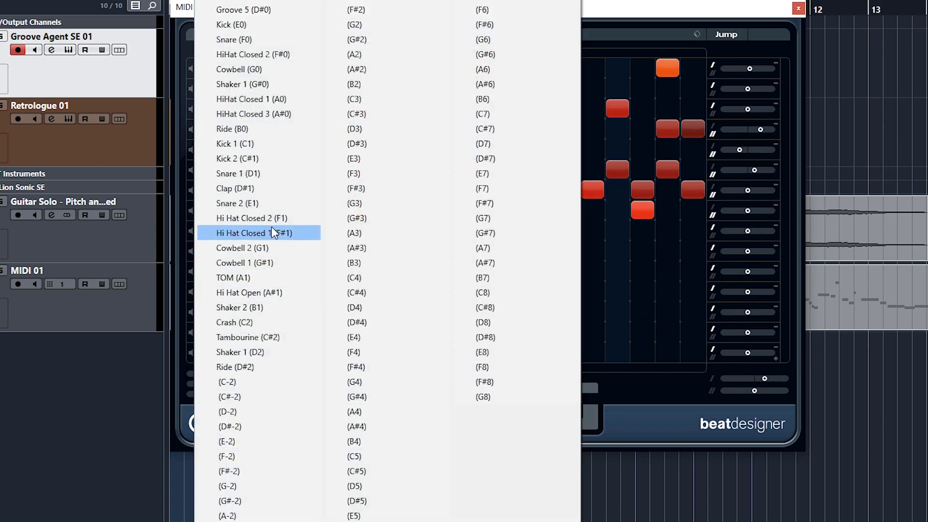
pyautogui.click(256, 232)
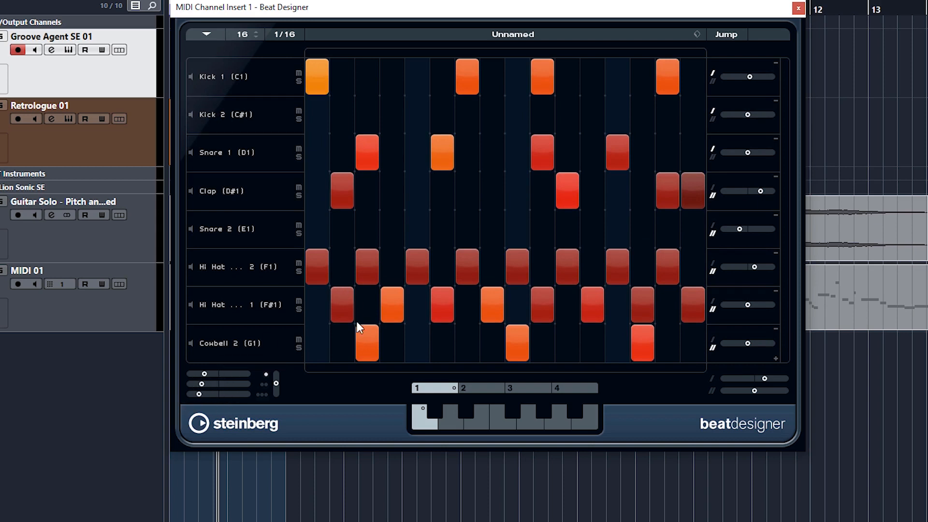
pyautogui.moveTo(346, 324)
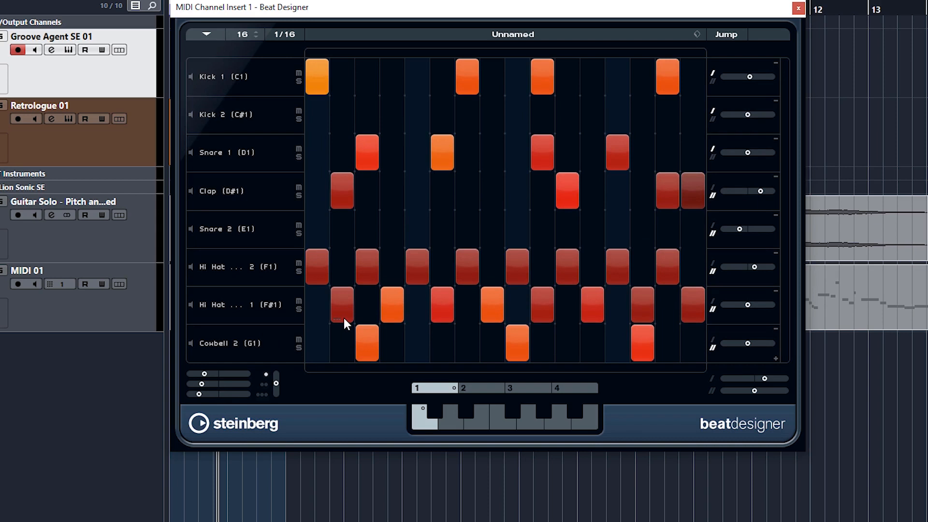
pyautogui.moveTo(342, 309)
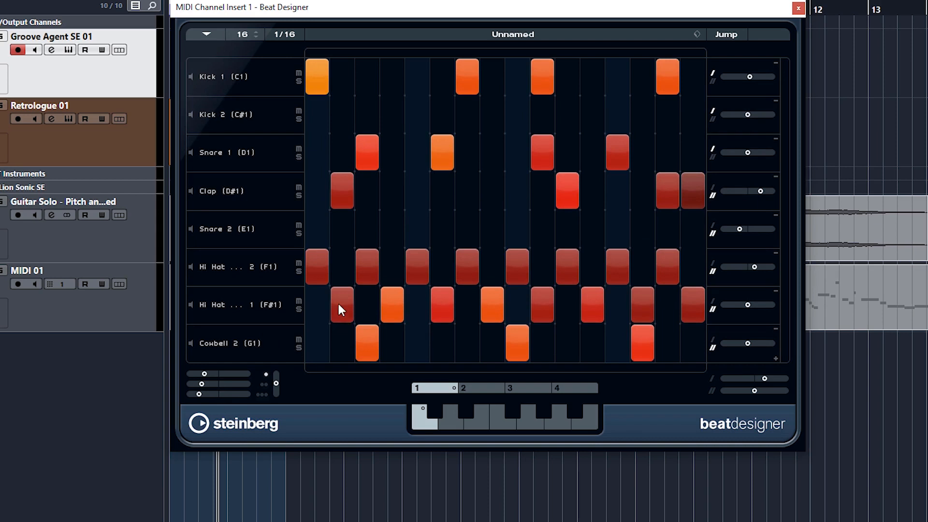
pyautogui.moveTo(348, 328)
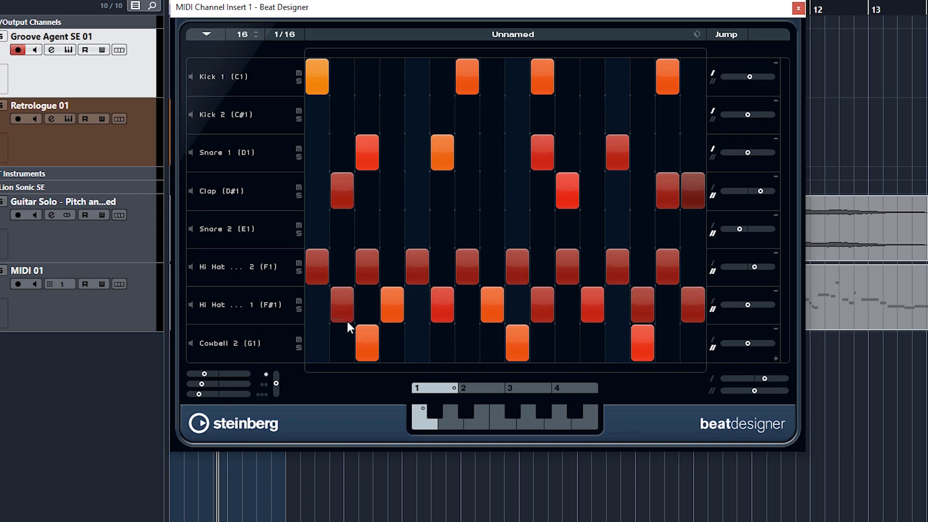
pyautogui.moveTo(345, 196)
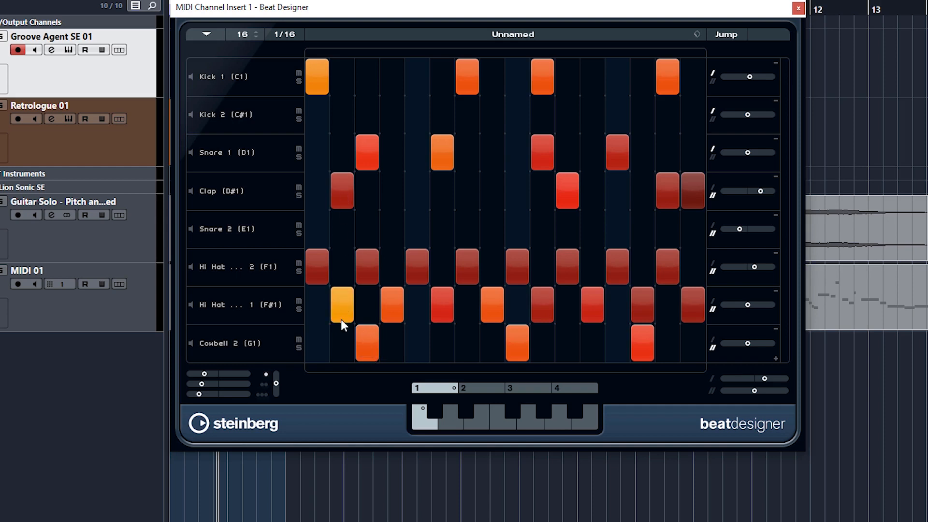
pyautogui.moveTo(345, 330)
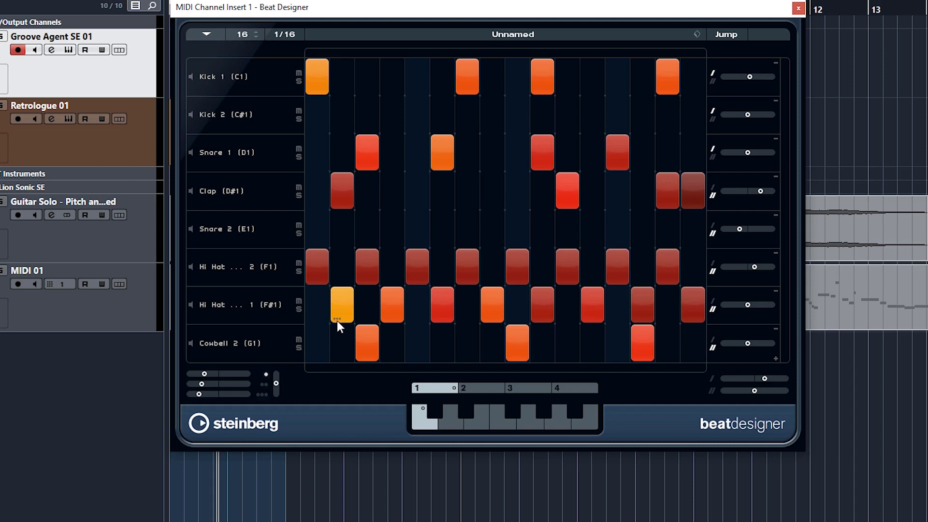
pyautogui.moveTo(360, 316)
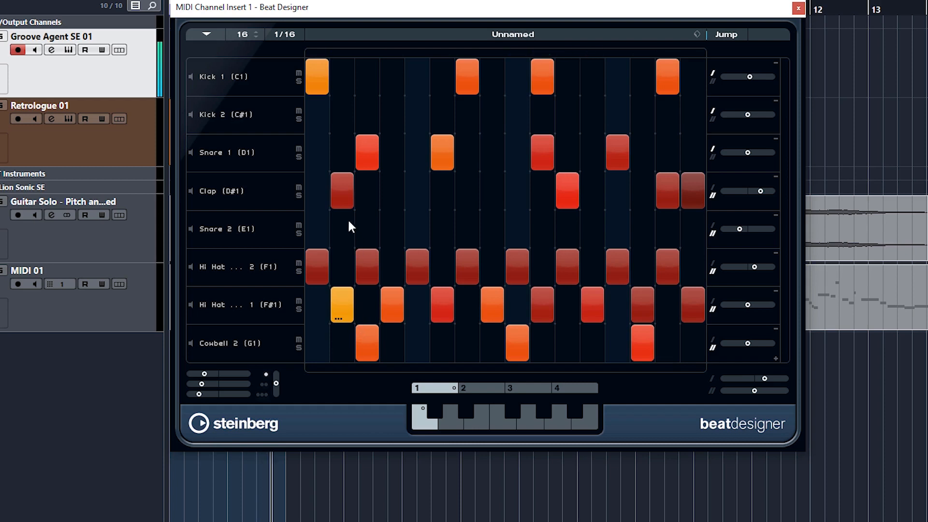
# Step: Re-enter the first Snare 1 hit at higher velocity and settle the flam level at 45%
pyautogui.click(366, 150)
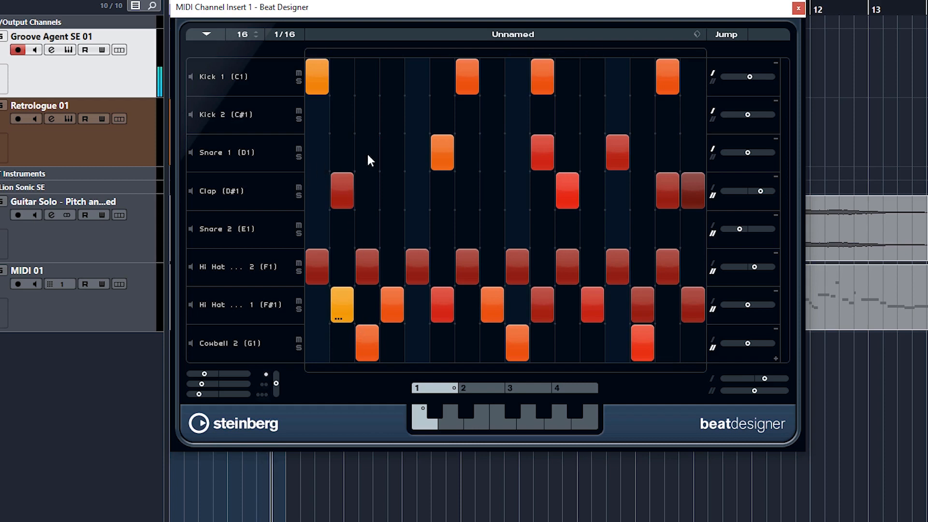
pyautogui.click(366, 151)
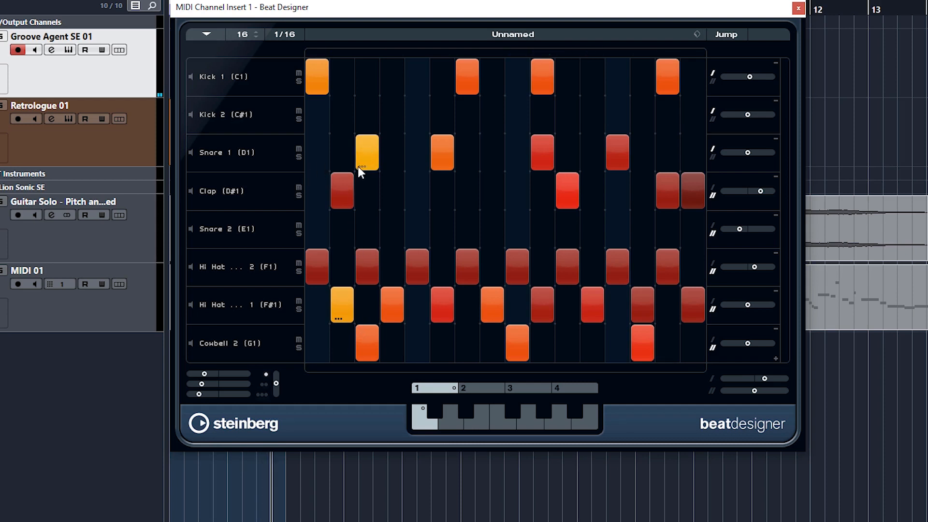
pyautogui.moveTo(379, 174)
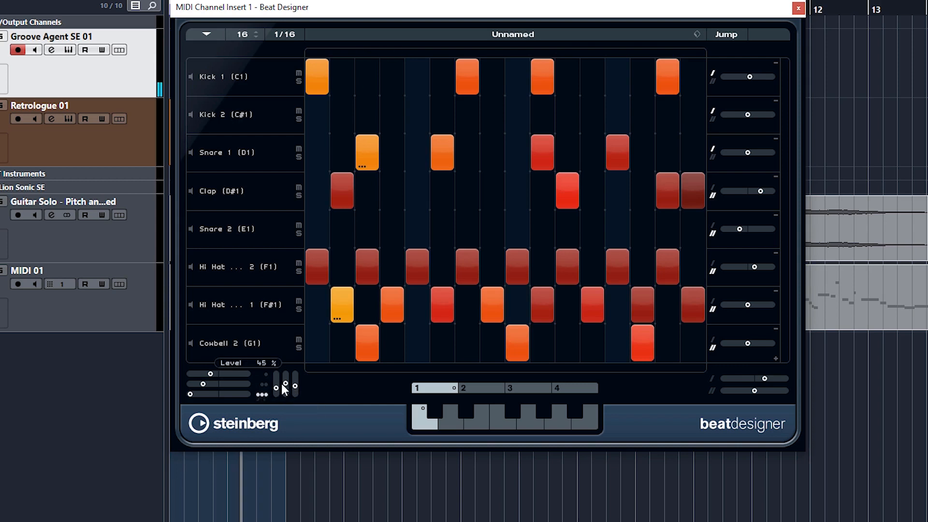
pyautogui.moveTo(284, 387); pyautogui.dragTo(296, 382)
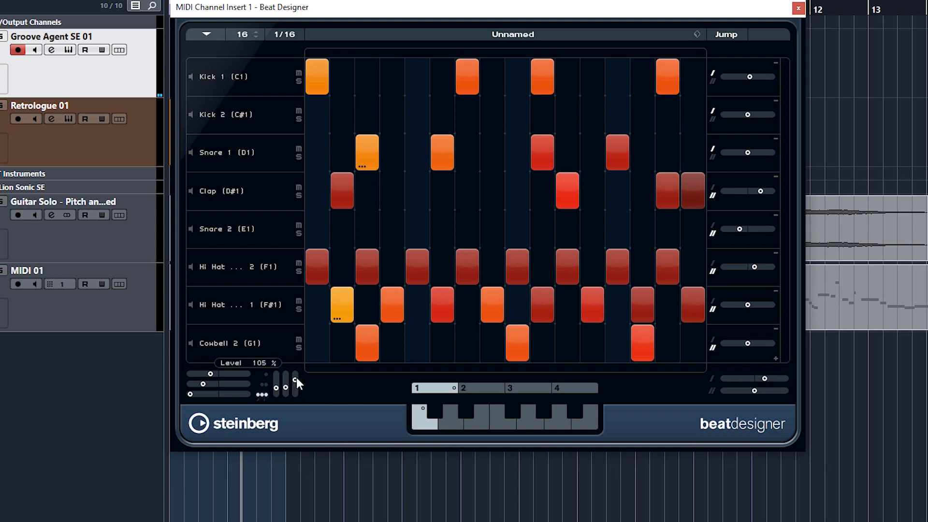
pyautogui.moveTo(295, 382); pyautogui.dragTo(294, 397)
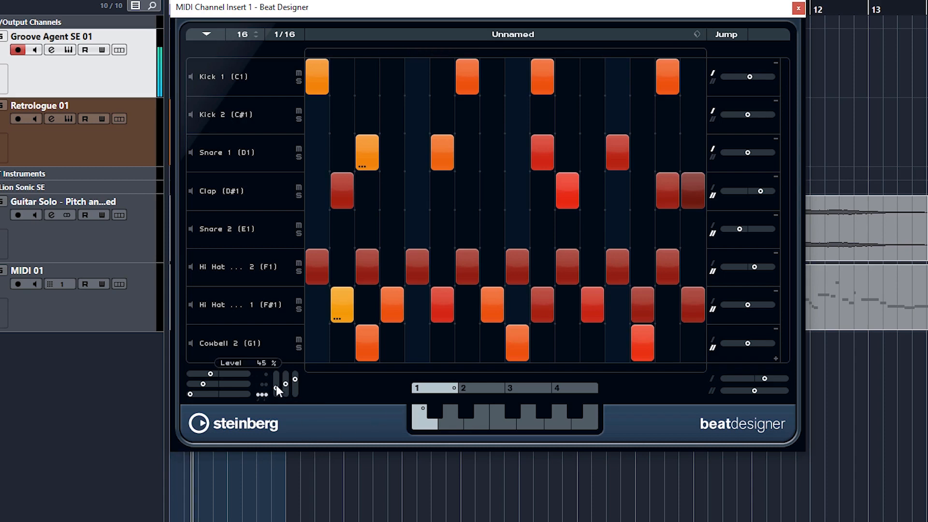
pyautogui.moveTo(279, 383); pyautogui.dragTo(295, 380)
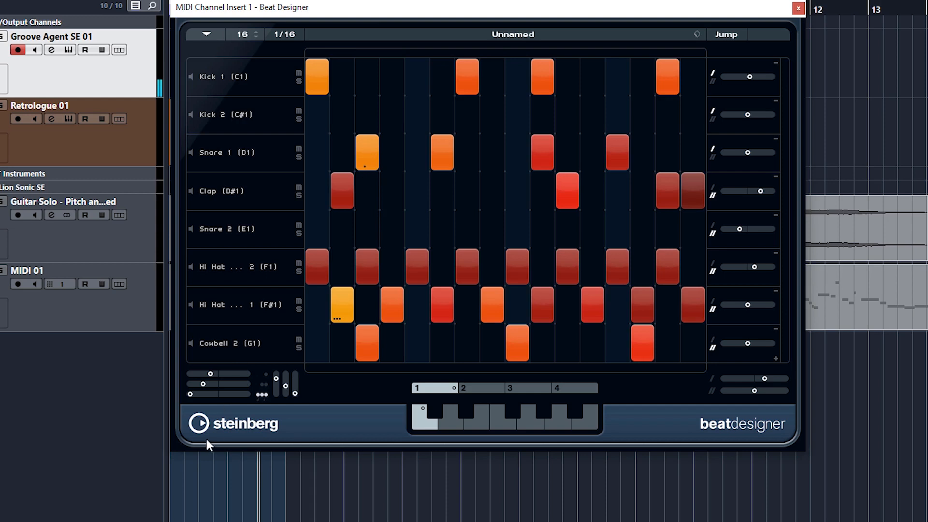
pyautogui.moveTo(285, 388)
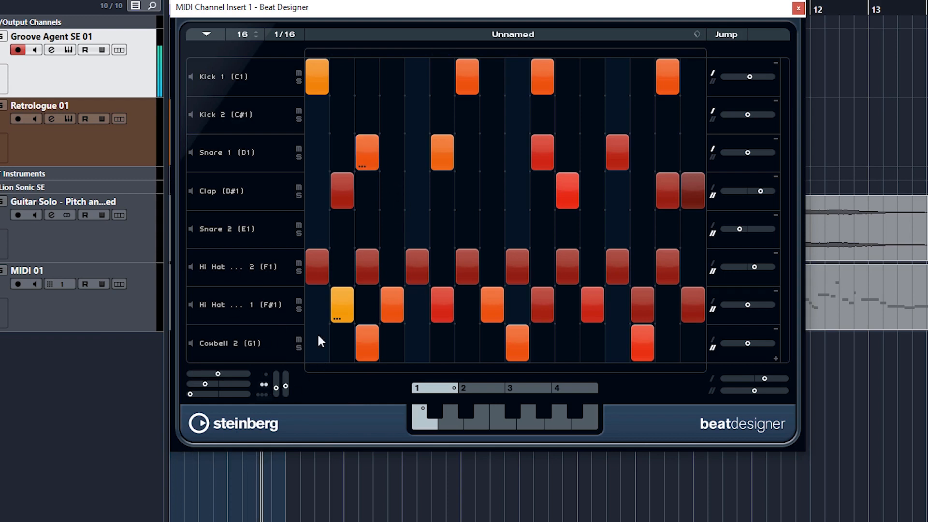
# Step: Paste the copied drum beat into Beat Designer's empty second pattern slot
pyautogui.click(206, 34)
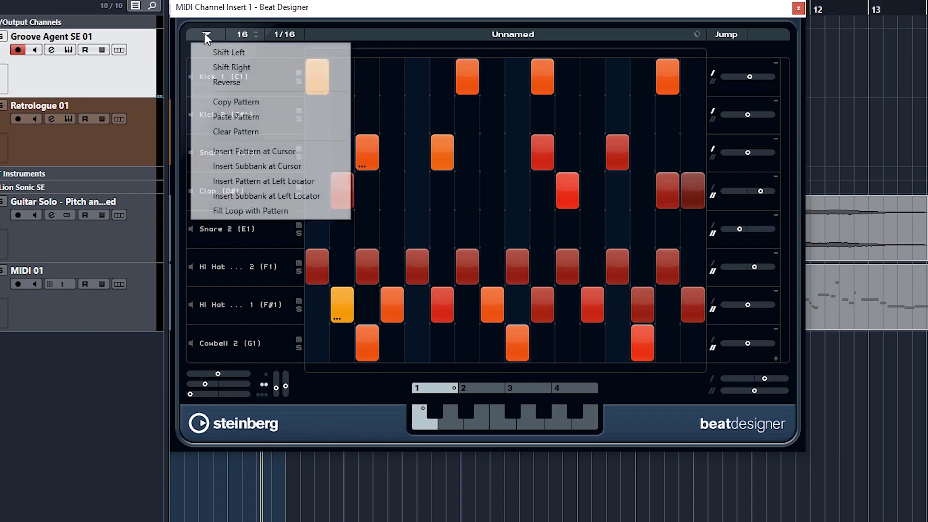
pyautogui.moveTo(226, 82)
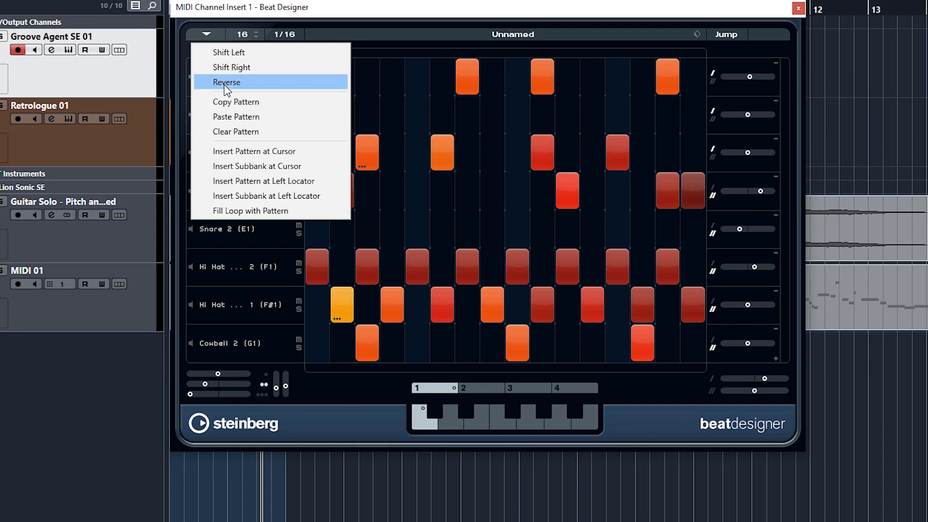
pyautogui.moveTo(240, 121)
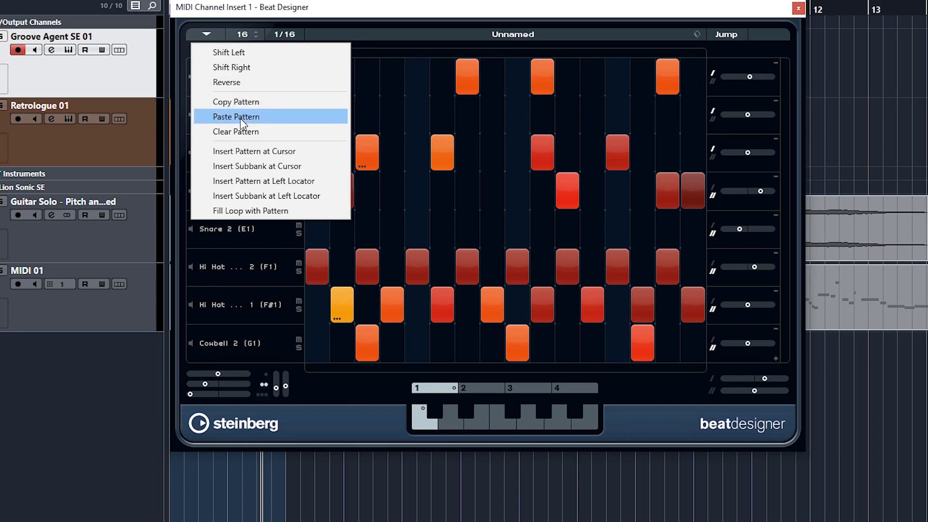
pyautogui.moveTo(416, 76)
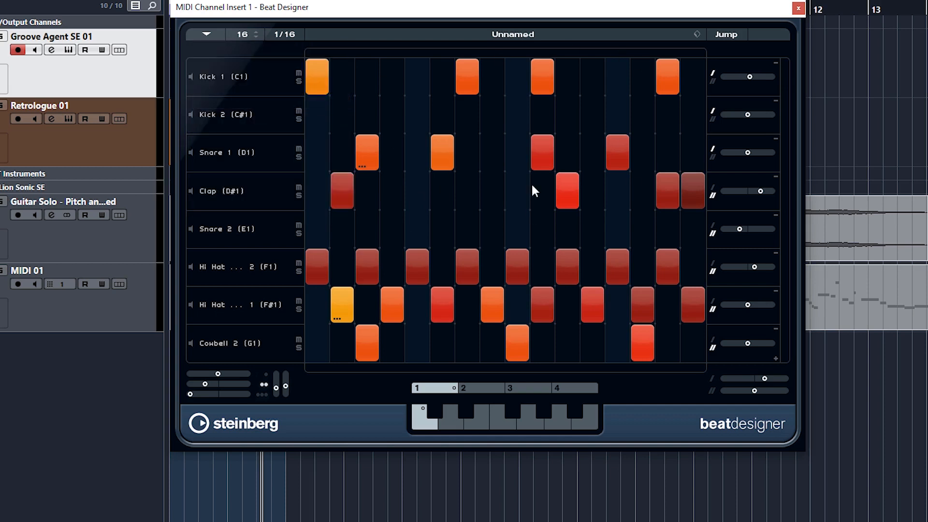
pyautogui.click(453, 419)
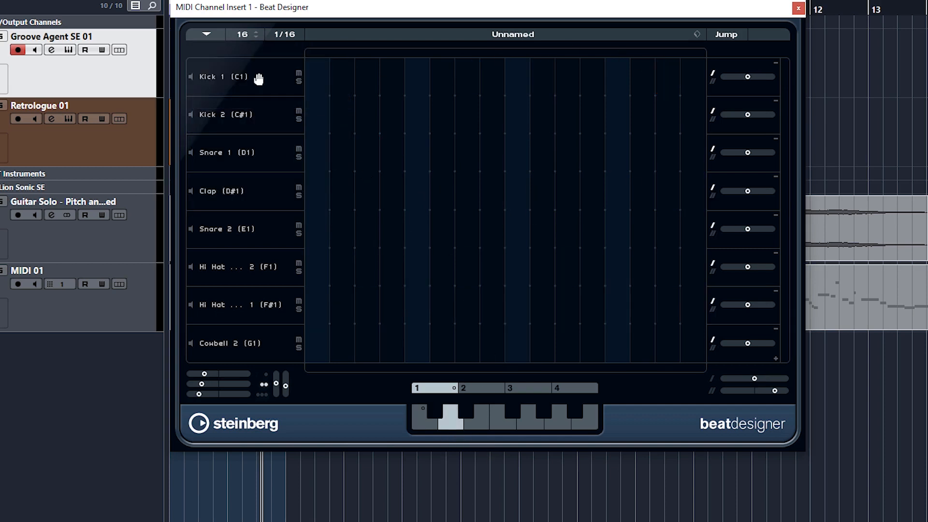
pyautogui.click(206, 34)
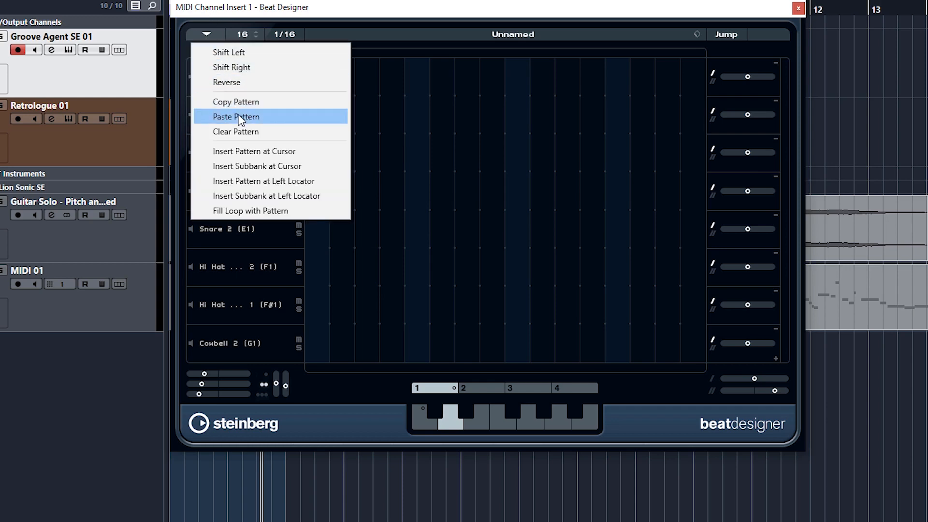
pyautogui.click(236, 116)
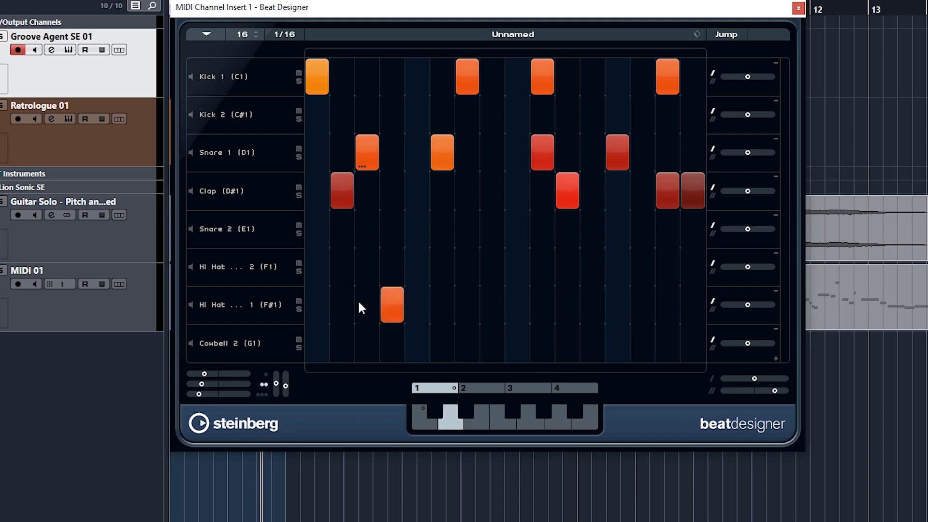
# Step: Empty the Hi Hat 1 (F#1) row, leaving only kick, snare and clap hits
pyautogui.moveTo(390, 306); pyautogui.dragTo(521, 306)
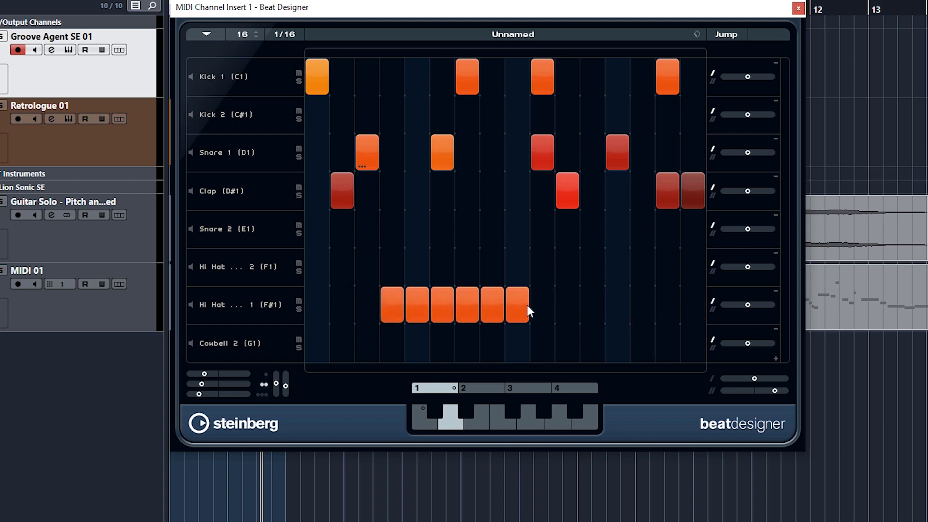
pyautogui.moveTo(533, 306); pyautogui.dragTo(598, 306)
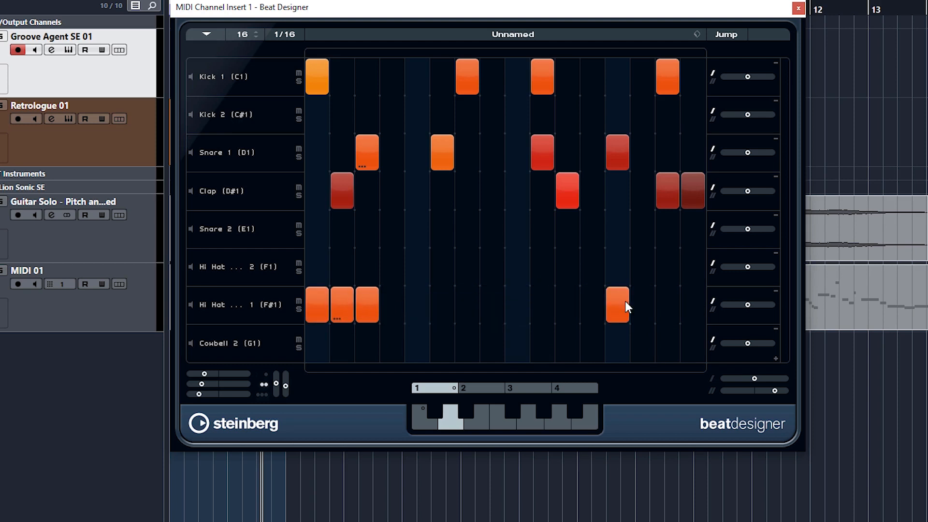
pyautogui.click(316, 305)
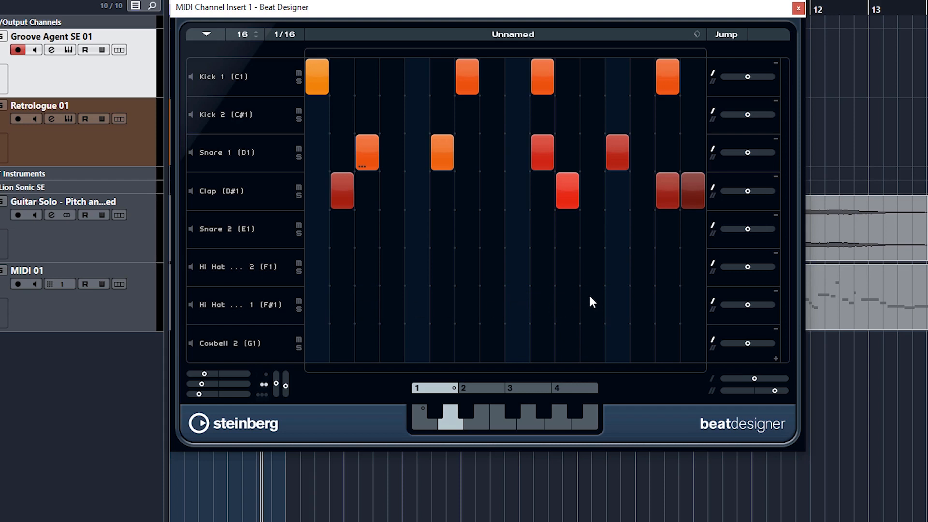
pyautogui.moveTo(466, 102)
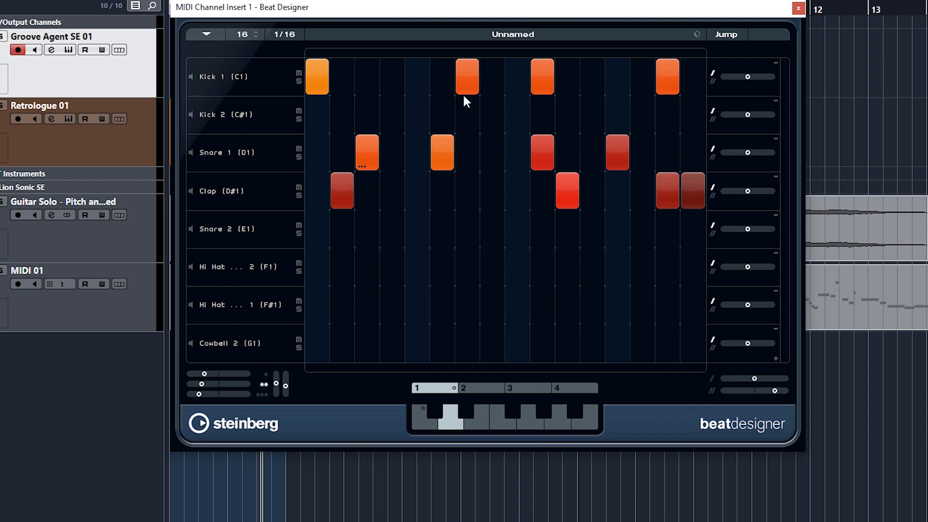
pyautogui.click(205, 34)
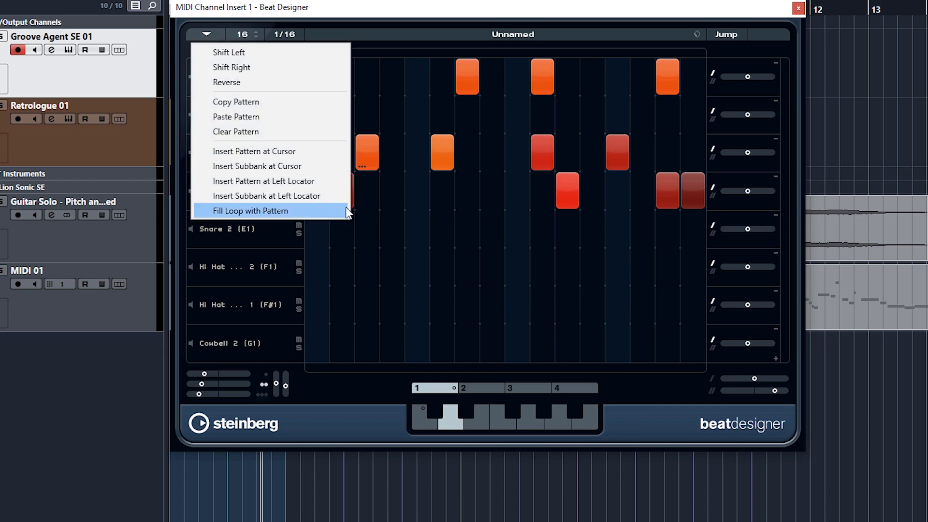
pyautogui.click(251, 210)
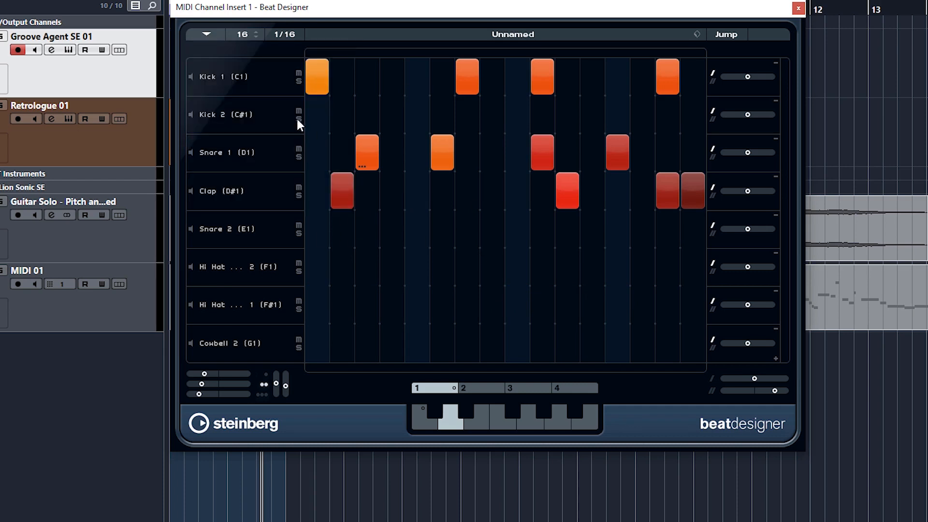
pyautogui.moveTo(195, 46)
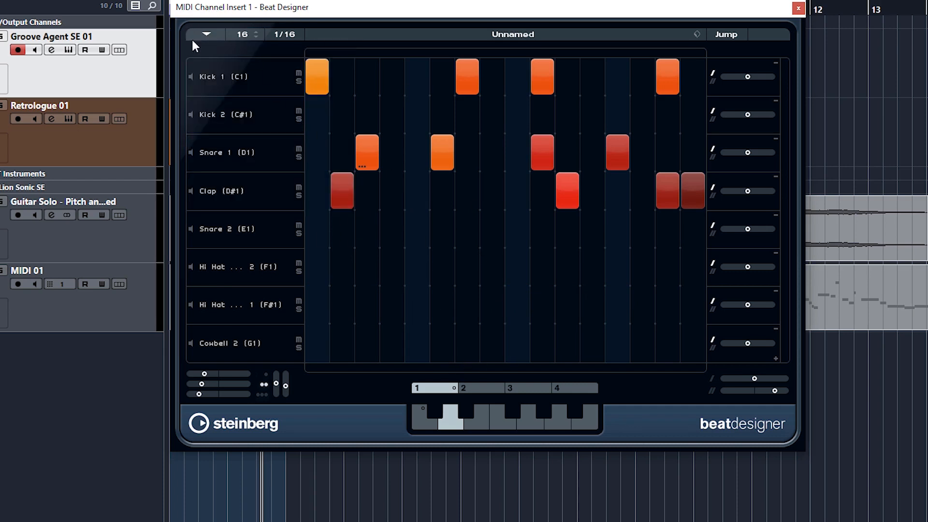
pyautogui.click(204, 34)
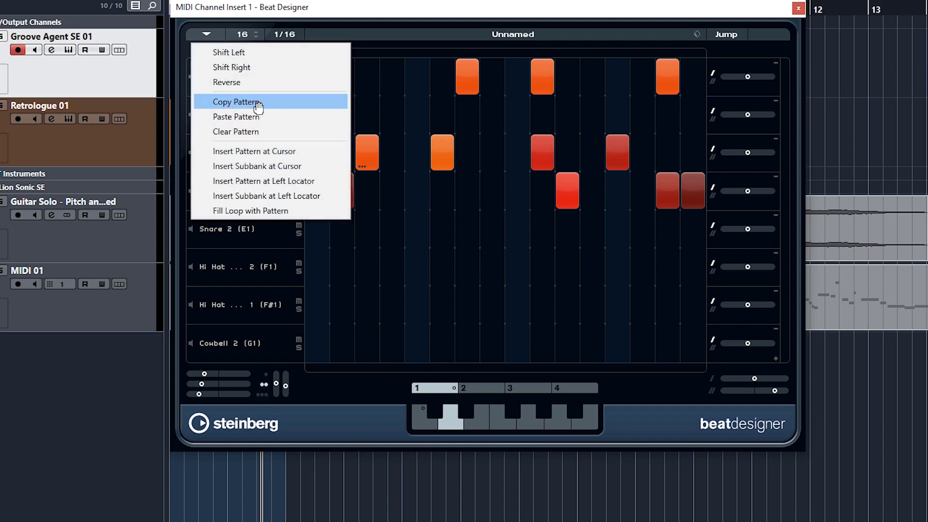
# Step: Copy the kick, snare and clap pattern and paste it into pattern 3
pyautogui.click(236, 131)
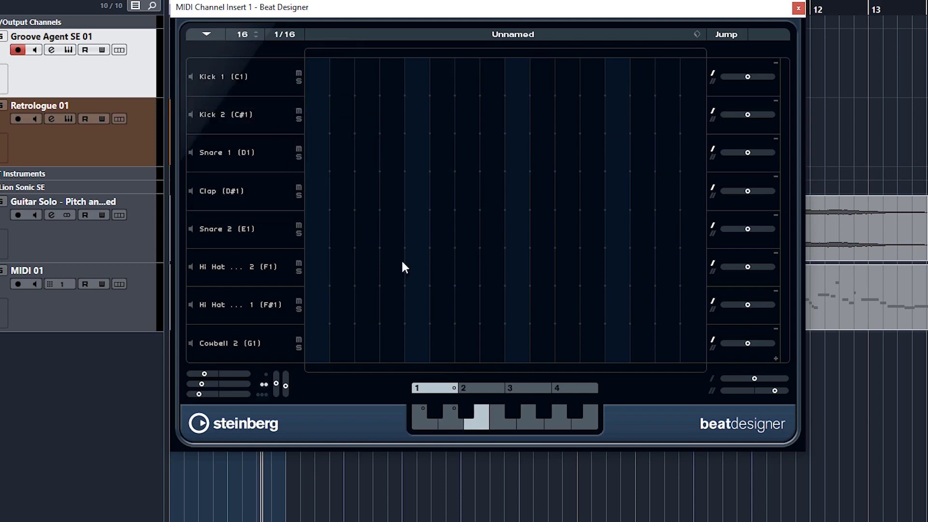
pyautogui.click(206, 34)
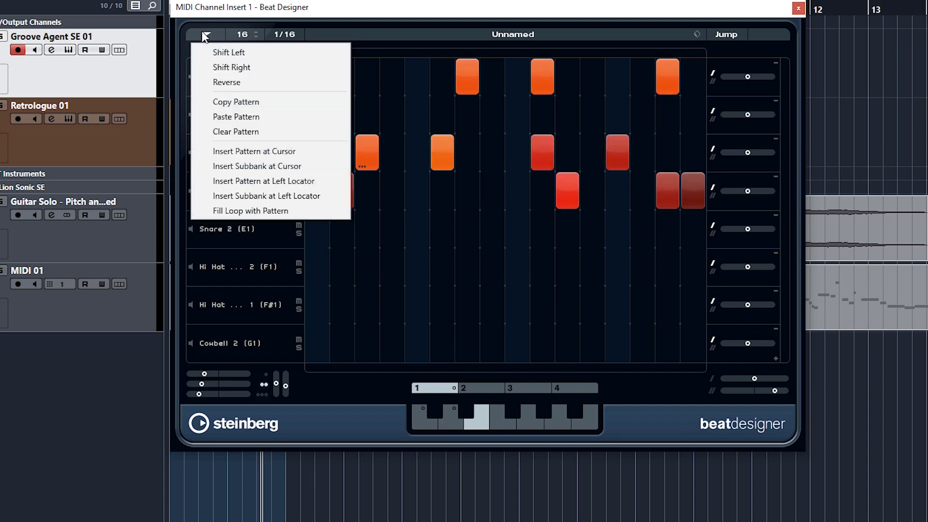
pyautogui.click(229, 52)
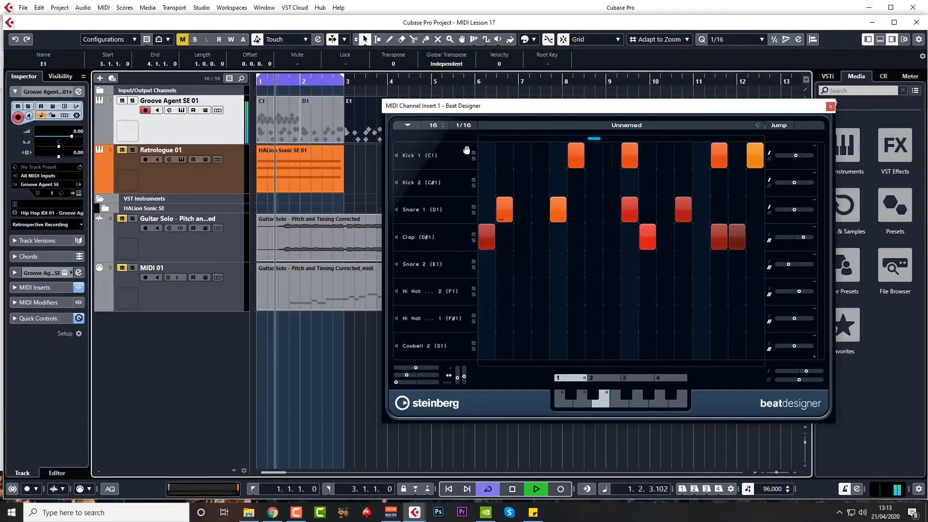
# Step: Stop playback after hearing the one-step-earlier shifted beat
pyautogui.click(511, 488)
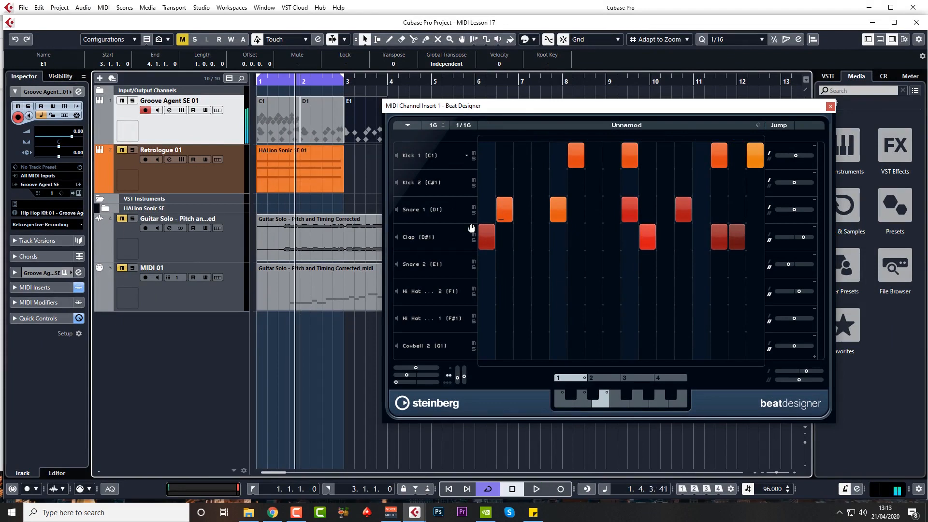
pyautogui.moveTo(464, 212)
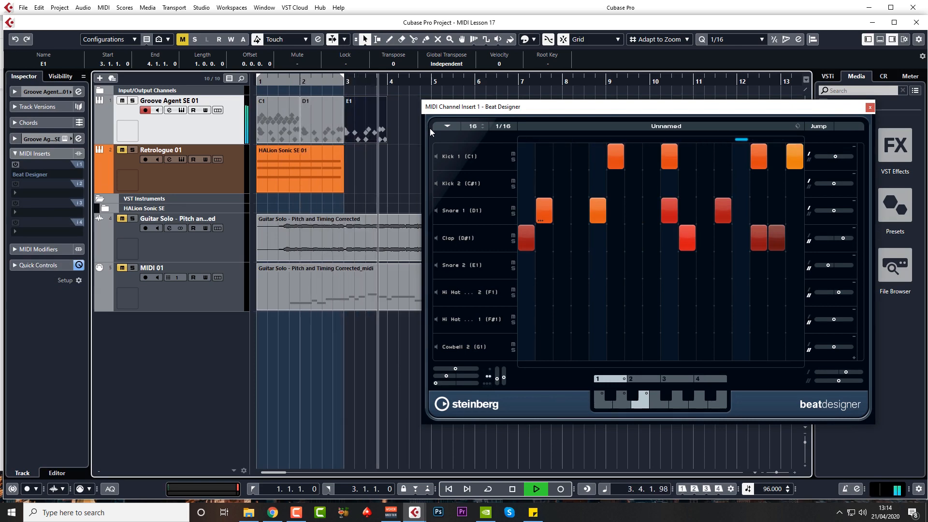
# Step: Stop the Transport while working on the Clap (D#1) row
pyautogui.click(510, 488)
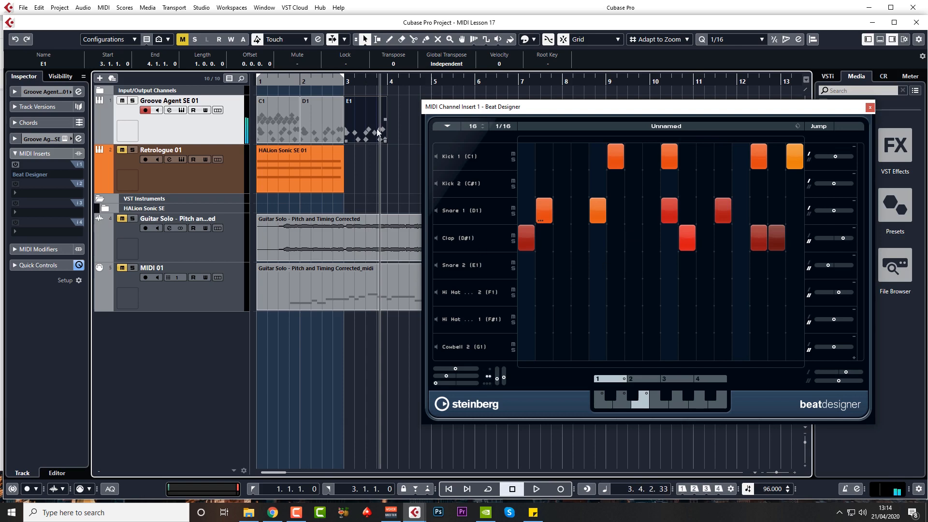
pyautogui.moveTo(567, 243)
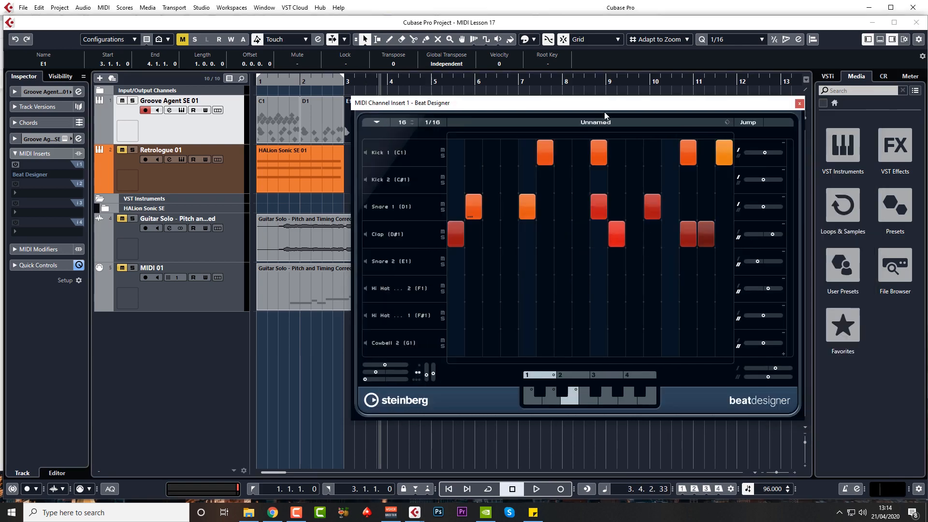
pyautogui.moveTo(629, 249)
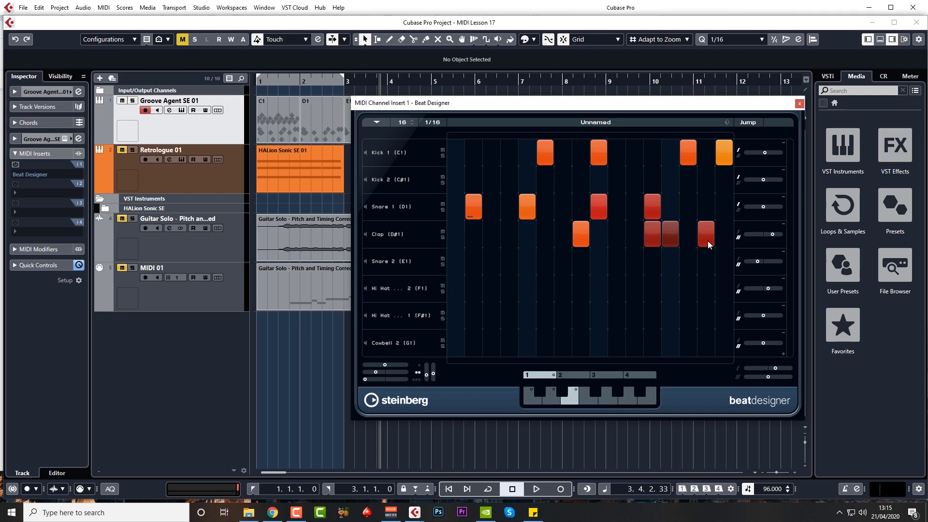
pyautogui.moveTo(723, 243)
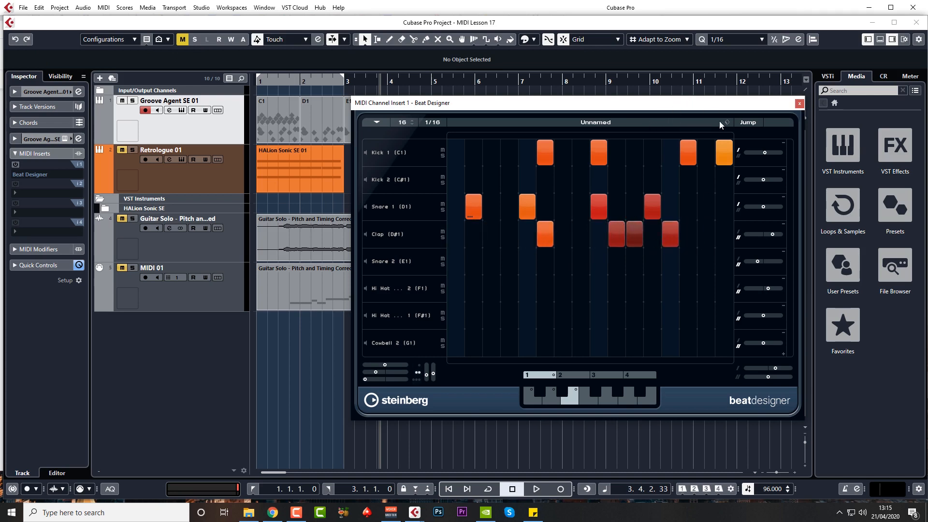
# Step: Load the Funky House 130 Beat Designer preset and set tempo to 130 BPM
pyautogui.click(727, 122)
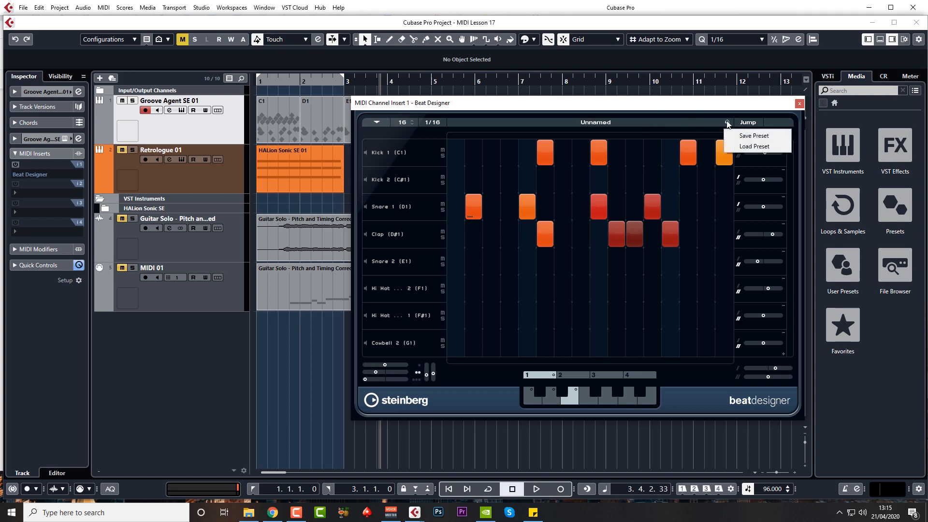
pyautogui.moveTo(675, 142)
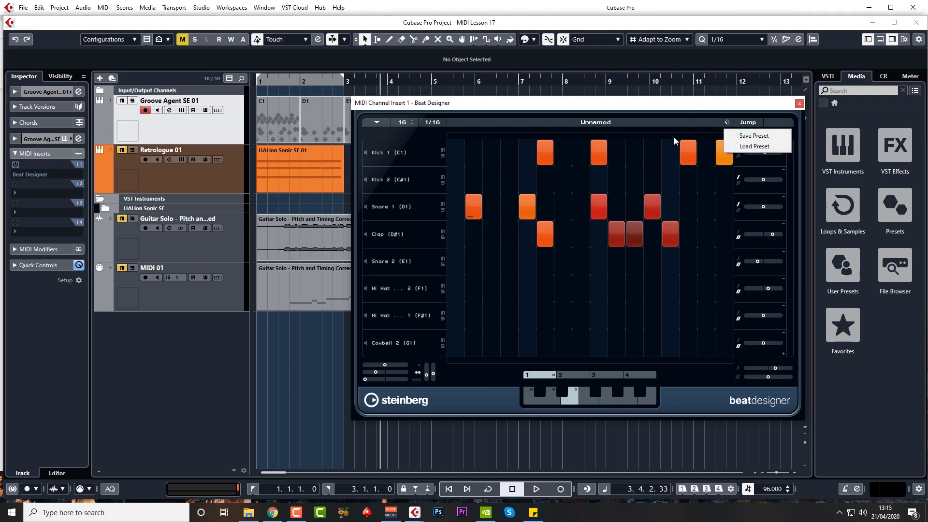
pyautogui.click(754, 146)
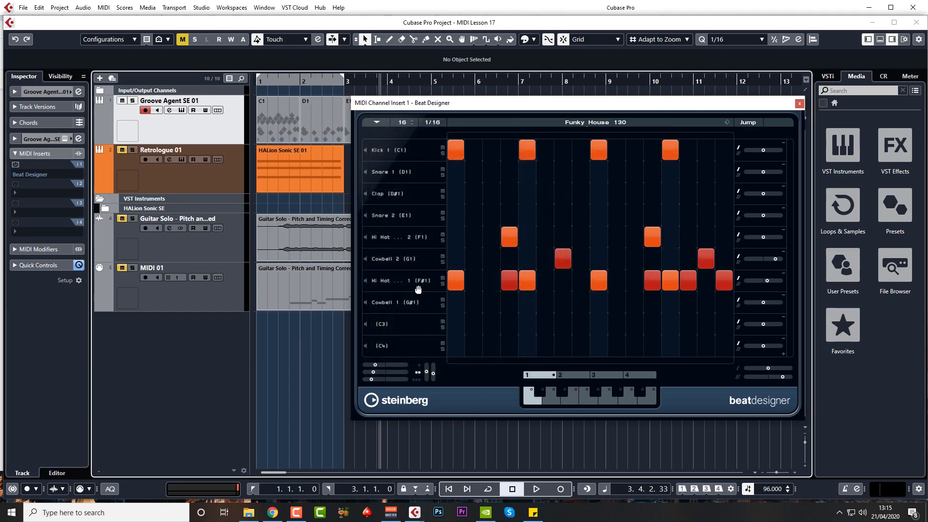
pyautogui.click(781, 488)
pyautogui.write('130.000')
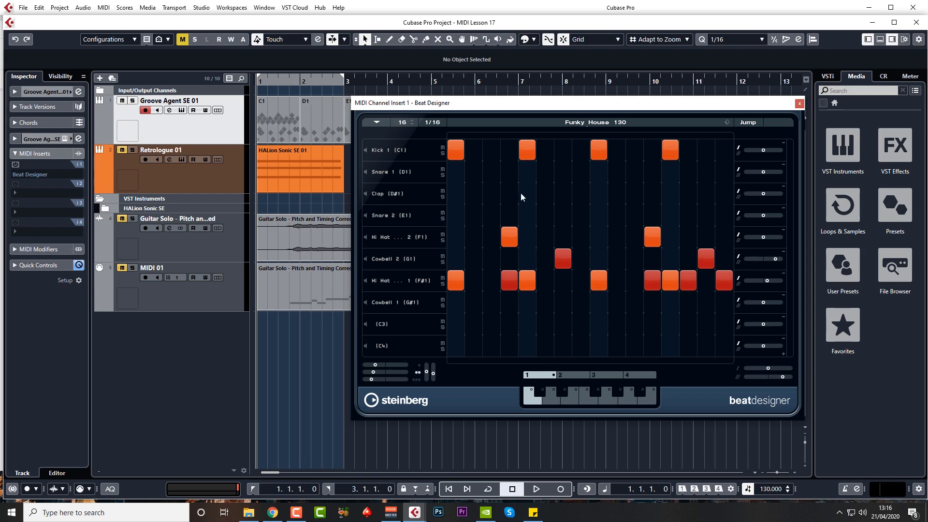
# Step: Delete the old C1, D1 and E1 MIDI parts from the Groove Agent SE 01 track
pyautogui.click(322, 119)
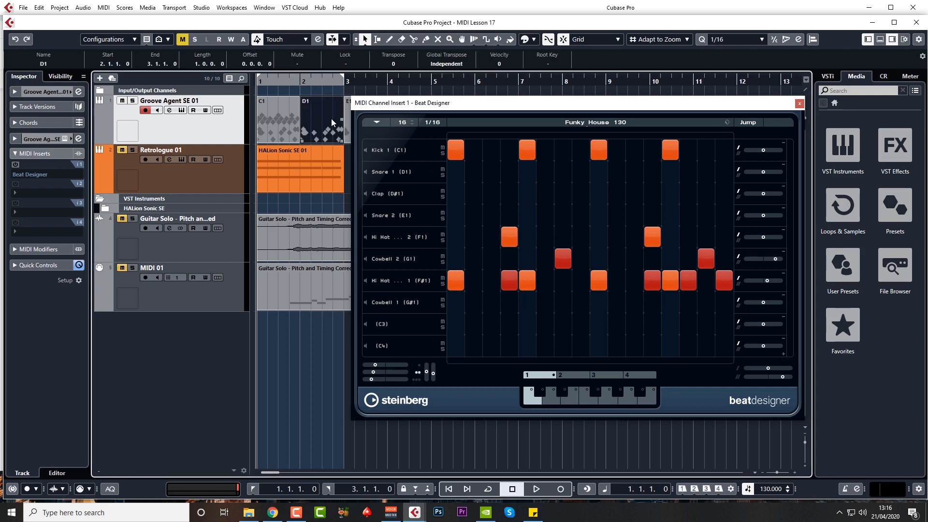
pyautogui.click(535, 490)
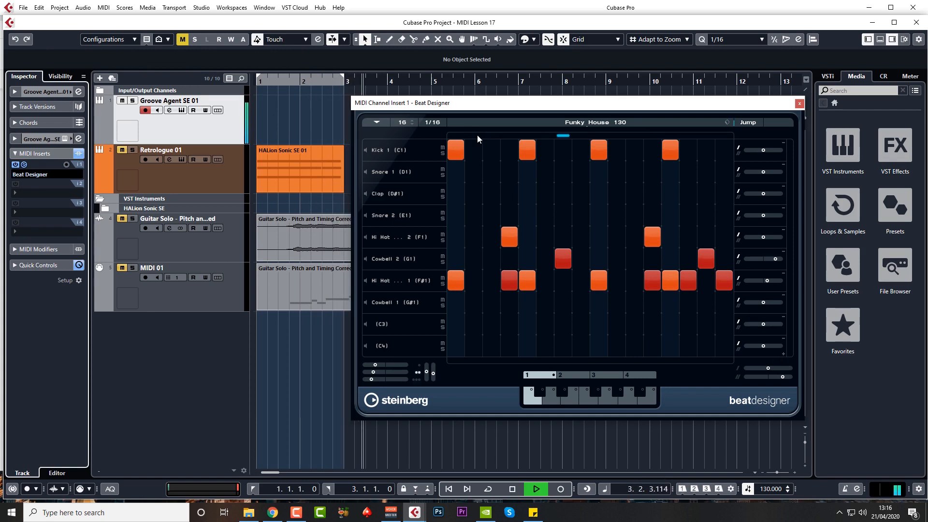
pyautogui.click(511, 488)
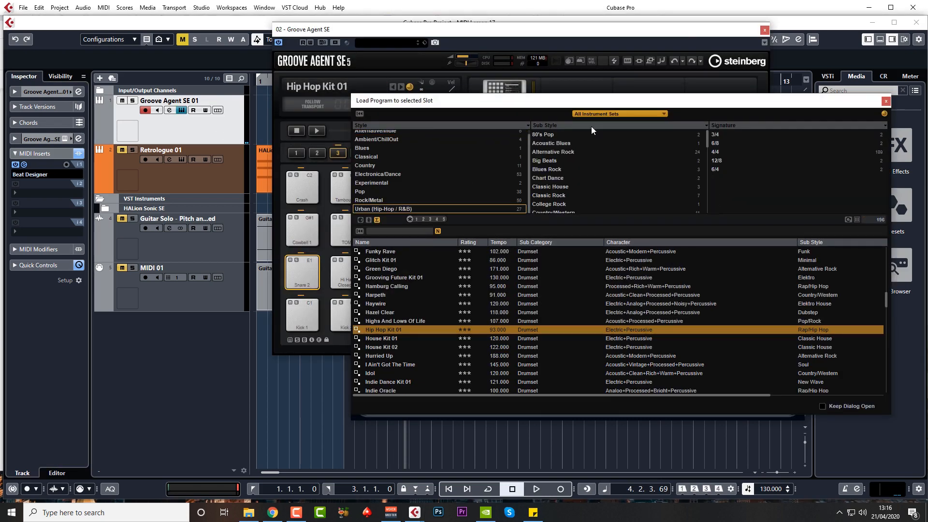
# Step: Filter Groove Agent SE's kit list by 'hou' and load a House Kit
pyautogui.scroll(3)
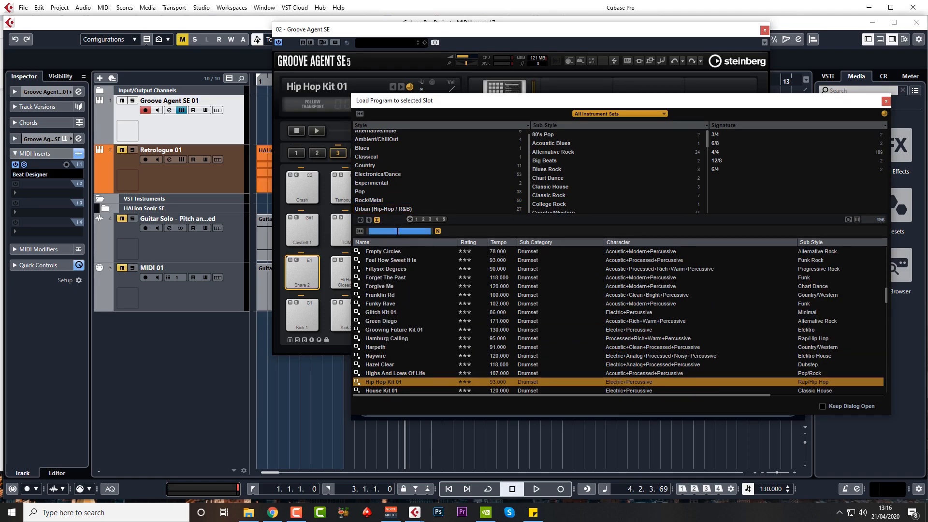
pyautogui.write('funky')
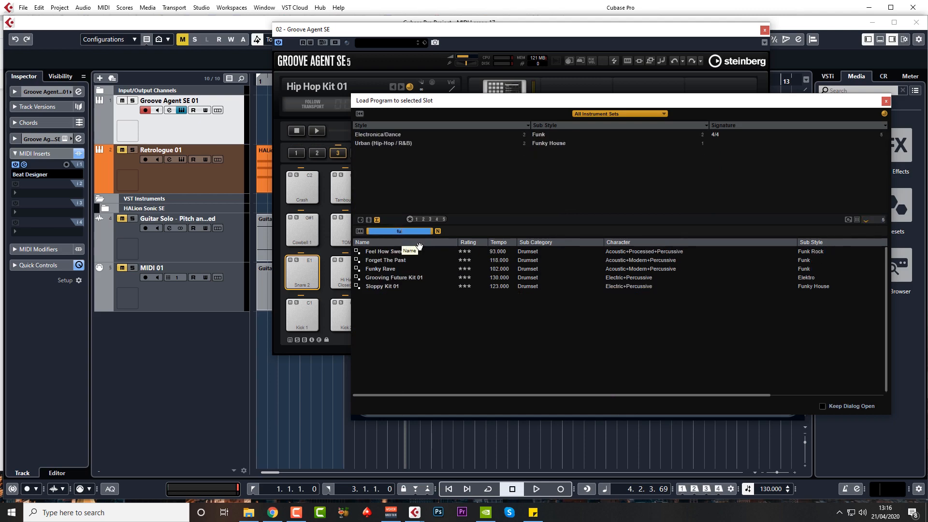
pyautogui.write('house')
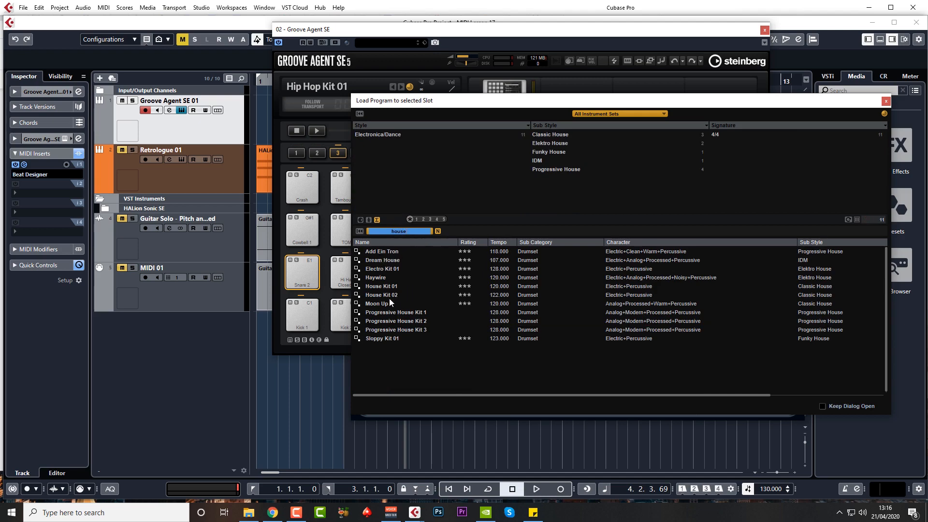
pyautogui.doubleClick(382, 285)
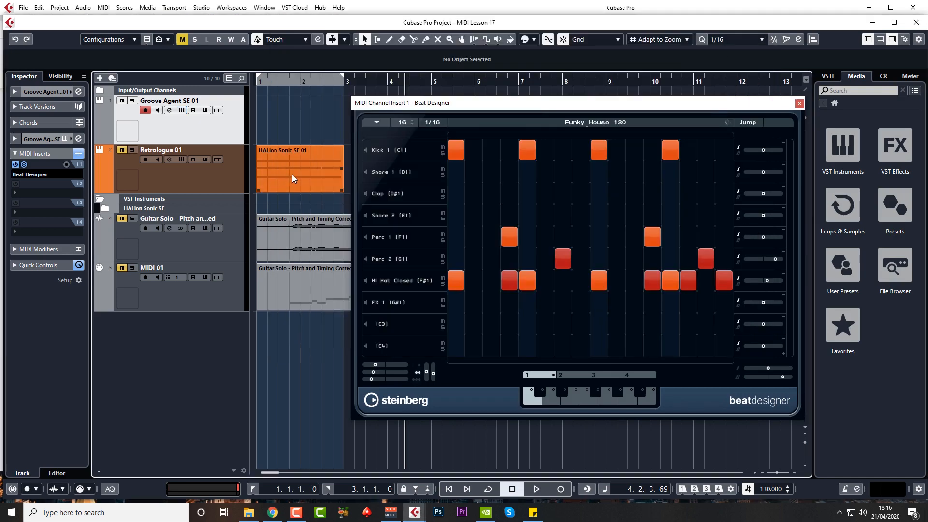
pyautogui.click(534, 489)
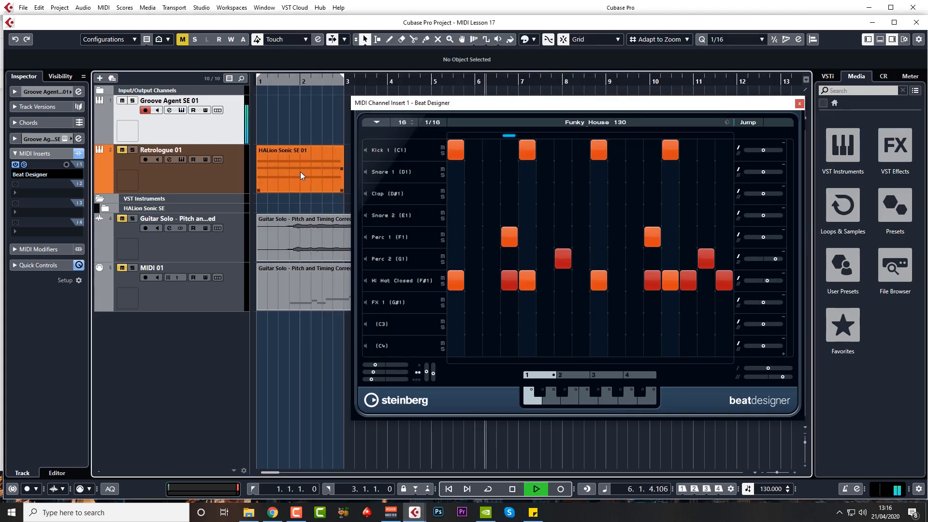
pyautogui.click(510, 488)
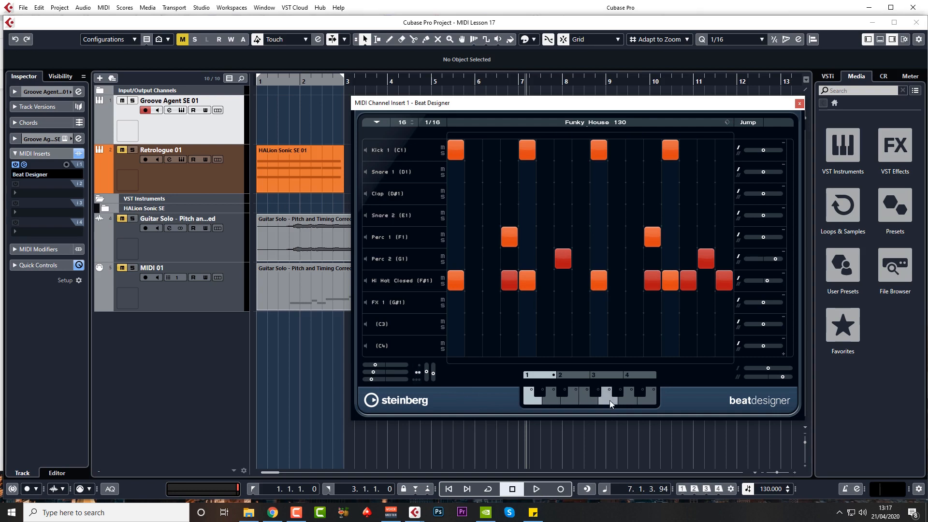
pyautogui.moveTo(516, 392)
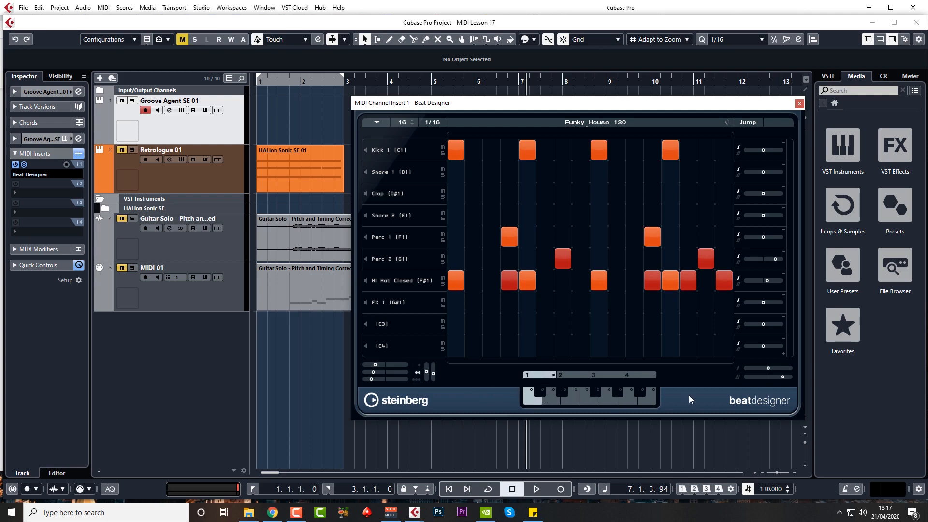
pyautogui.moveTo(663, 398)
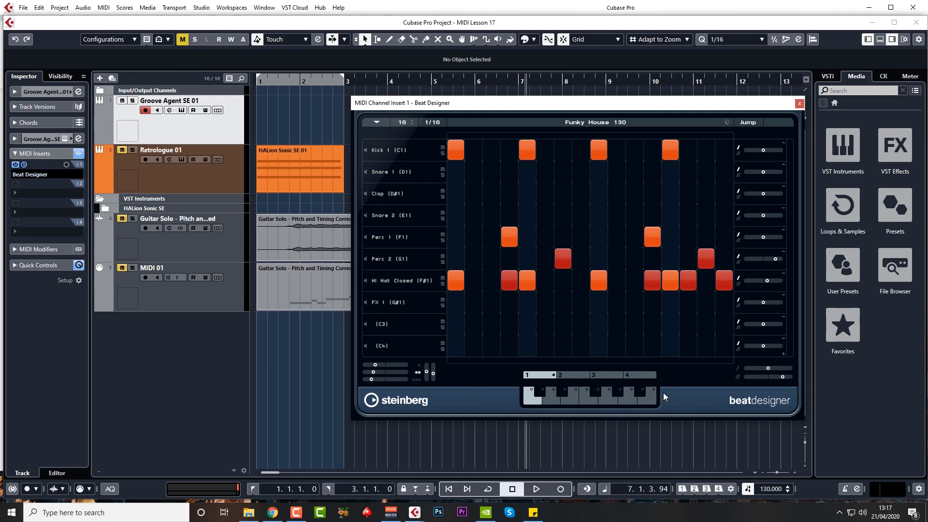
pyautogui.click(559, 374)
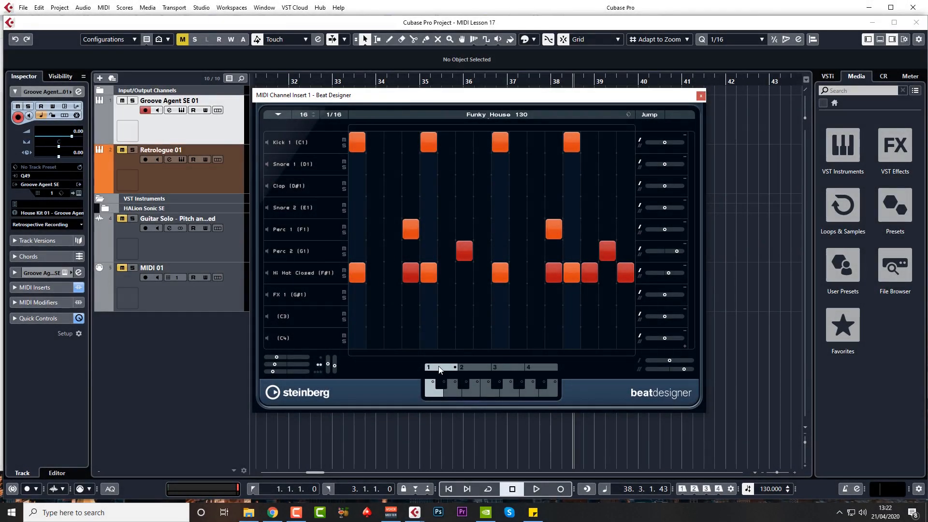
# Step: Play through Funky House 130 patterns, then return to subbank 1, pattern 1
pyautogui.click(470, 385)
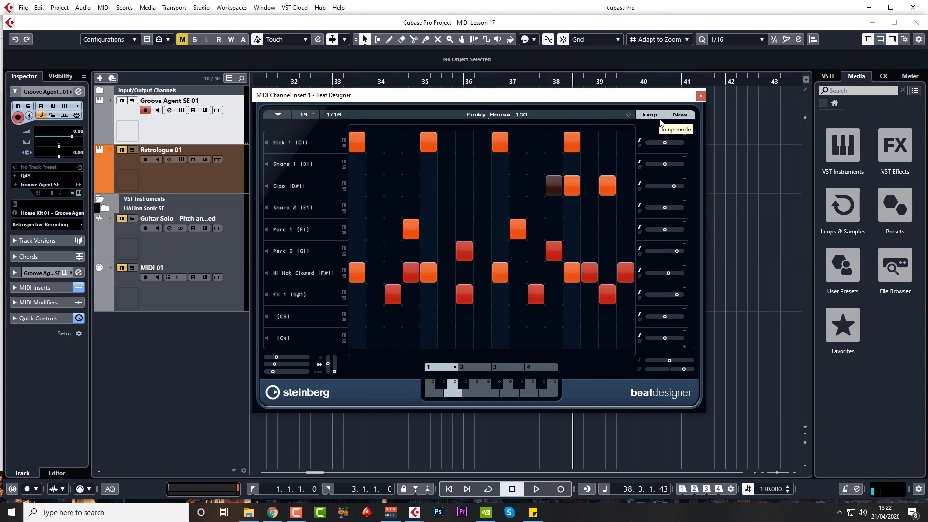
pyautogui.moveTo(656, 122)
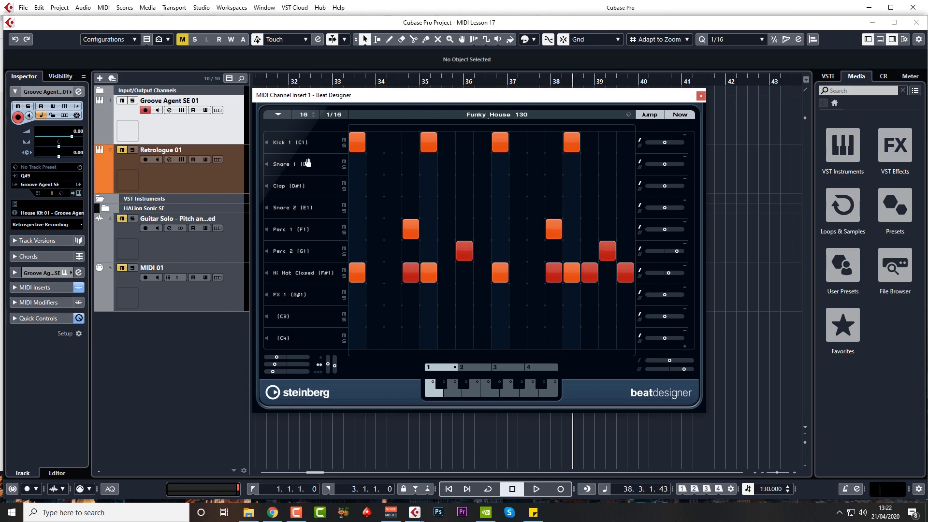
pyautogui.moveTo(303, 94); pyautogui.dragTo(425, 93)
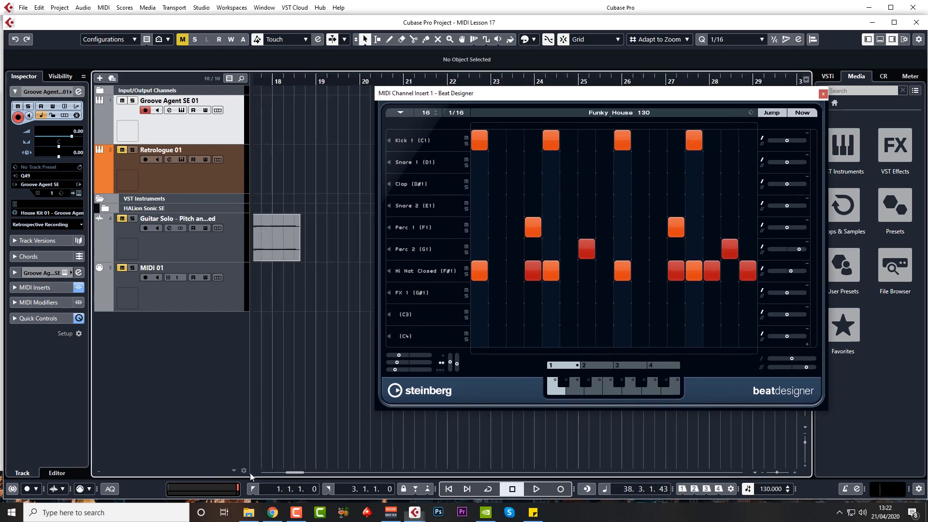
pyautogui.click(535, 488)
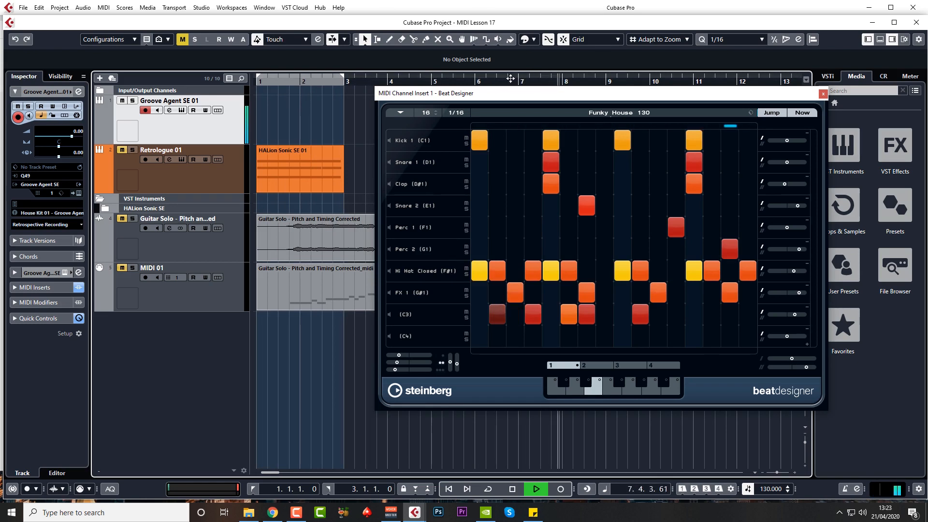
pyautogui.click(511, 489)
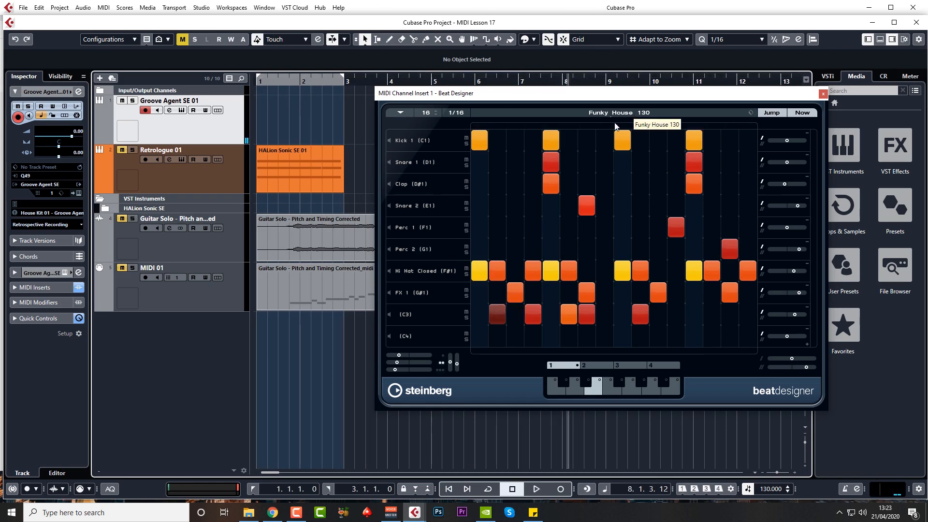
pyautogui.moveTo(585, 369)
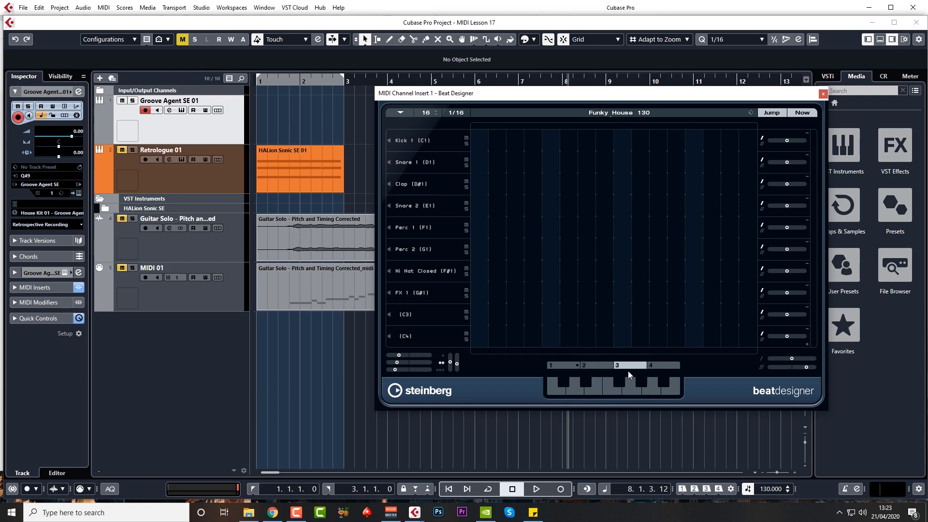
pyautogui.click(550, 366)
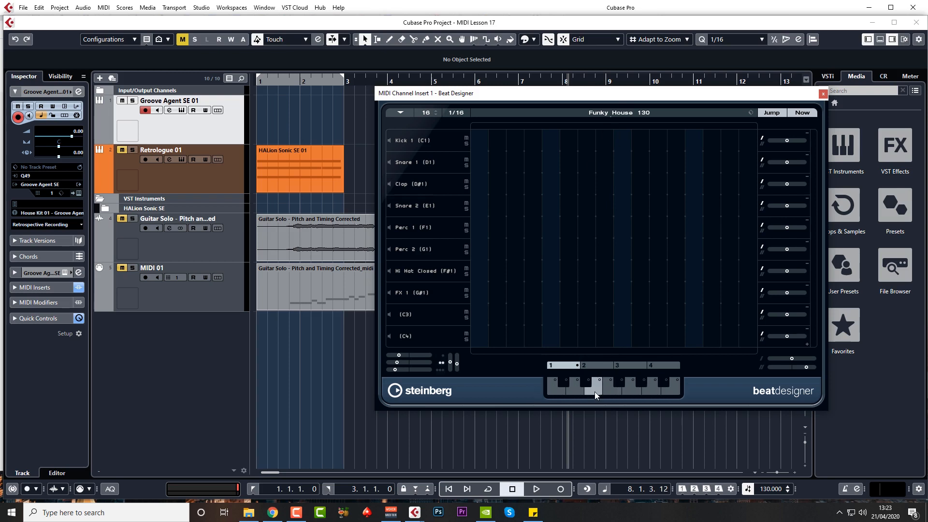
pyautogui.click(535, 488)
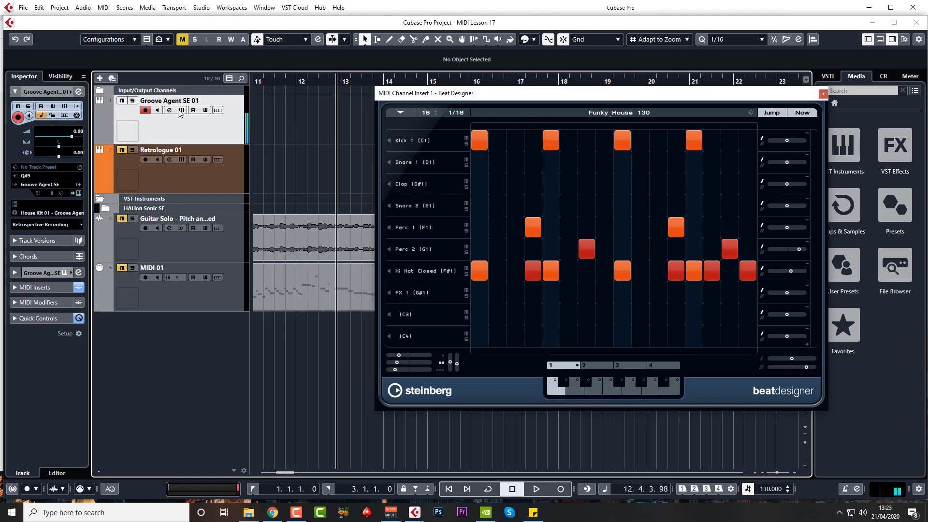
# Step: Switch Groove Agent SE to House Kit 02 and play a pattern with Snare 2 and Clap hits
pyautogui.click(169, 111)
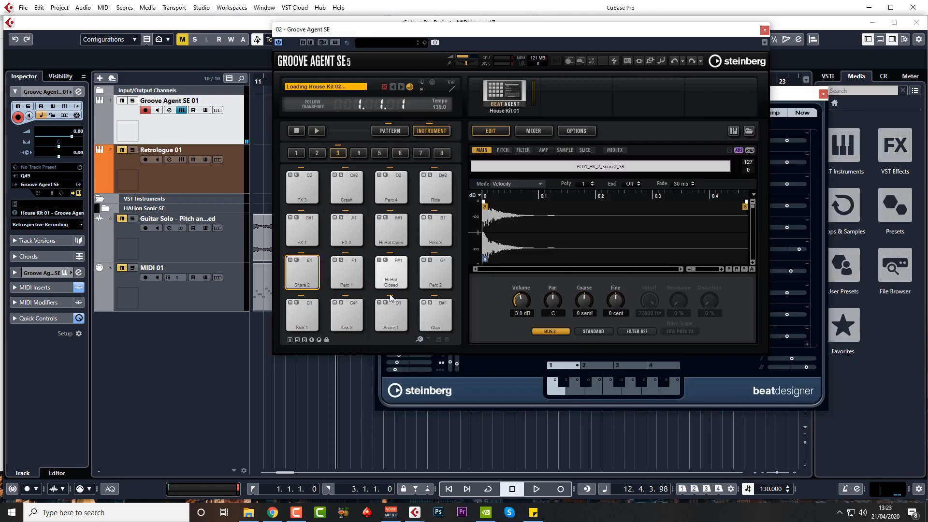
pyautogui.click(764, 30)
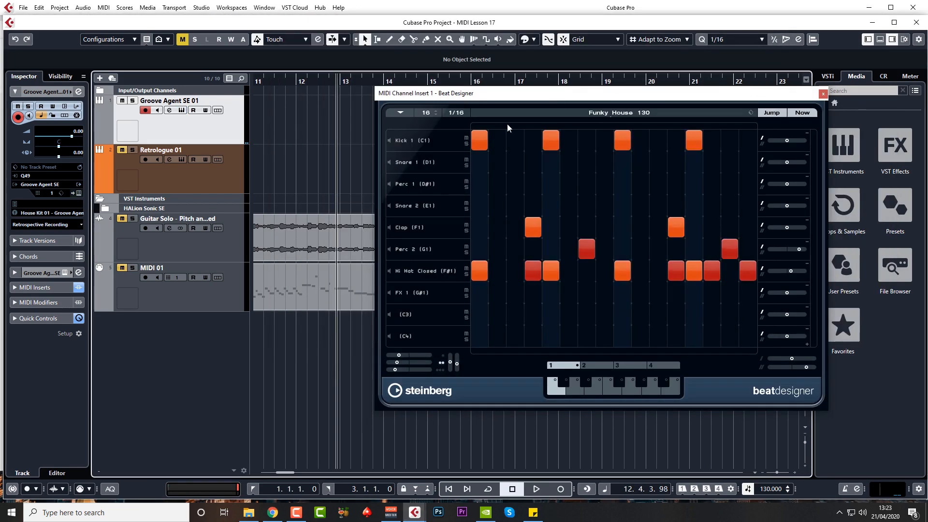
pyautogui.click(533, 488)
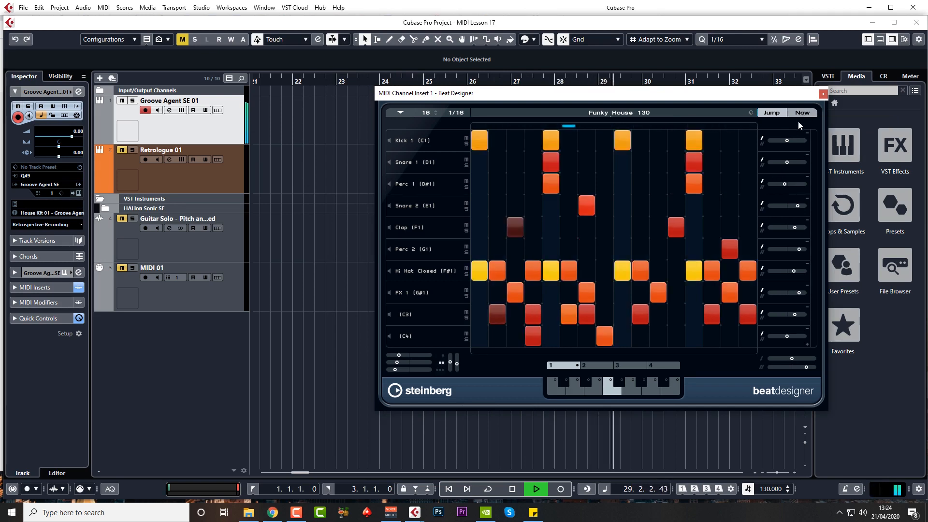
pyautogui.moveTo(802, 112)
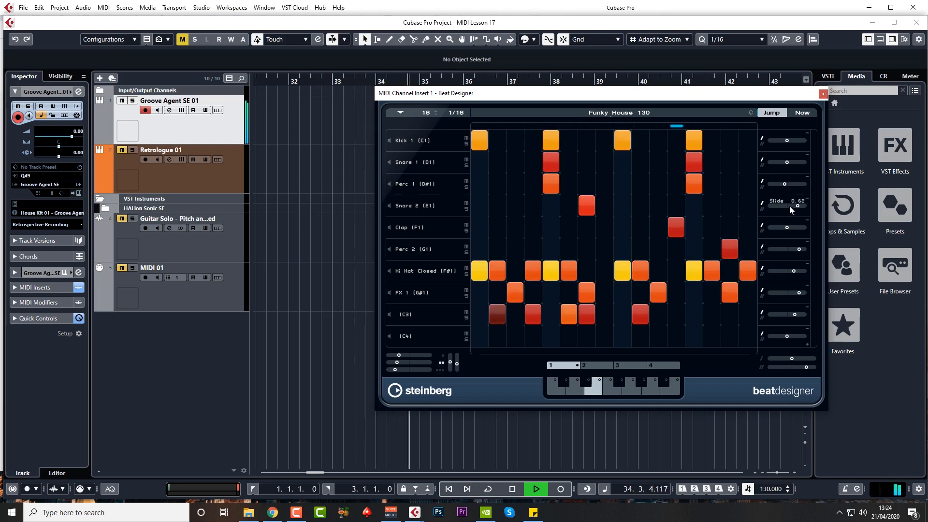
pyautogui.click(510, 488)
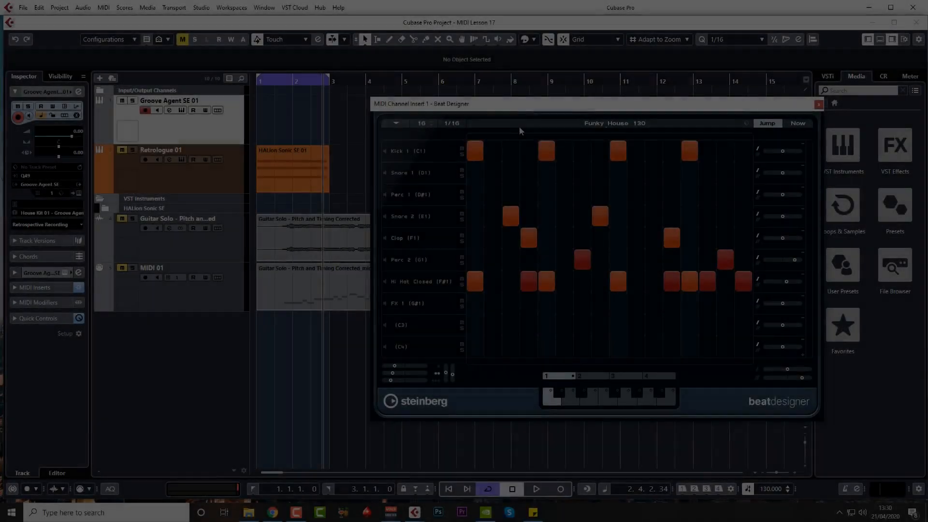
# Step: Open Beat Designer's function menu to reach Insert Subbank at Cursor
pyautogui.click(395, 124)
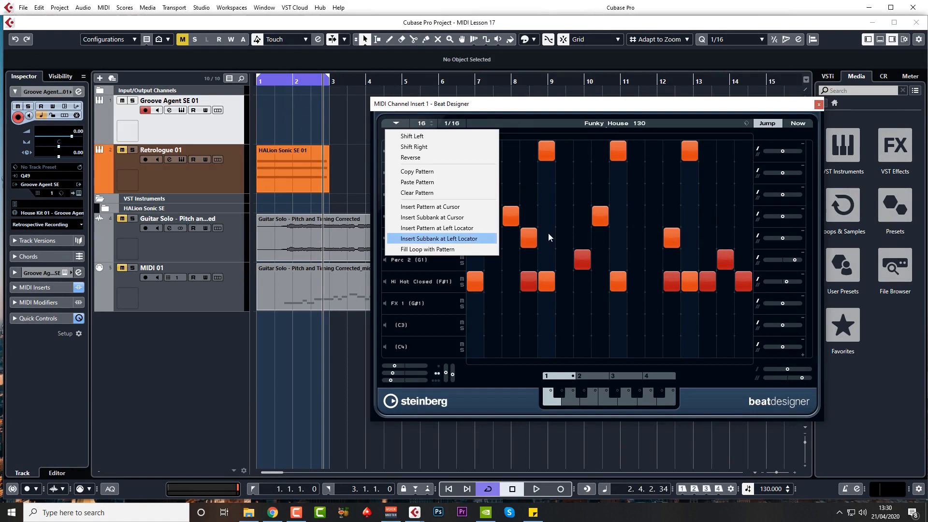
pyautogui.moveTo(430, 207)
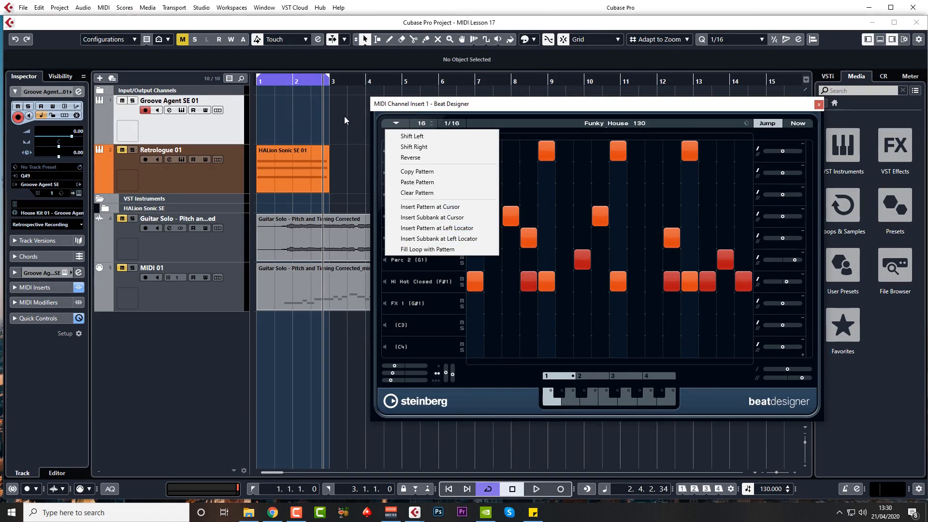
pyautogui.moveTo(432, 217)
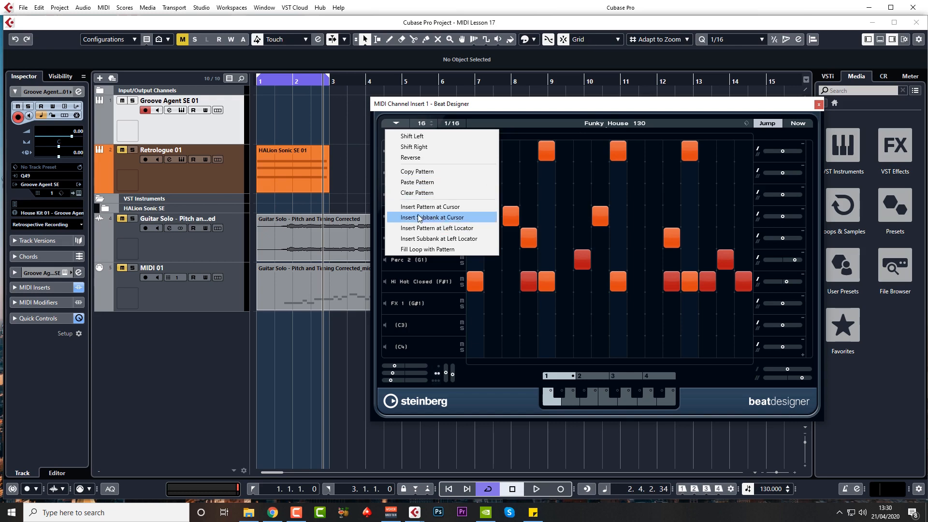
pyautogui.moveTo(438, 238)
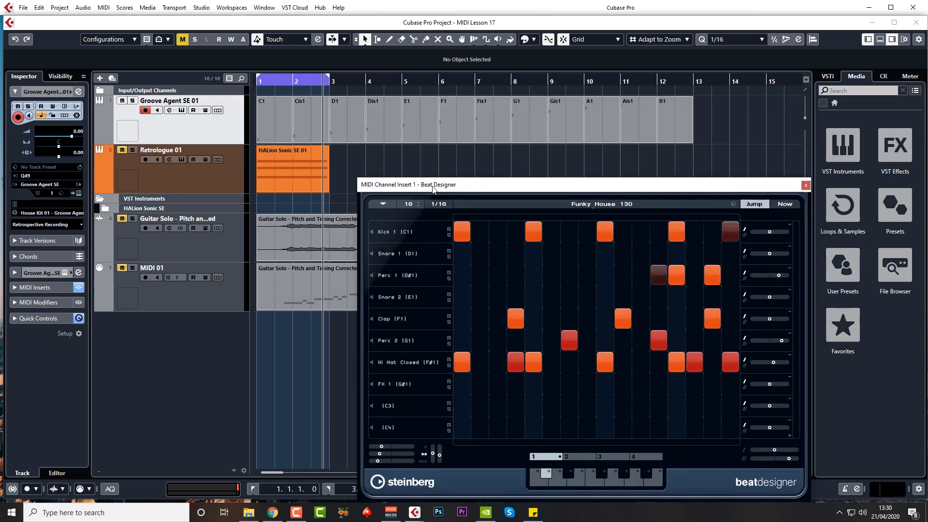
# Step: Move Beat Designer aside to reveal the twelve inserted parts C1–B1, then close it
pyautogui.moveTo(432, 184); pyautogui.dragTo(432, 188)
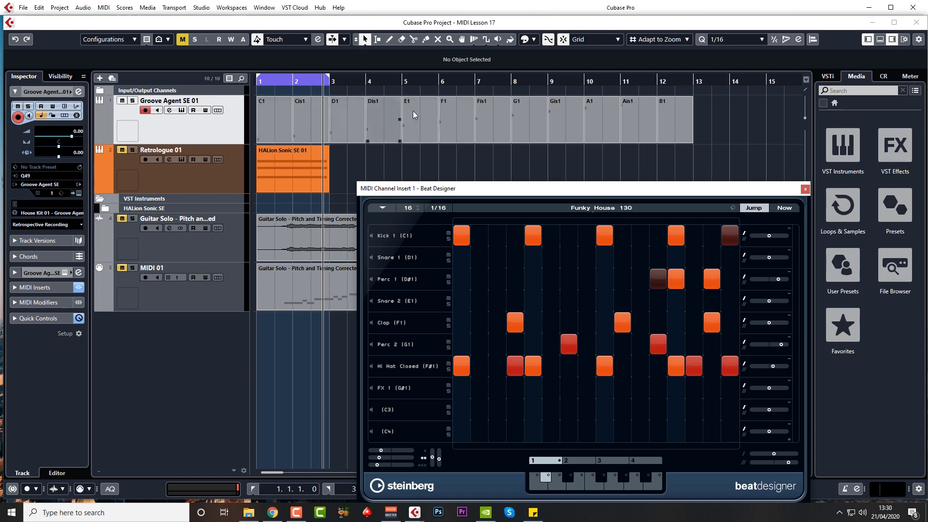
pyautogui.moveTo(278, 89)
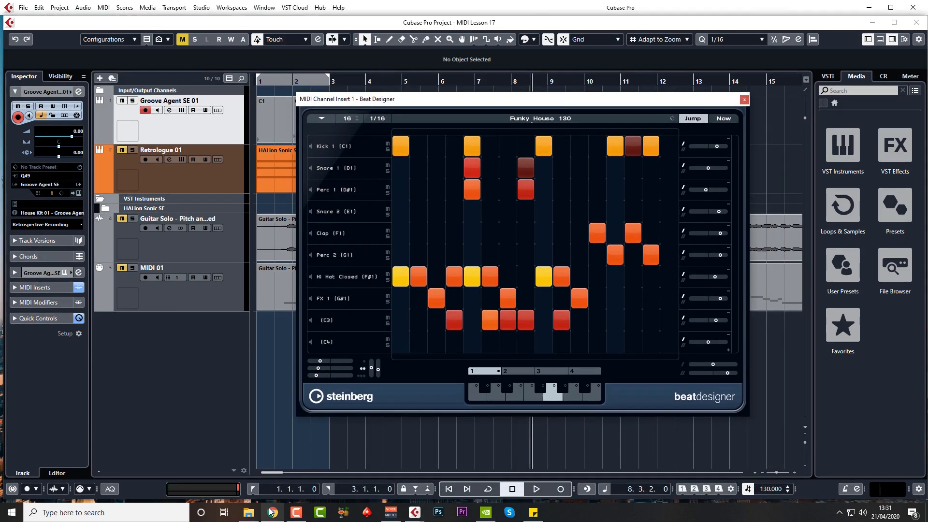
pyautogui.click(743, 99)
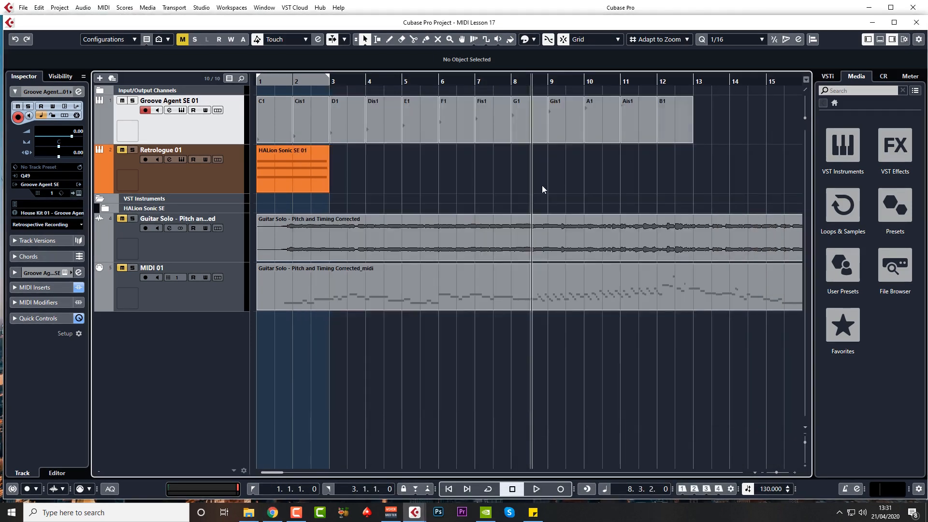